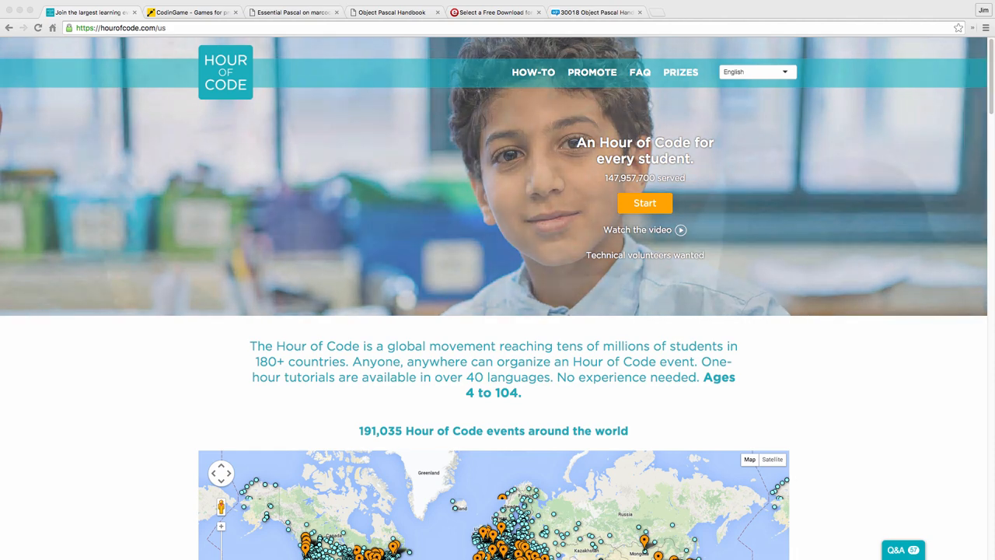
Step: Scroll the single-player puzzle list and start solving Power of Thor
scroll(down, 3)
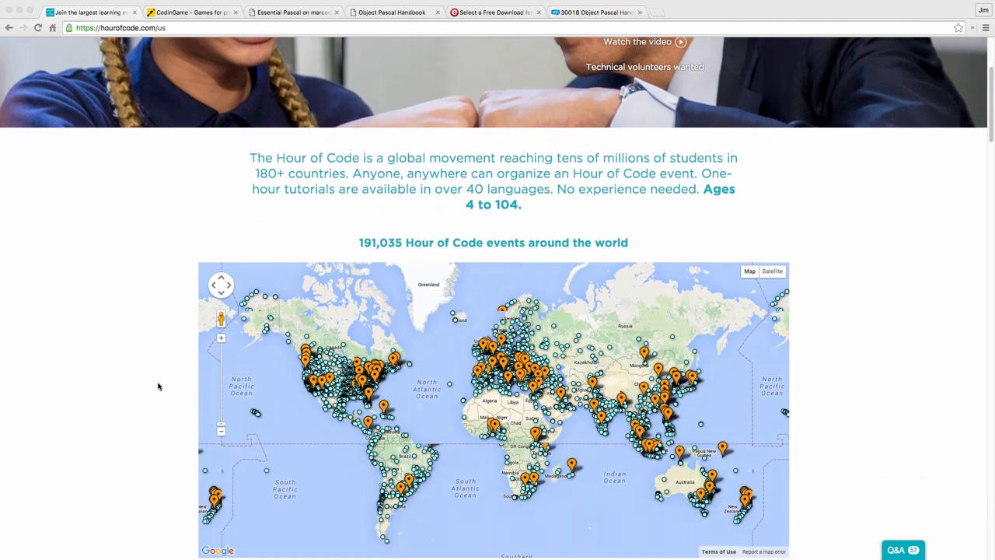
scroll(down, 3)
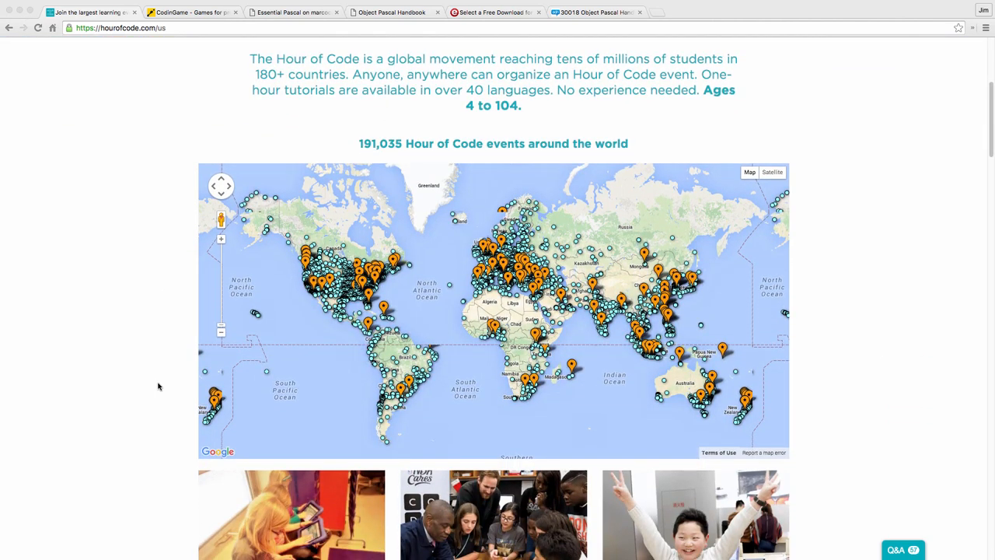
scroll(down, 3)
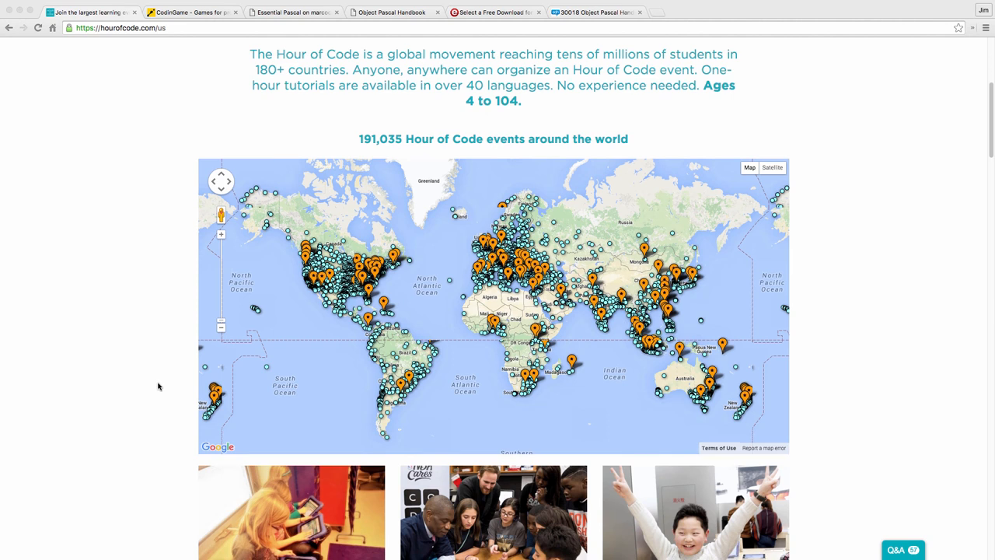
scroll(down, 3)
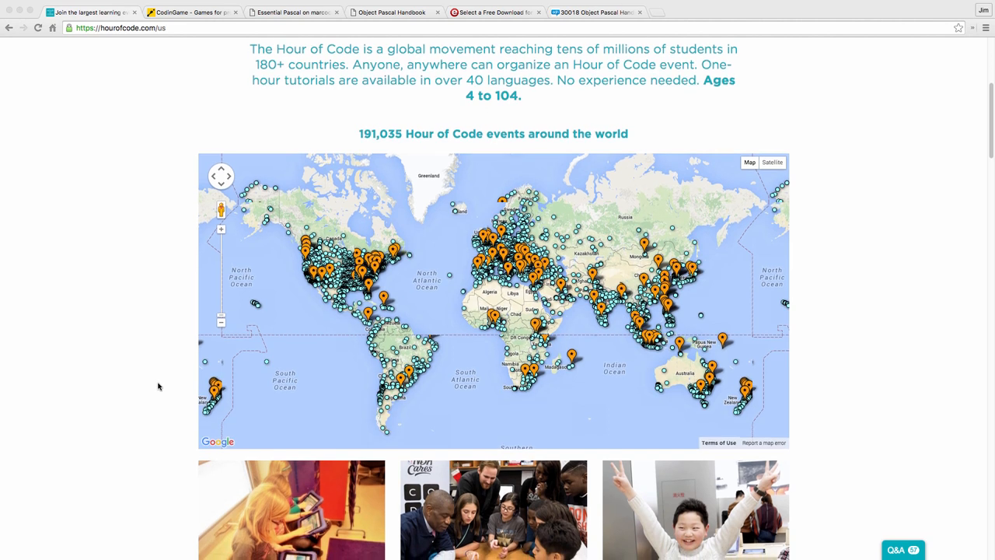
scroll(down, 3)
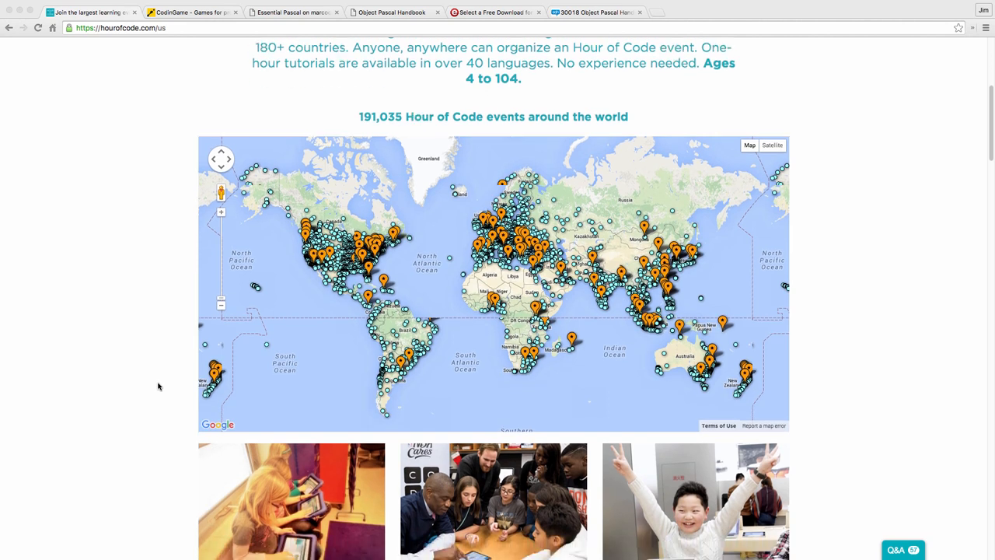
scroll(down, 3)
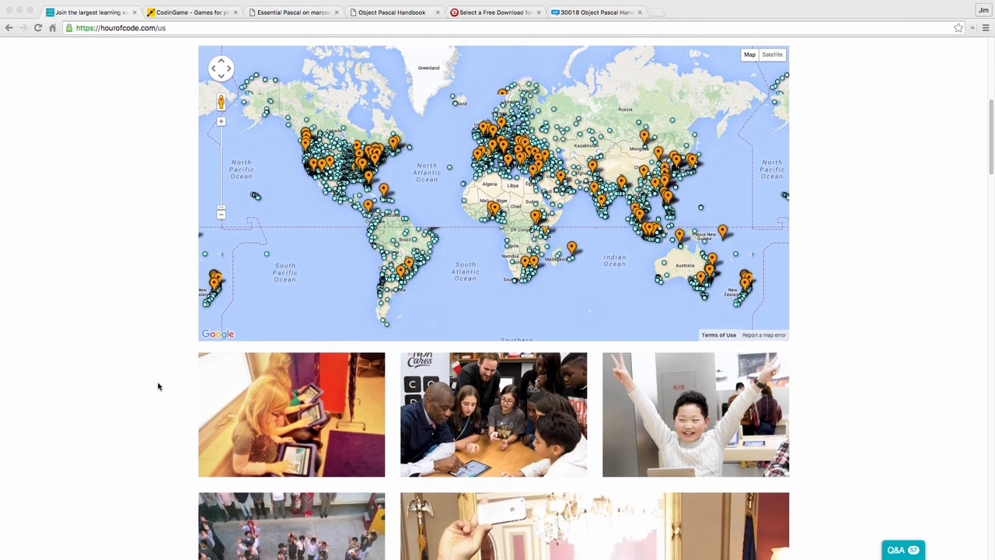
scroll(down, 3)
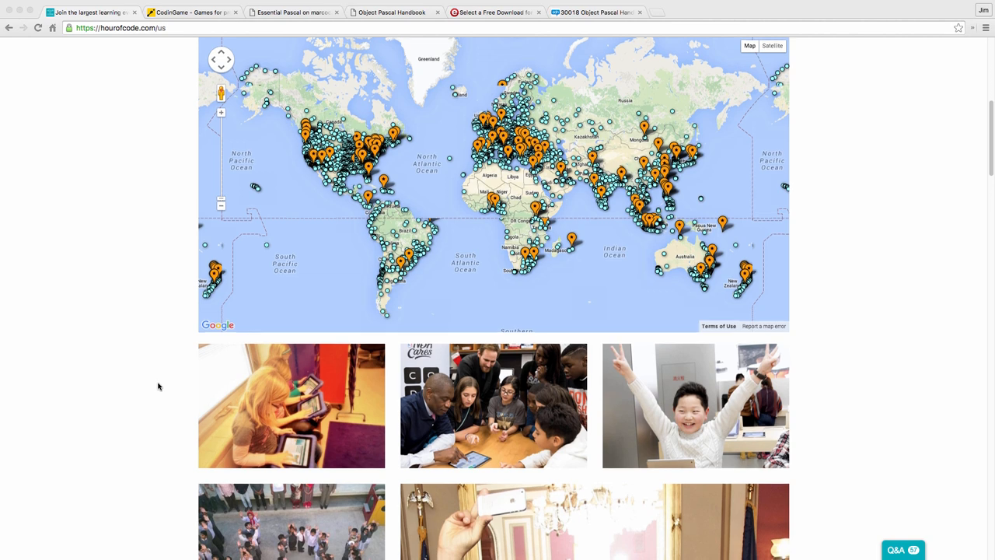
scroll(down, 3)
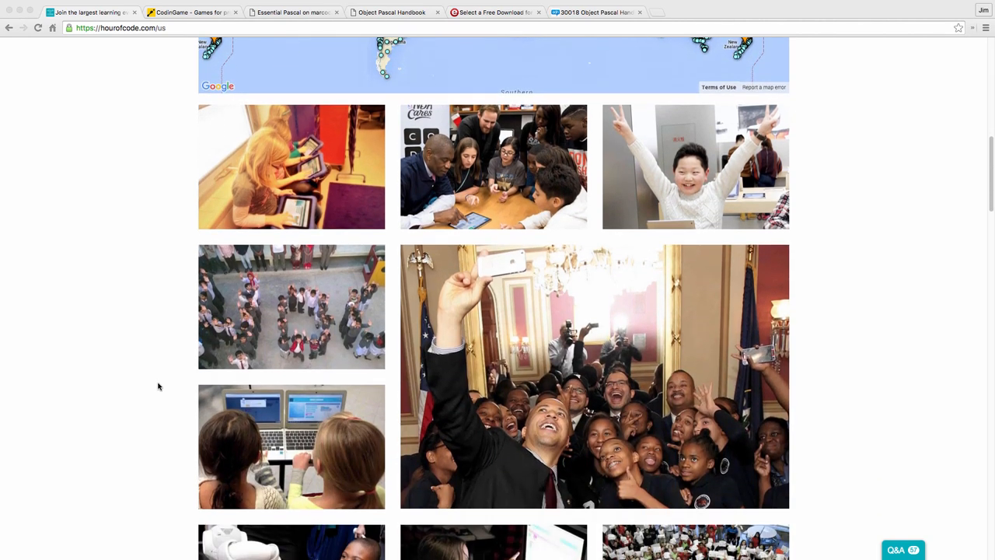
scroll(down, 3)
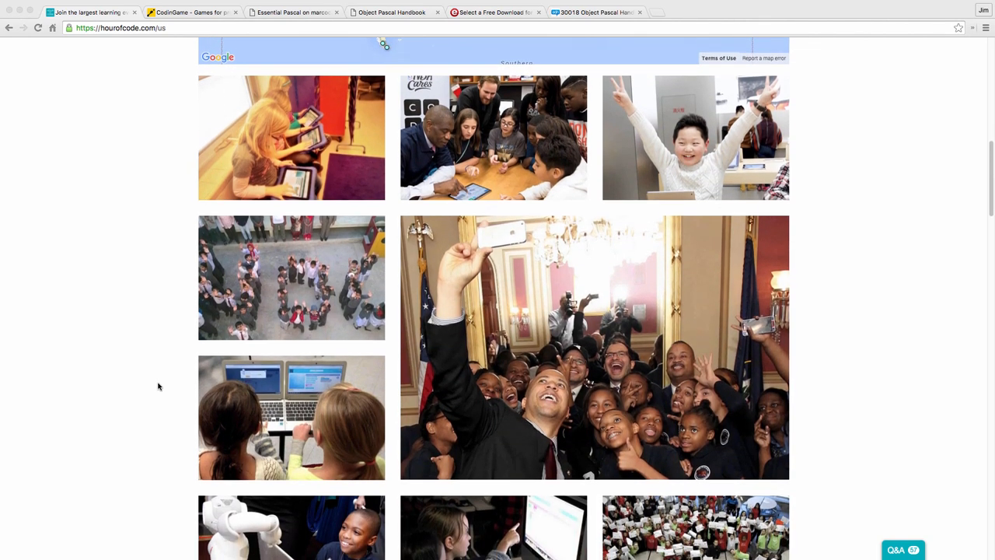
scroll(down, 3)
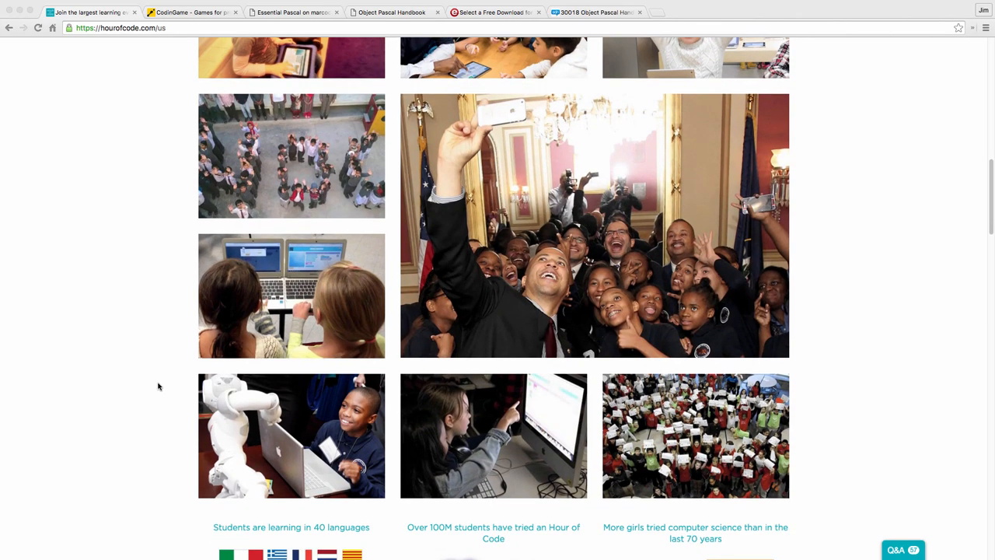
scroll(down, 3)
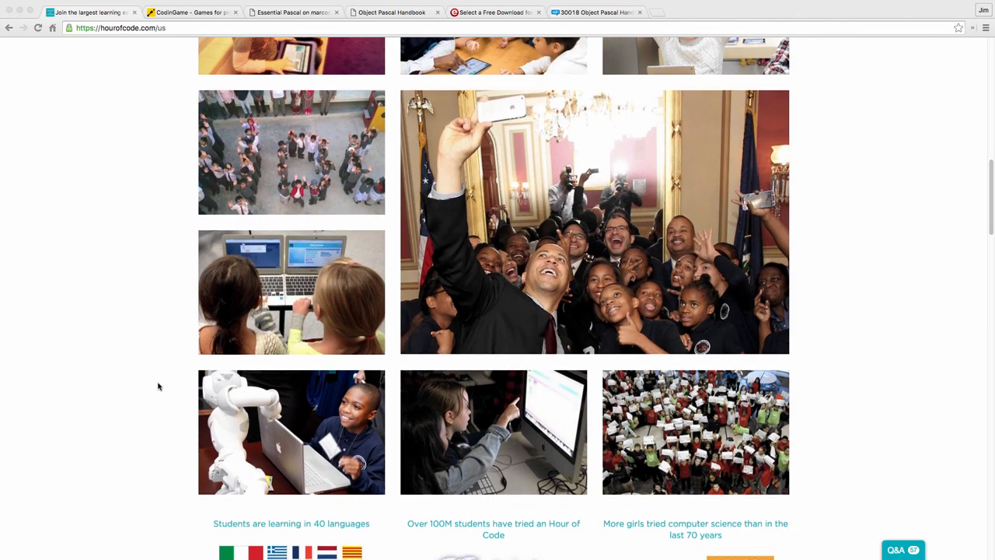
scroll(down, 3)
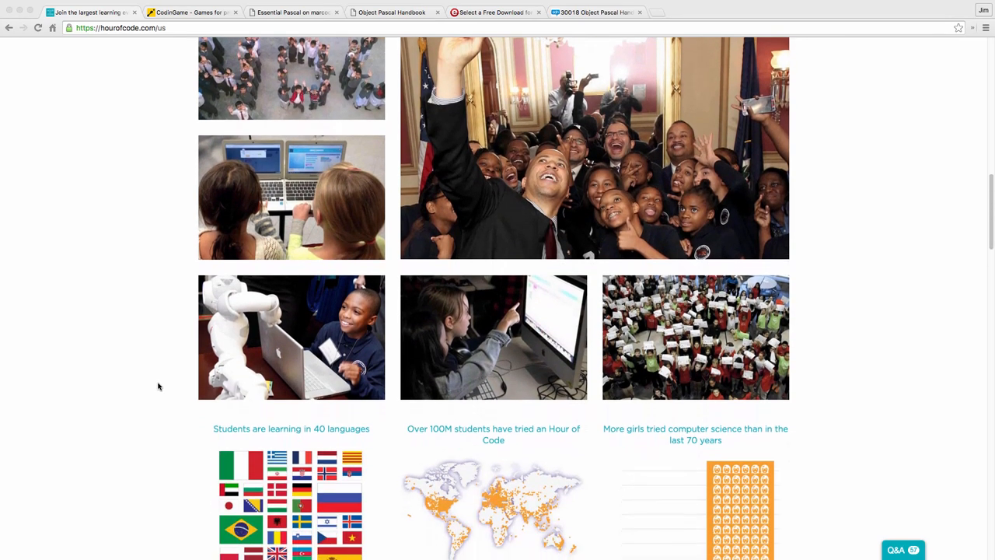
scroll(down, 3)
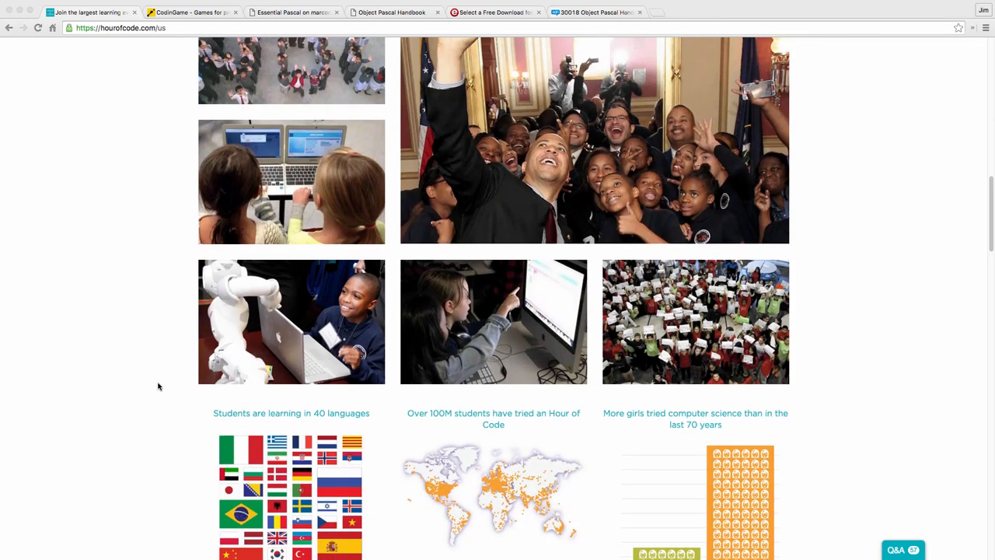
scroll(down, 3)
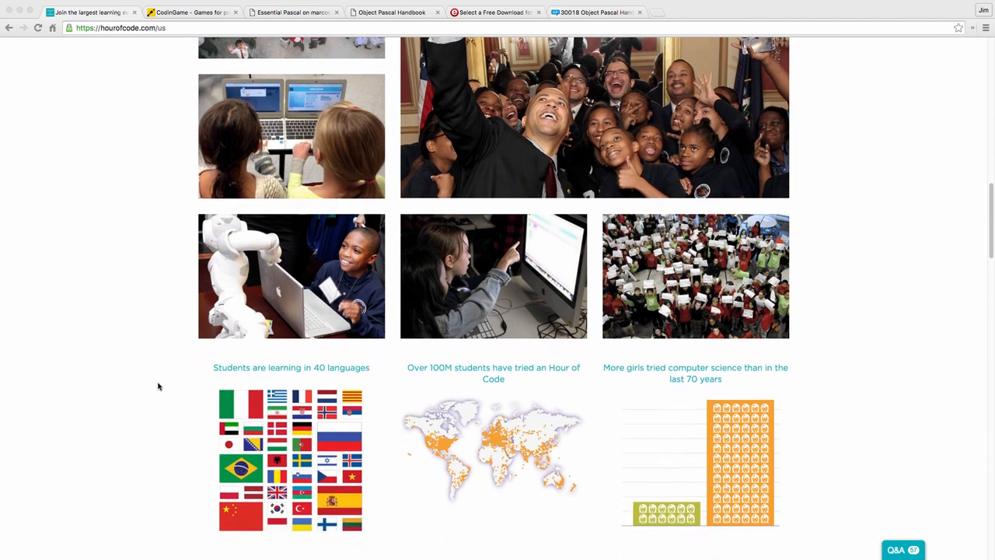
scroll(down, 3)
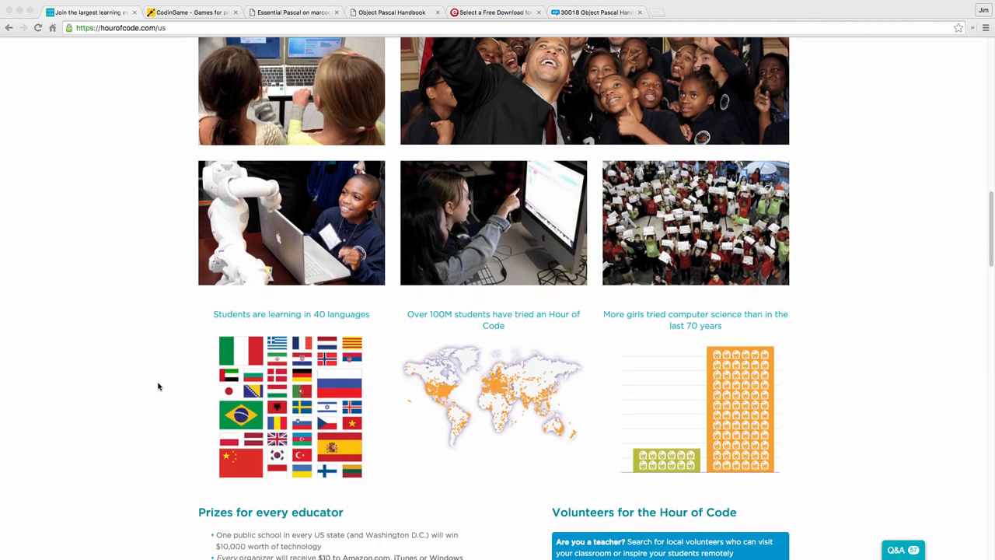
scroll(down, 3)
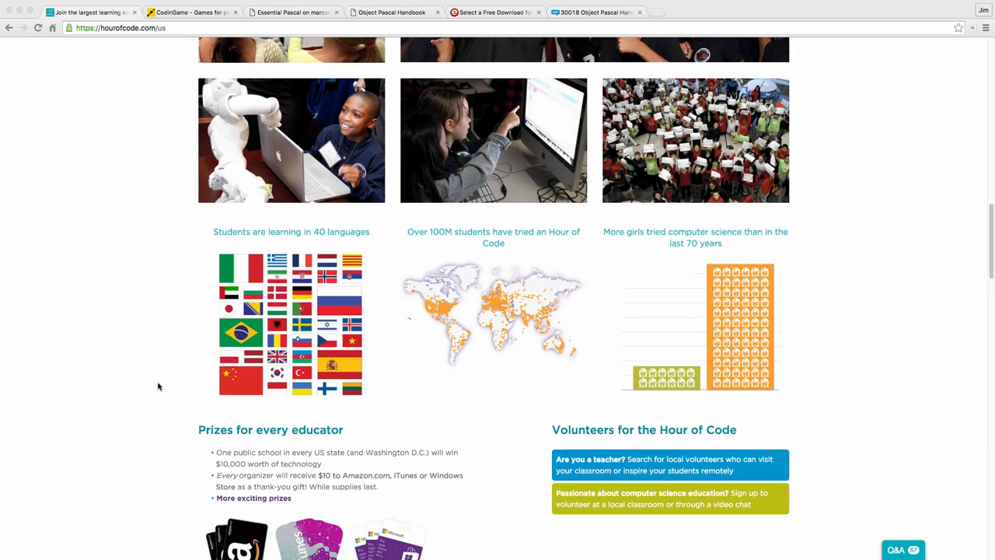
scroll(down, 3)
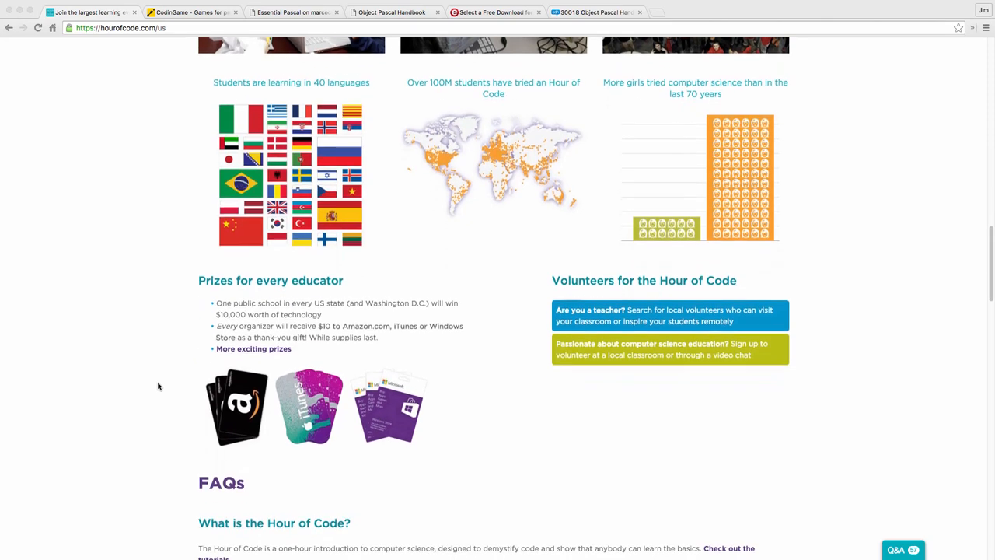
scroll(down, 3)
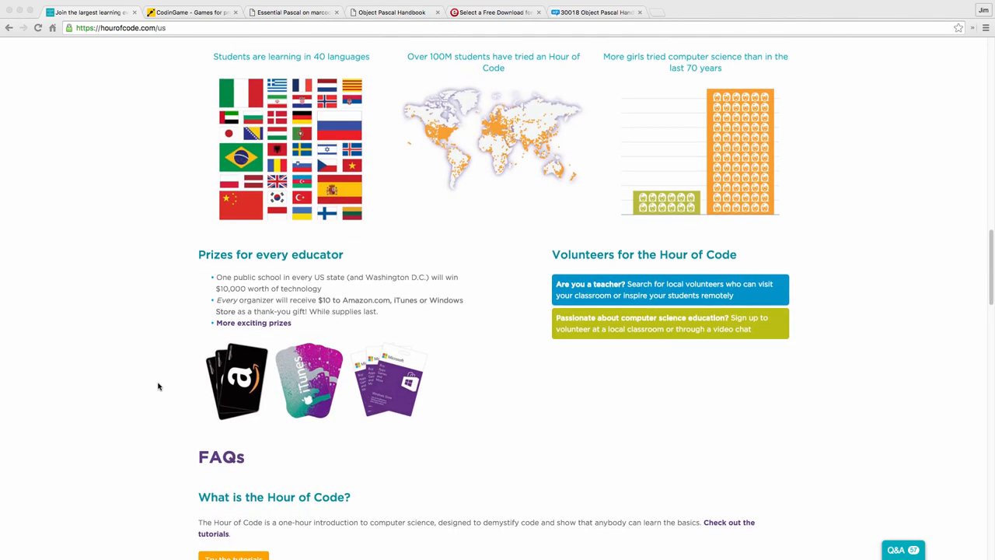
scroll(down, 3)
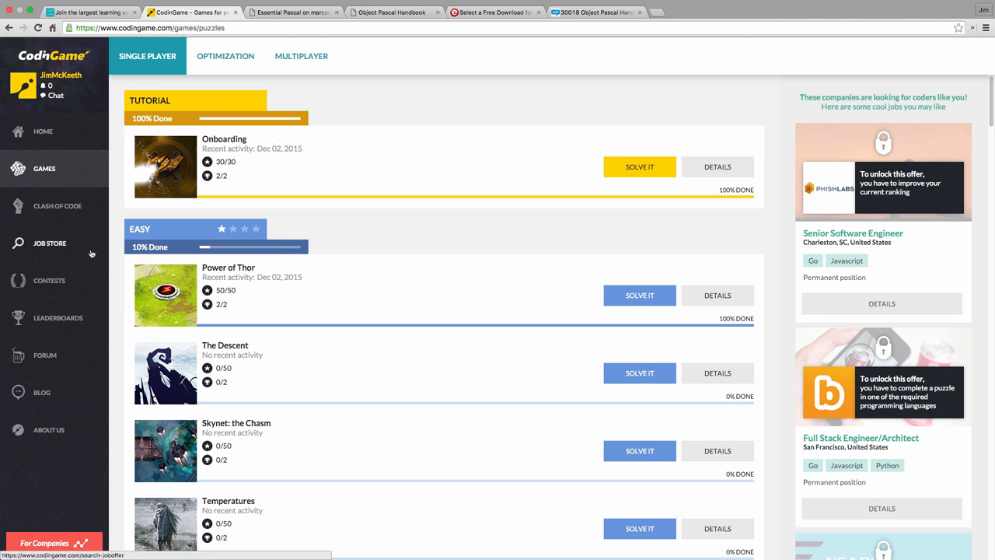
mouse_move(481, 209)
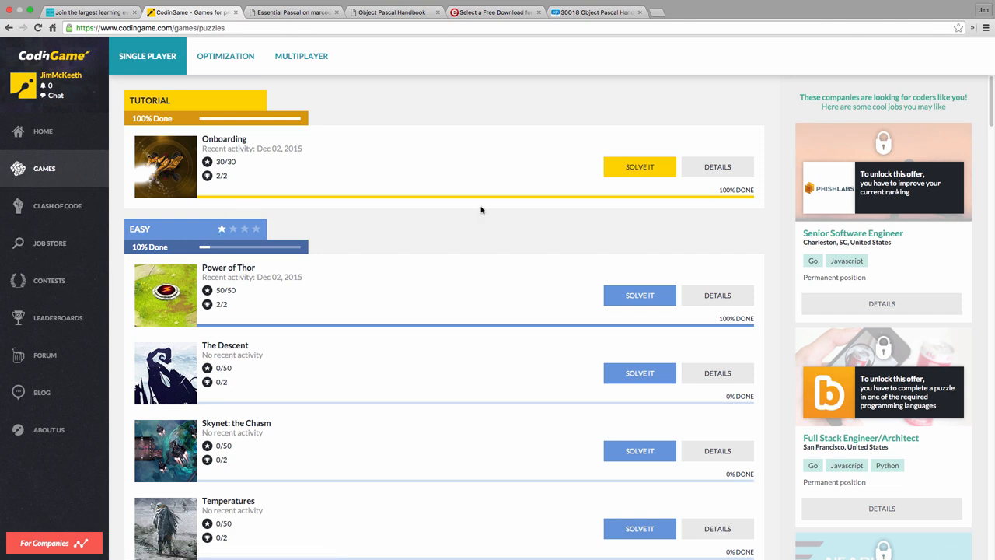
click(639, 296)
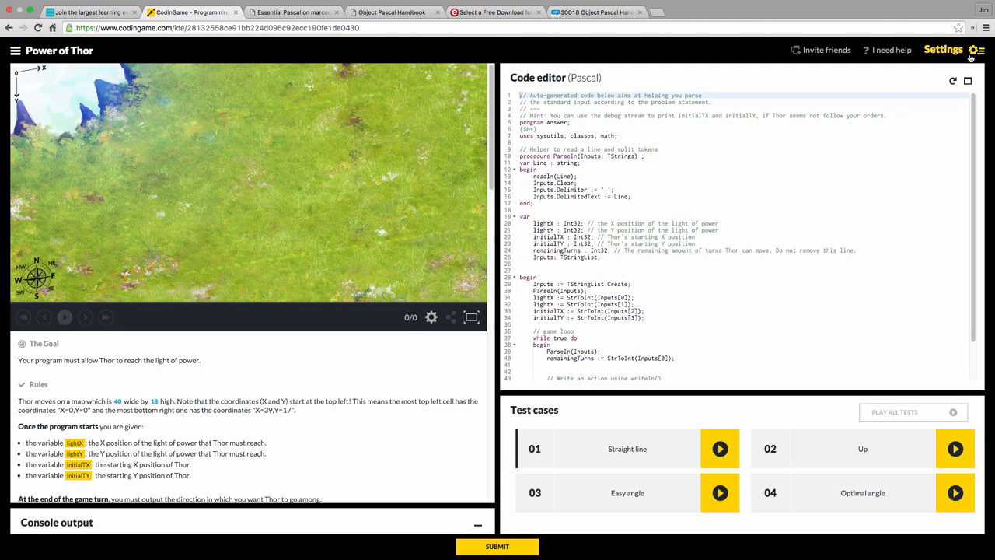
click(944, 50)
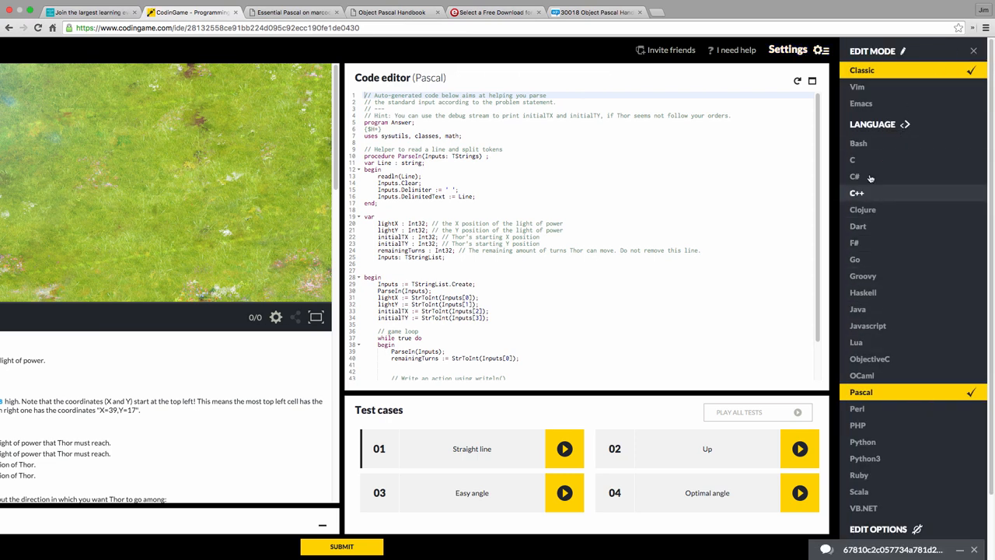
mouse_move(862, 376)
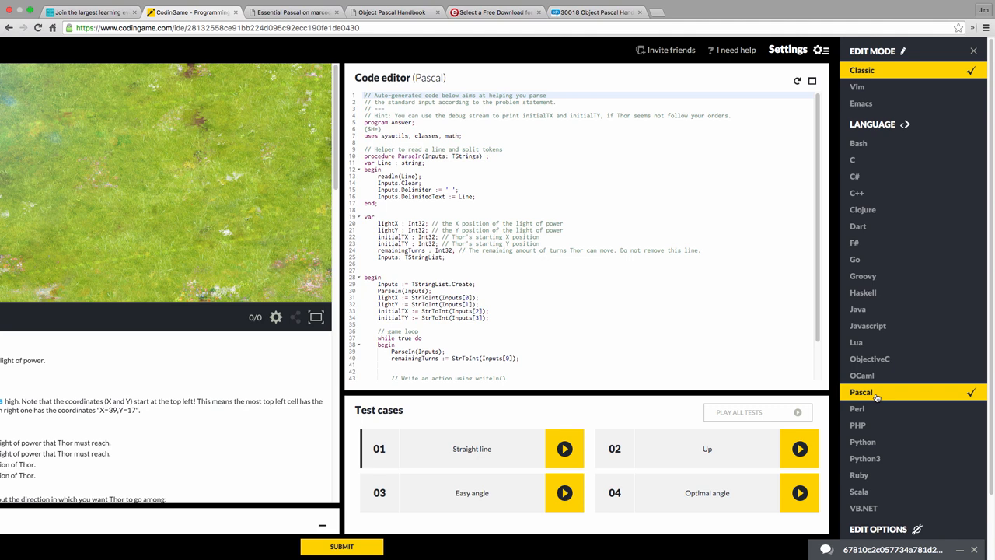
mouse_move(943, 183)
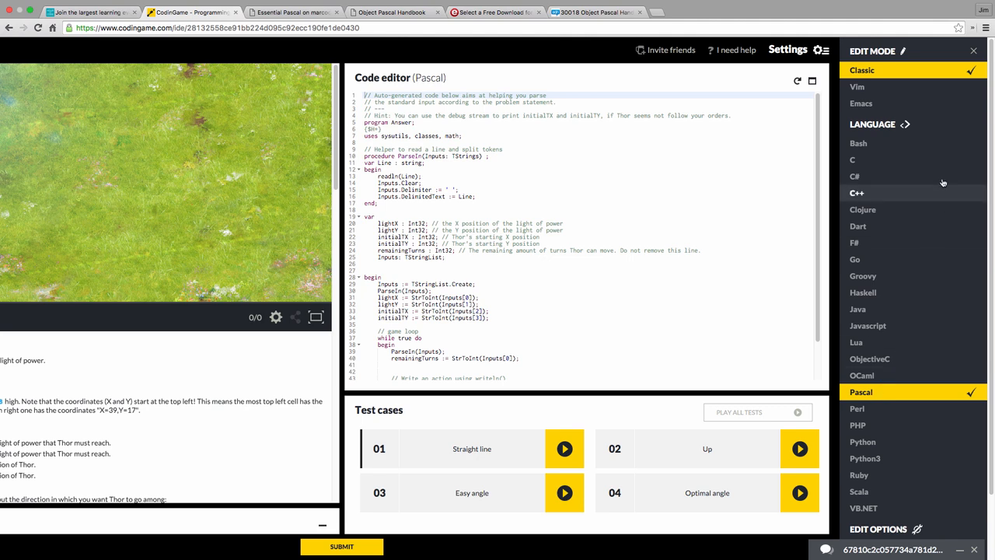
click(971, 51)
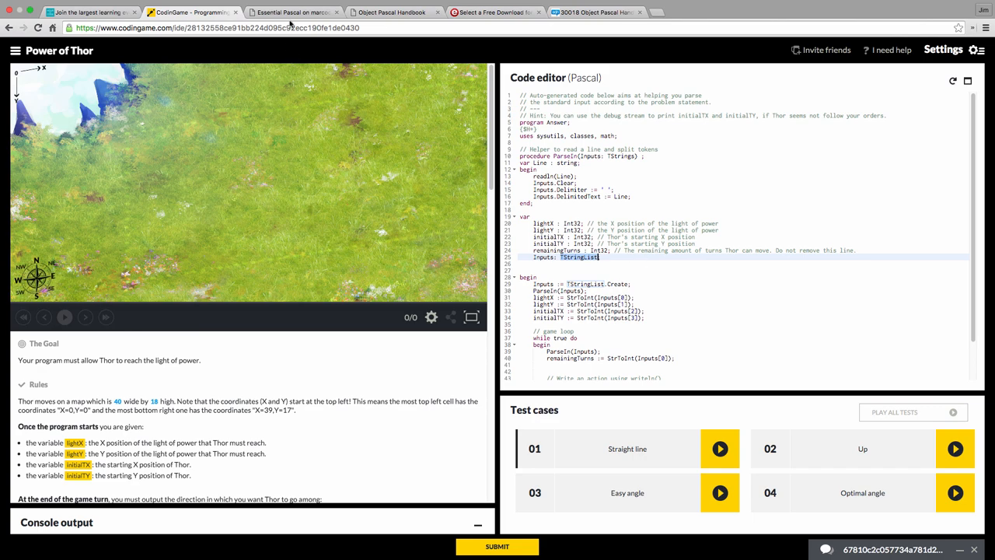
Step: Browse the Essential Pascal page, then bring up the Object Pascal Handbook chapter list
click(290, 12)
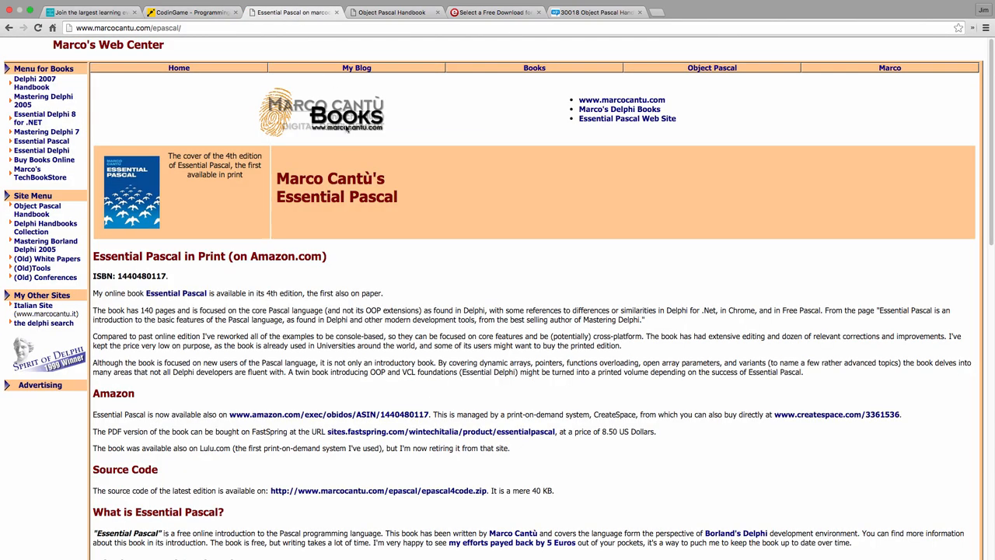
mouse_move(417, 315)
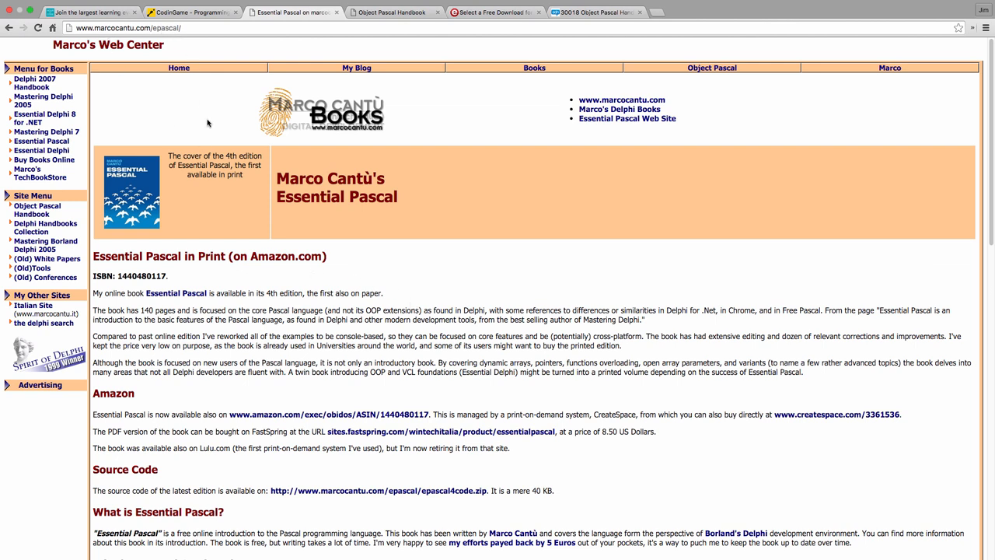
scroll(down, 3)
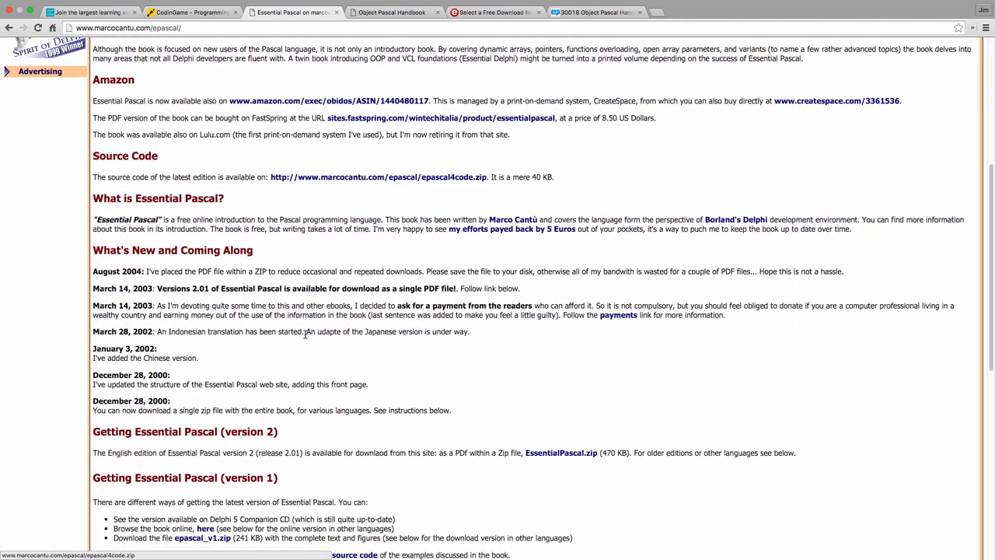
scroll(down, 3)
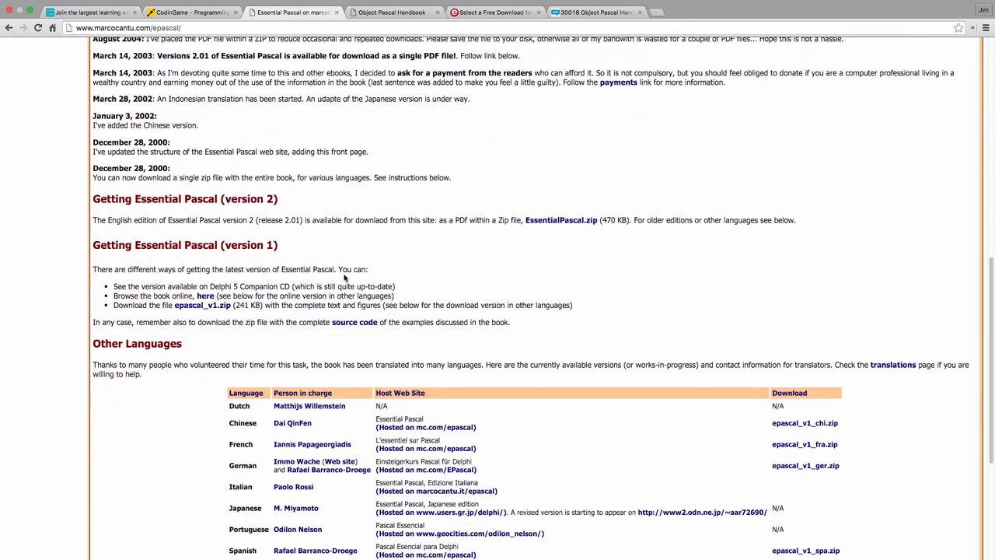
scroll(down, 3)
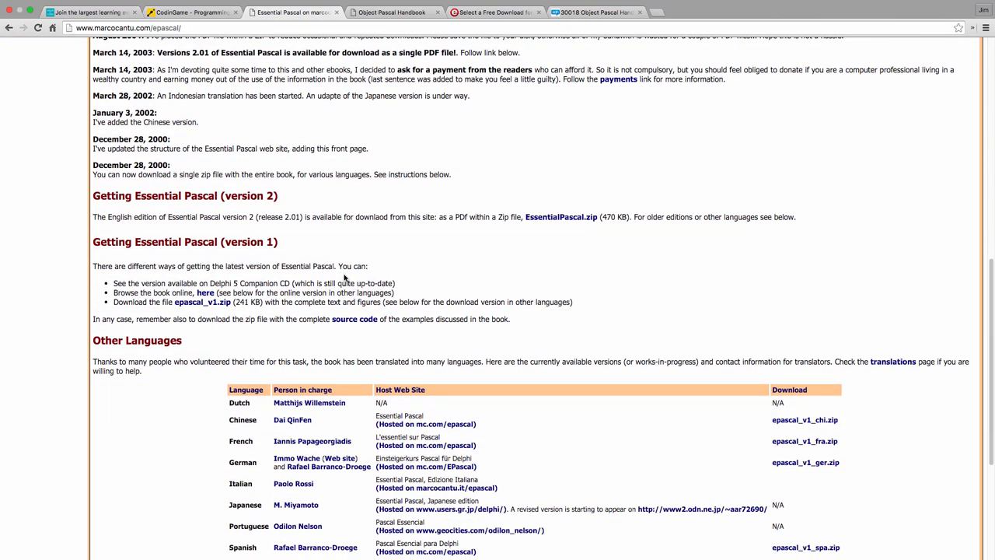
scroll(up, 3)
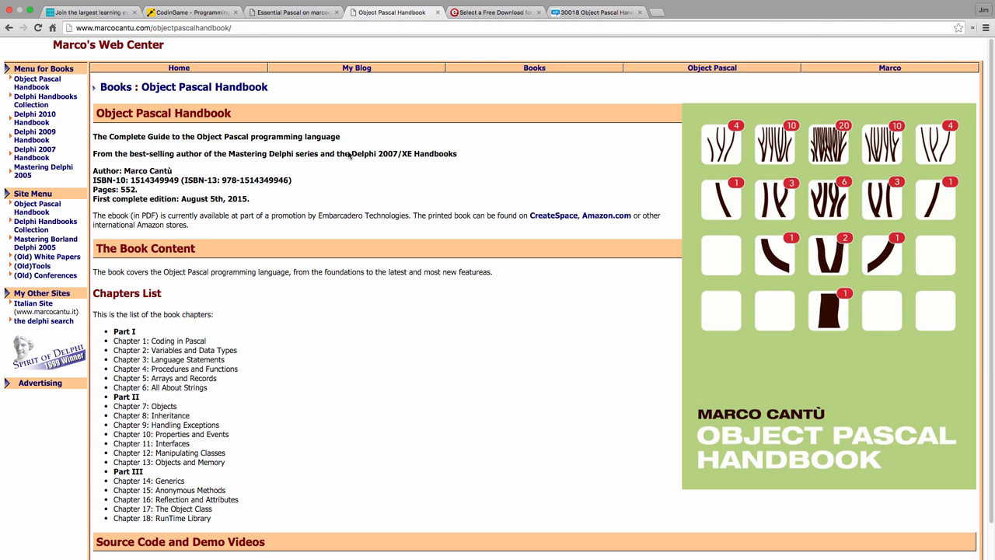
double_click(238, 198)
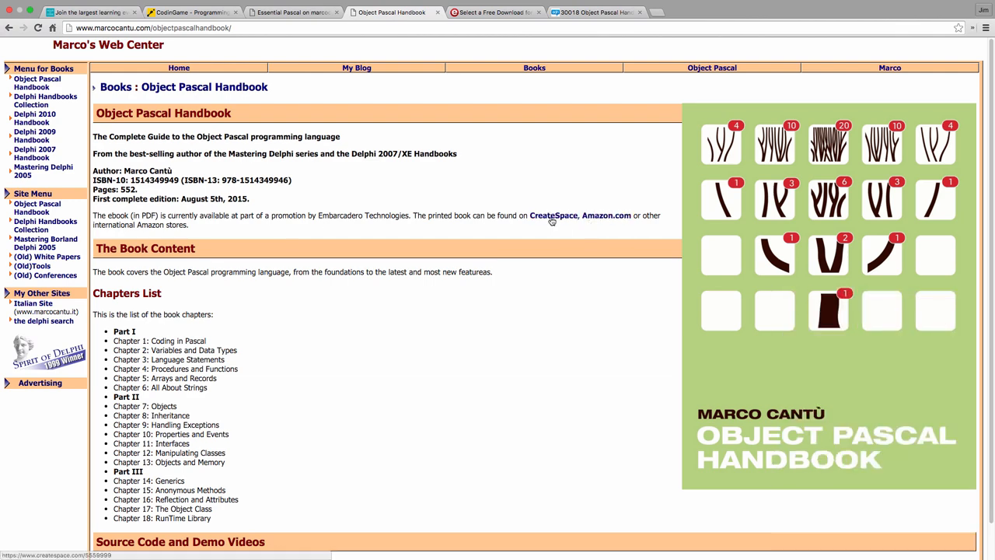
mouse_move(476, 29)
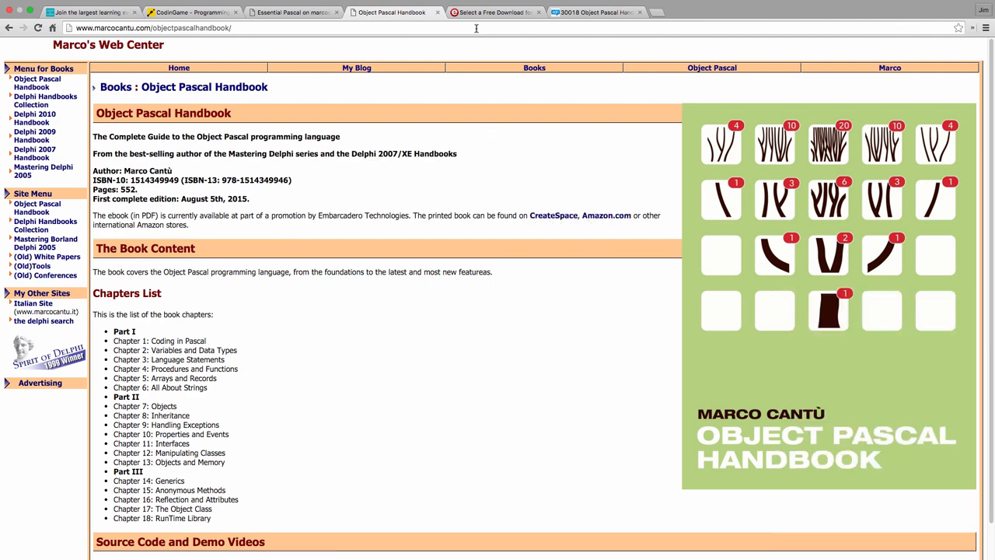
Step: View the Delphi free download and Object Pascal Handbook download pages, then return to Power of Thor
click(490, 11)
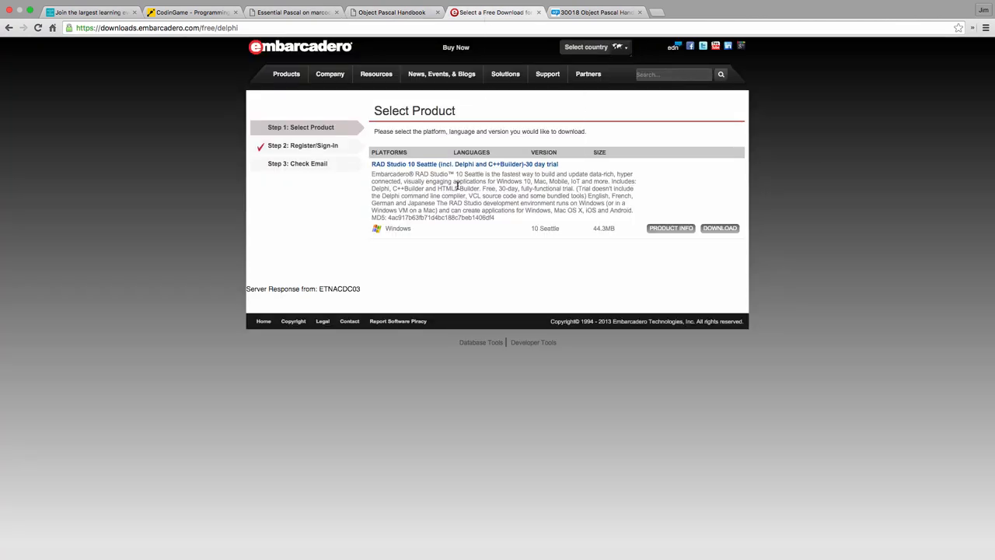
mouse_move(403, 173)
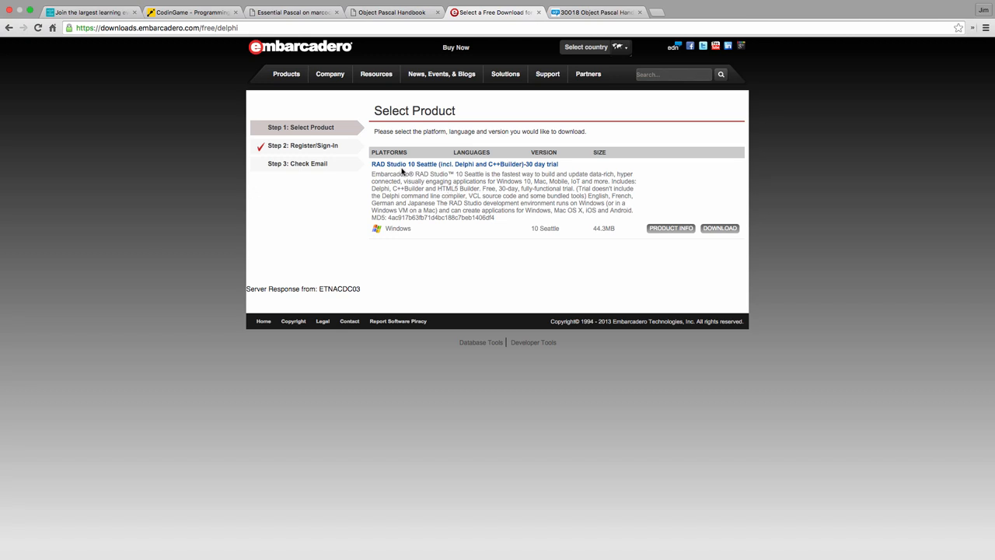
mouse_move(461, 210)
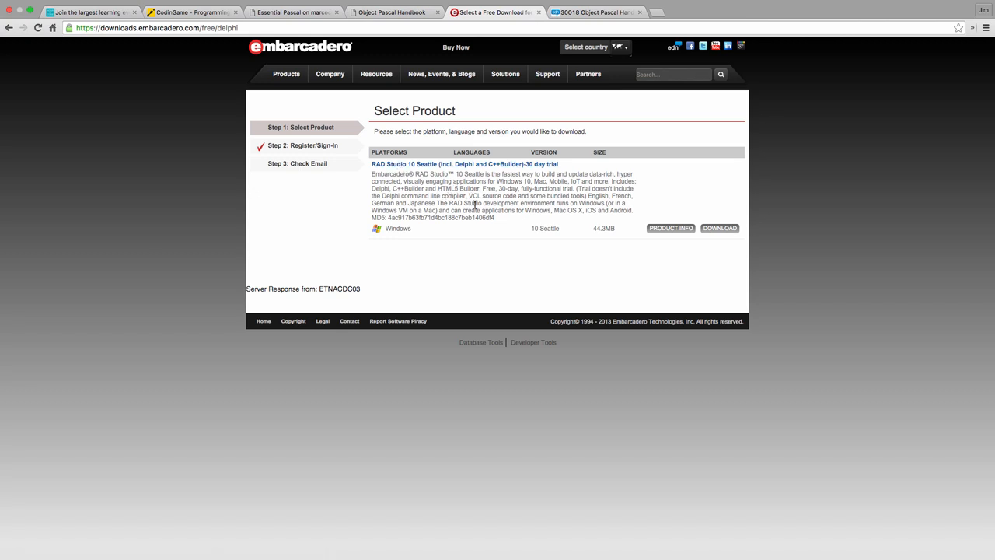
click(602, 12)
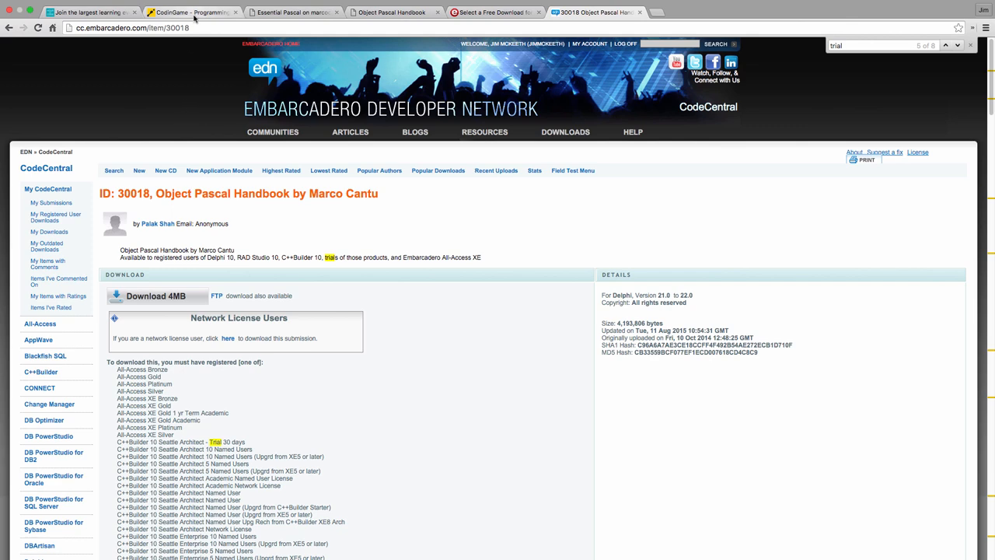
click(172, 13)
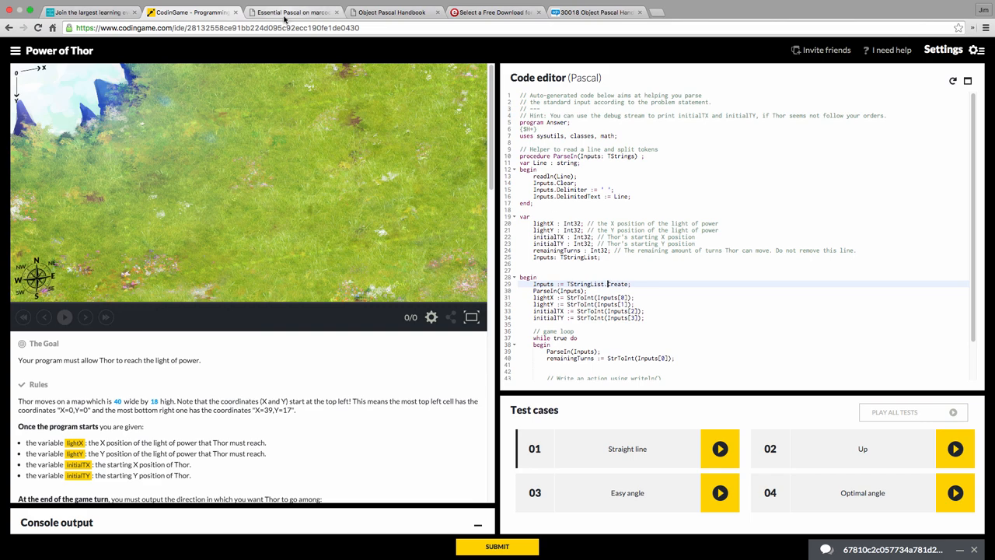
Step: Run the Straight line test, then rerun it with the output move changed from N to S
click(285, 13)
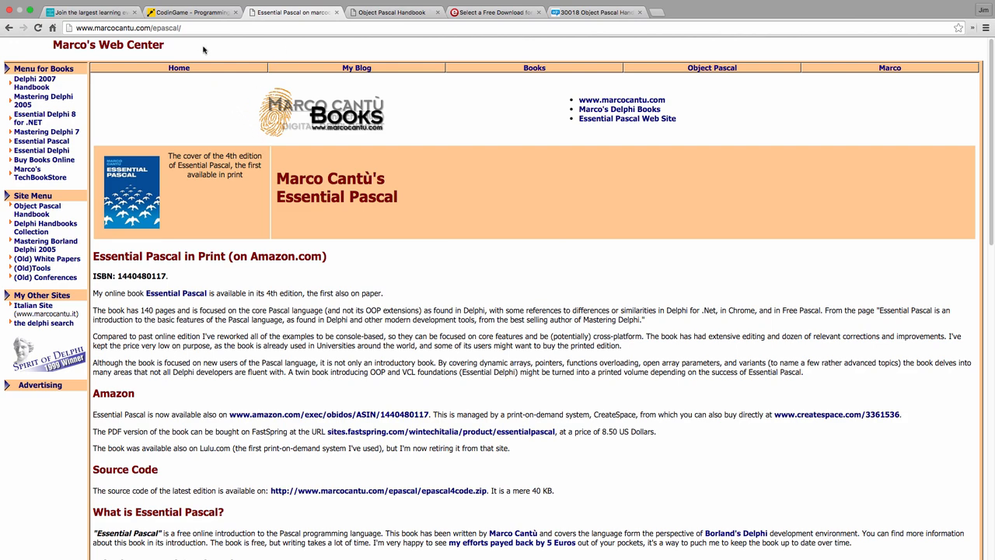
click(195, 12)
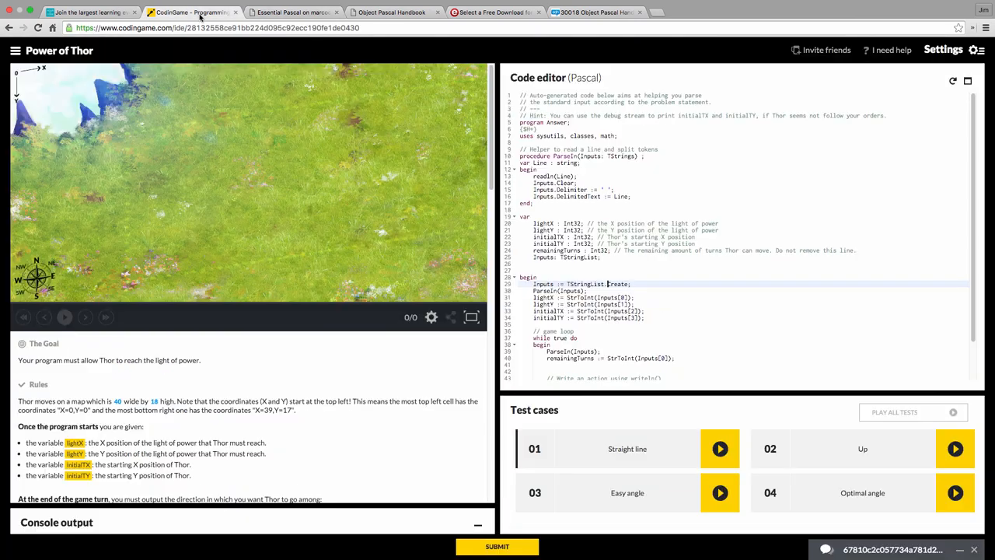
mouse_move(342, 449)
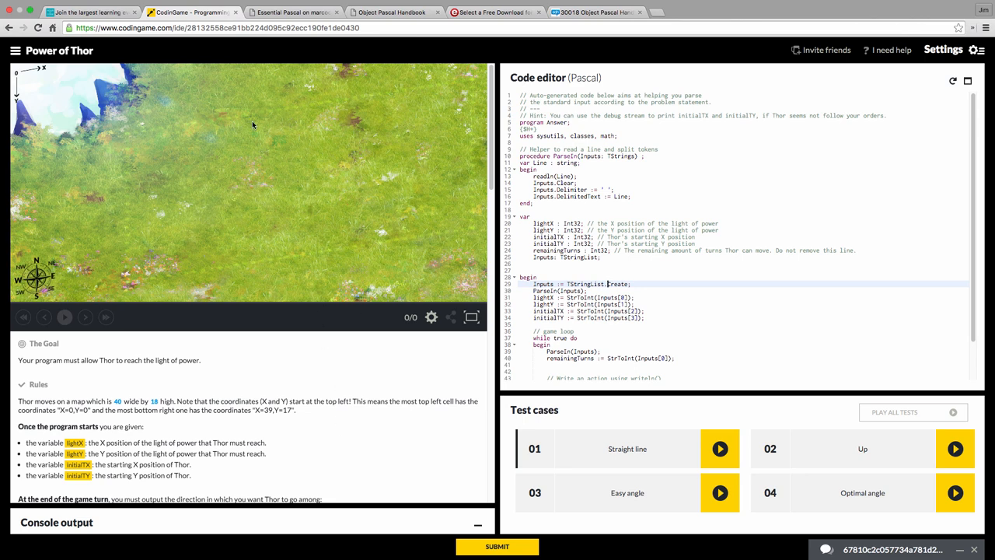
mouse_move(295, 255)
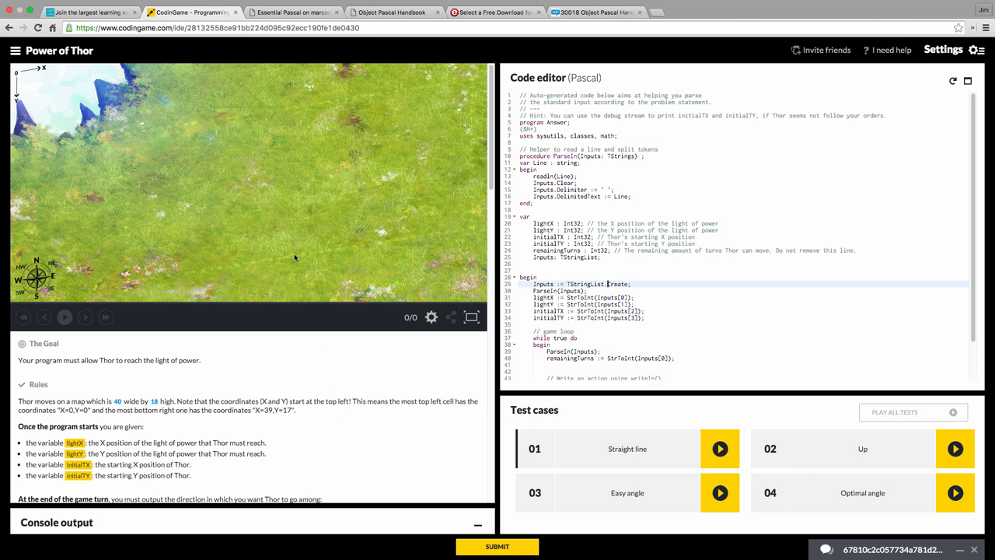
mouse_move(316, 271)
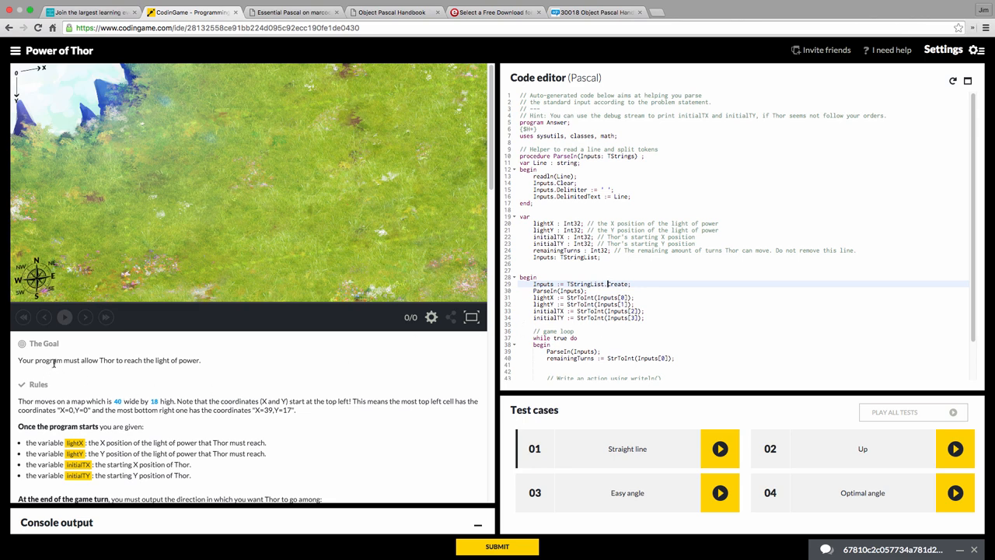
mouse_move(144, 369)
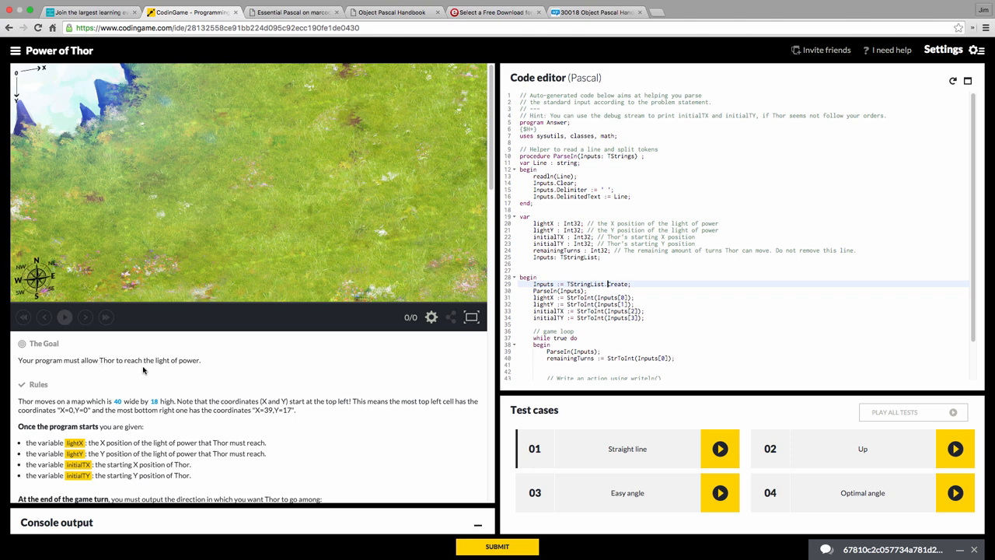
mouse_move(70, 315)
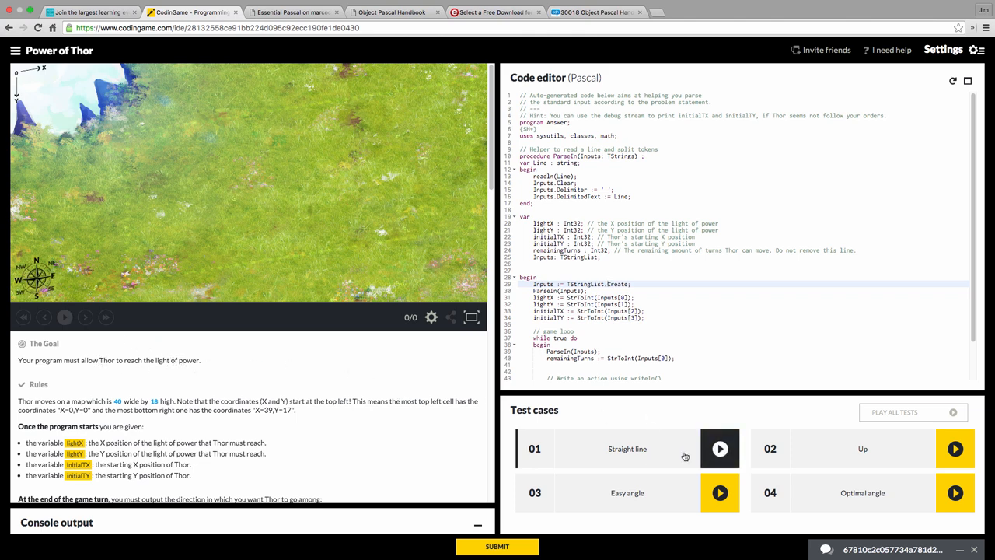
click(719, 448)
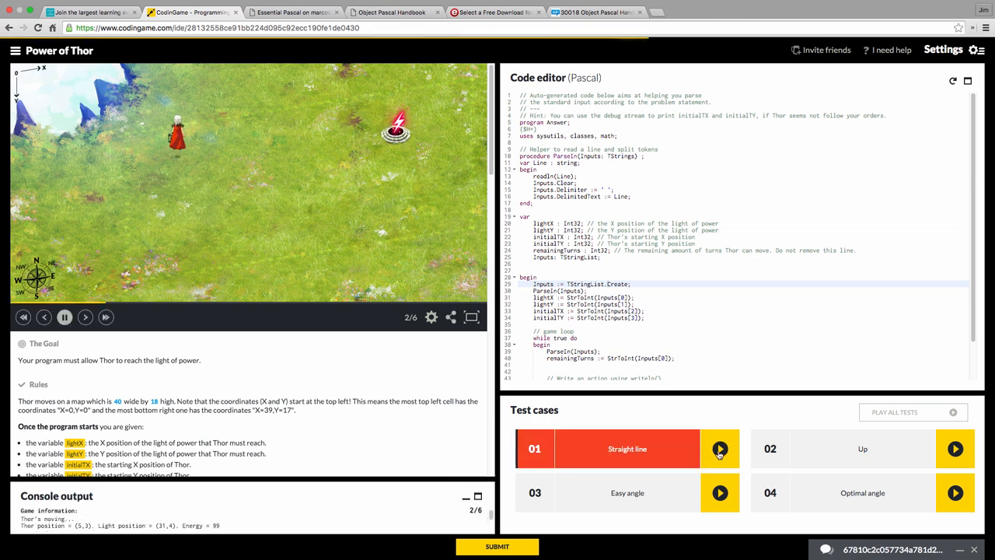
click(719, 449)
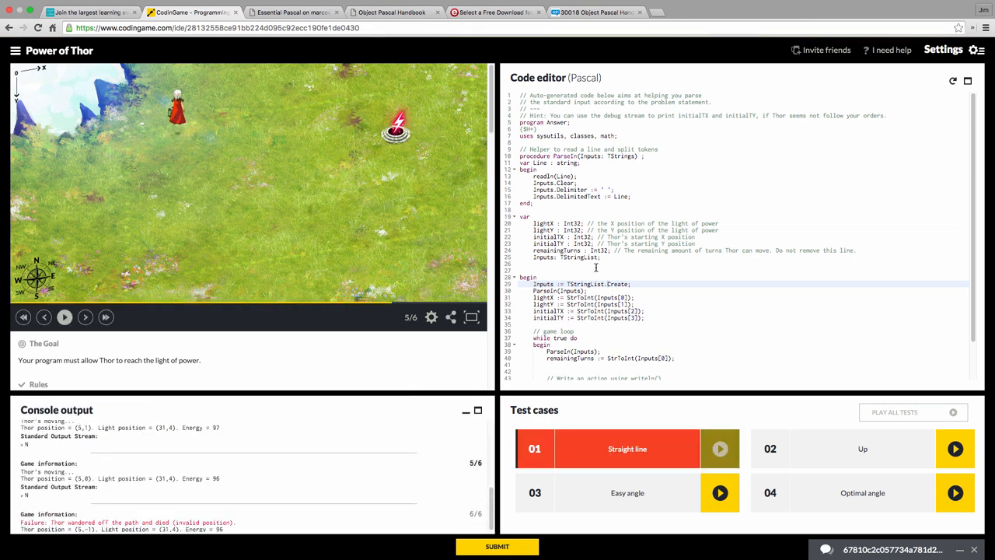
scroll(down, 3)
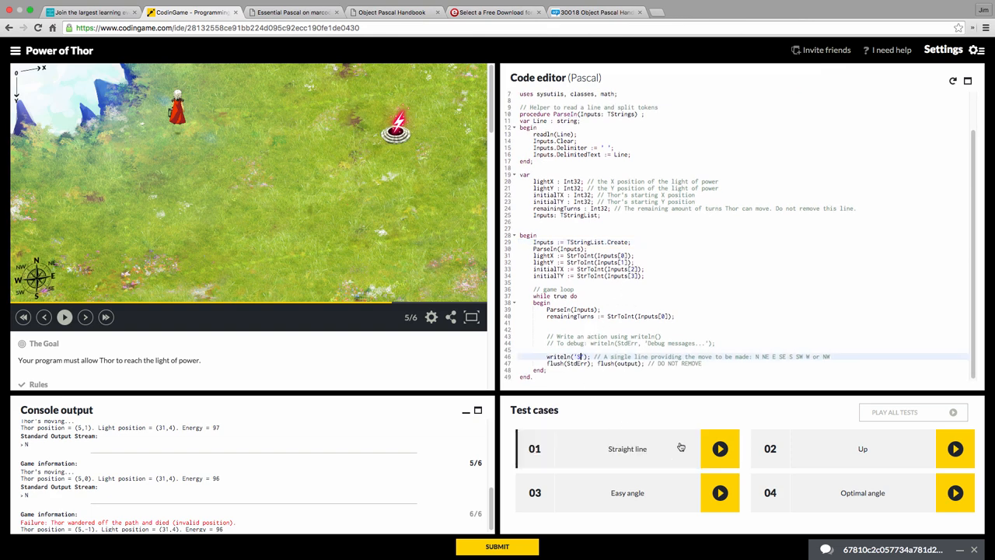
click(720, 449)
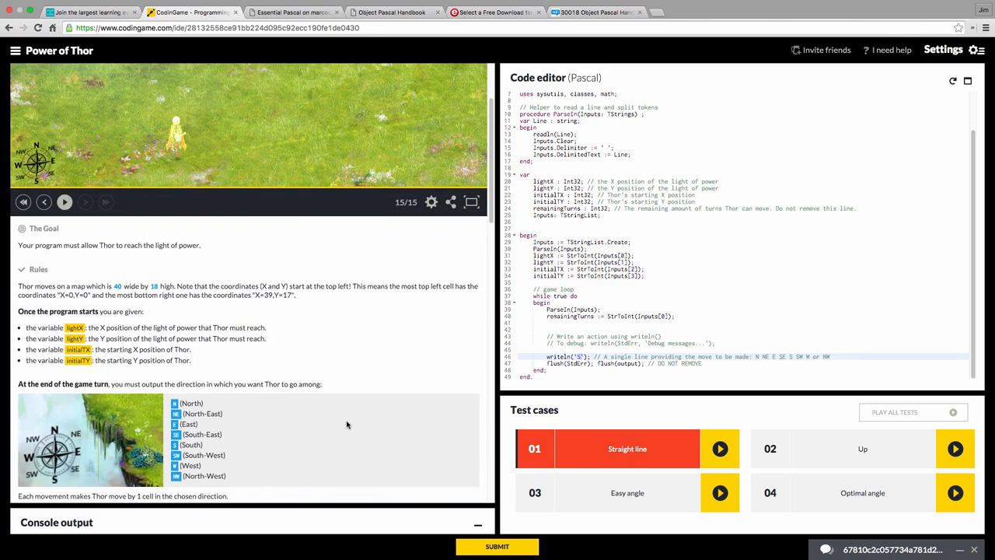
scroll(down, 3)
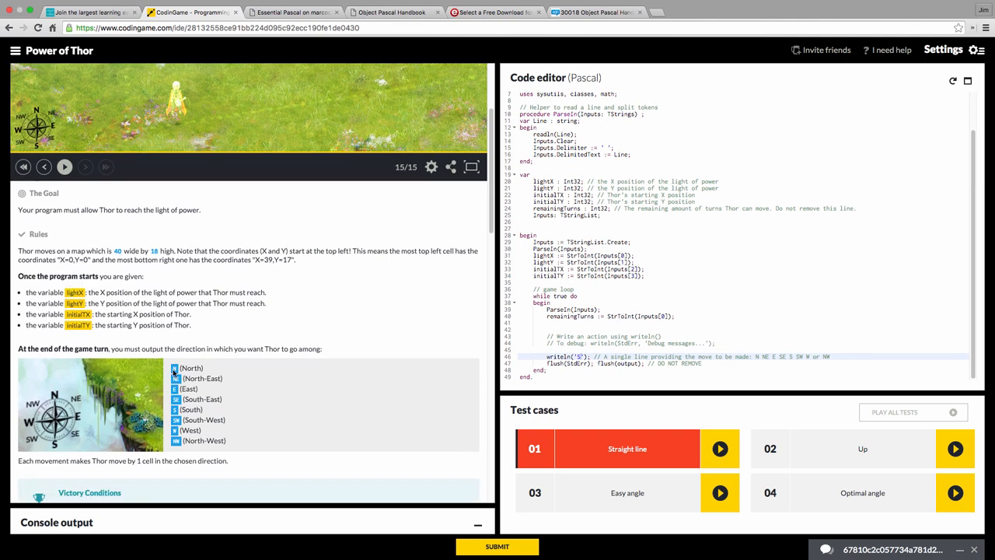
mouse_move(177, 458)
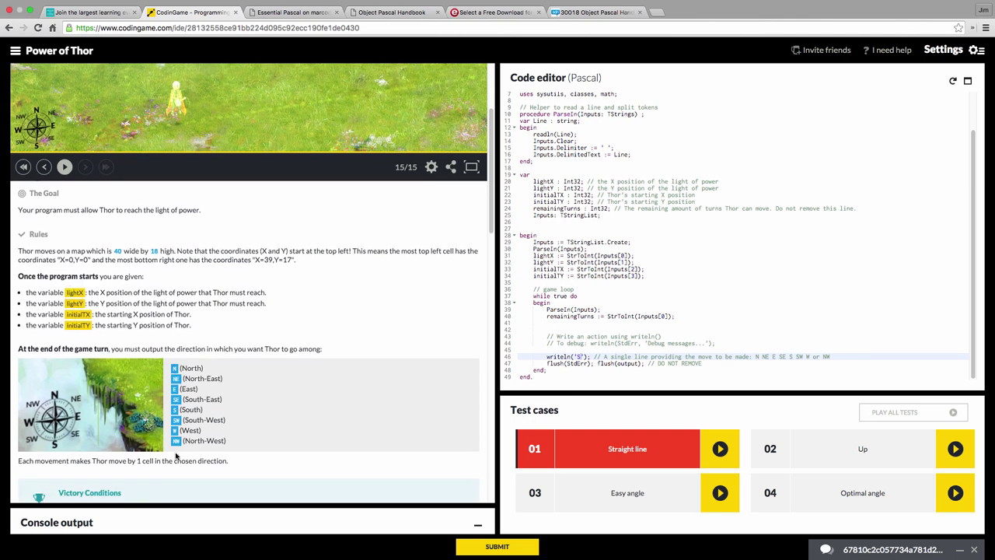
scroll(down, 3)
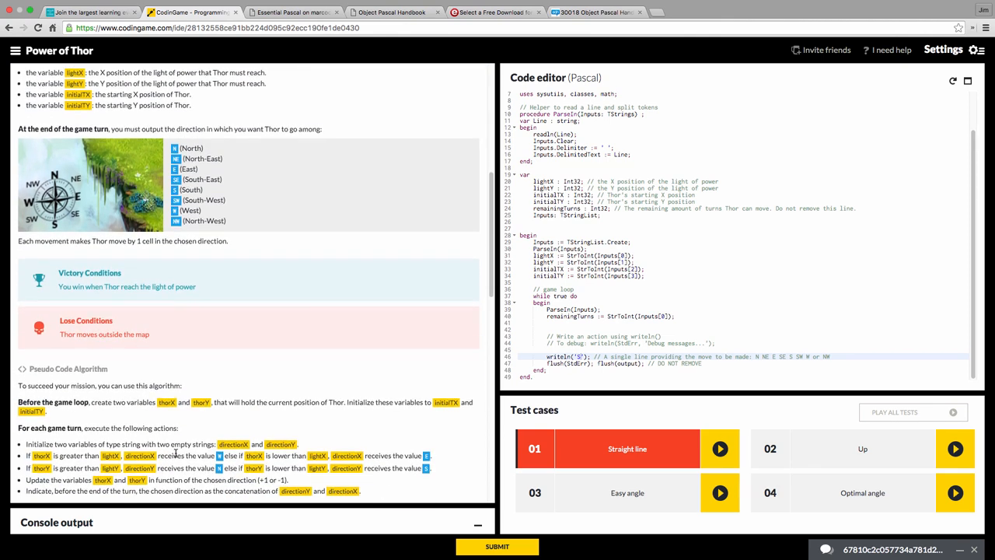
scroll(down, 3)
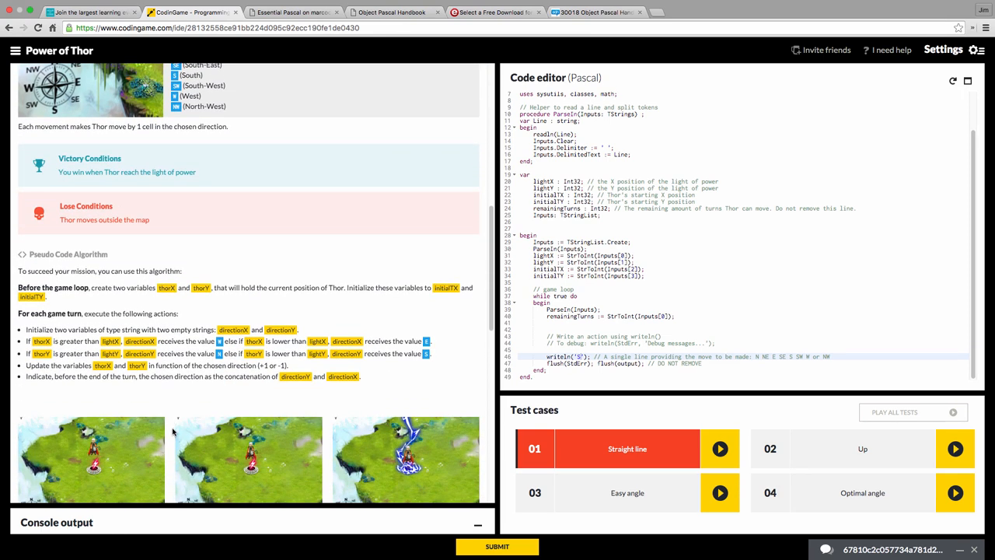
scroll(down, 3)
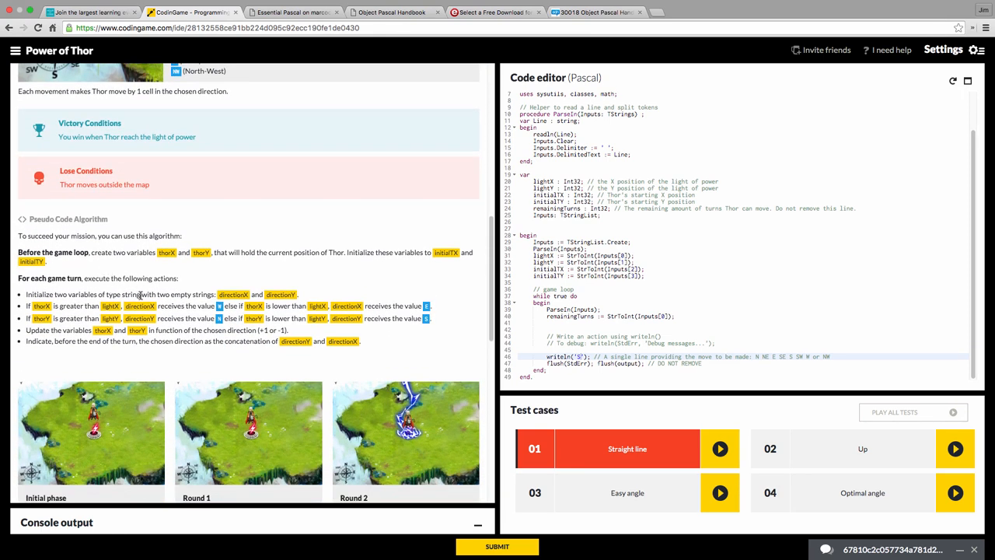
scroll(down, 3)
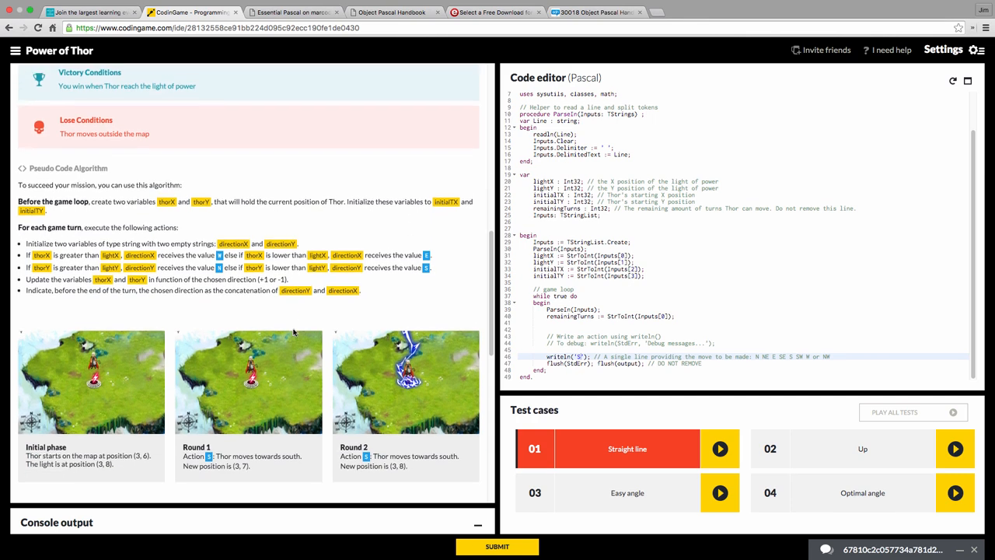
scroll(down, 3)
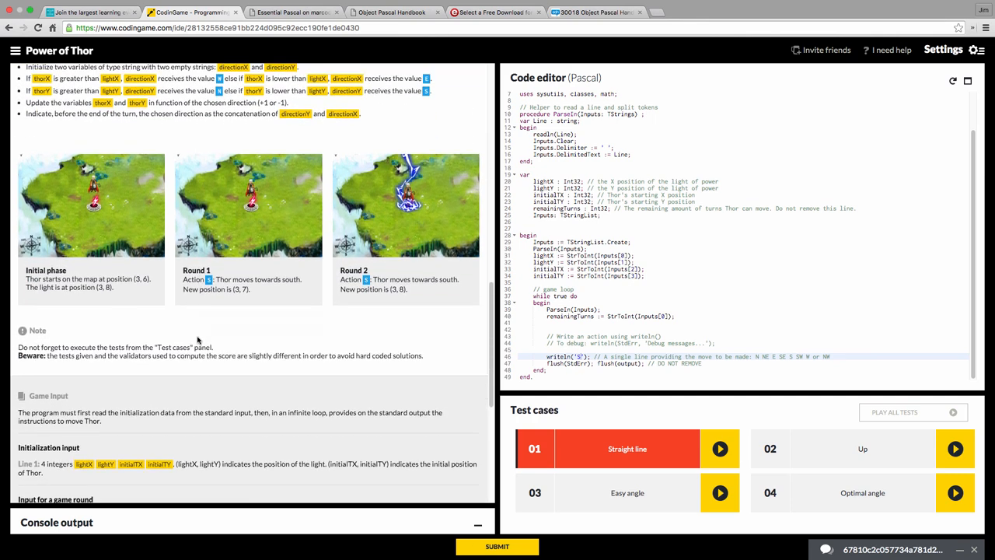
scroll(down, 3)
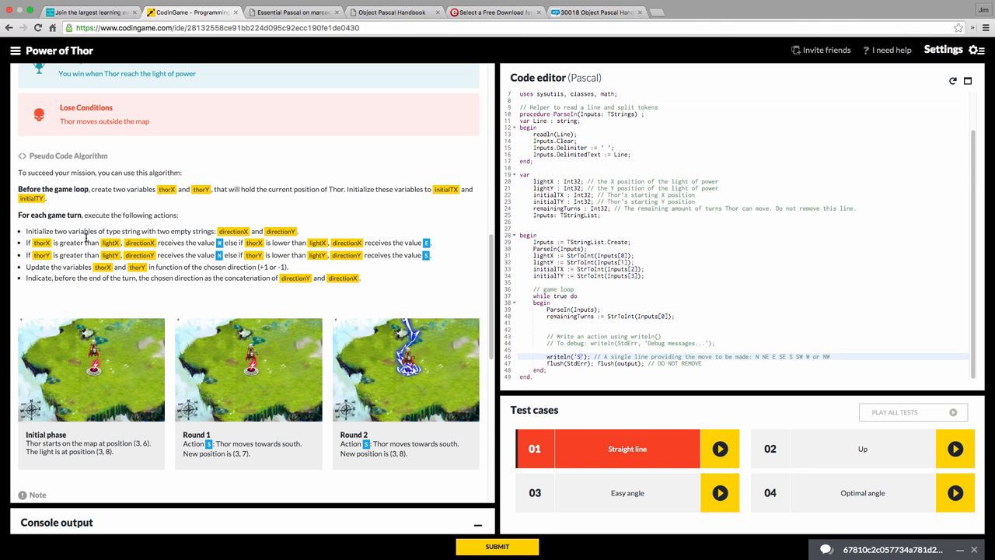
mouse_move(584, 292)
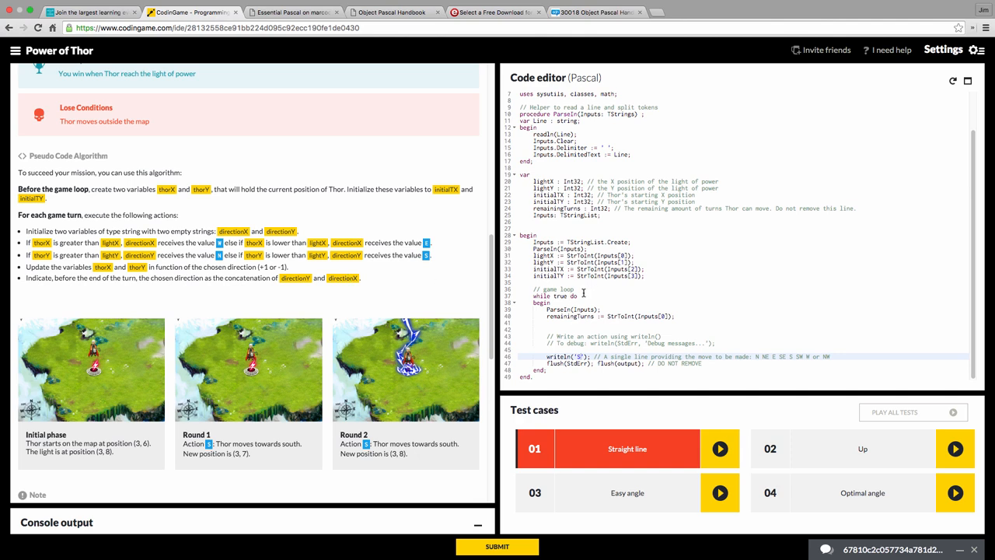
scroll(down, 3)
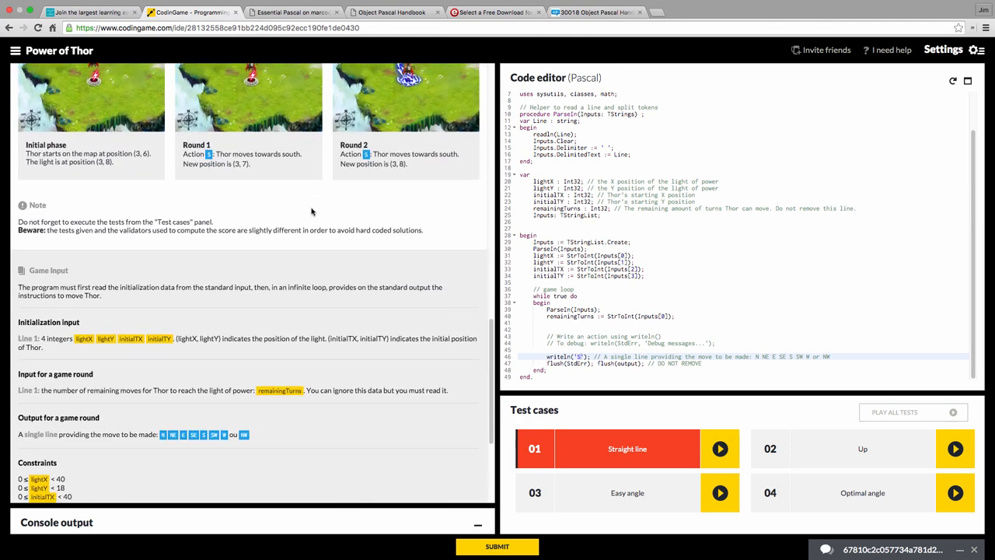
scroll(down, 3)
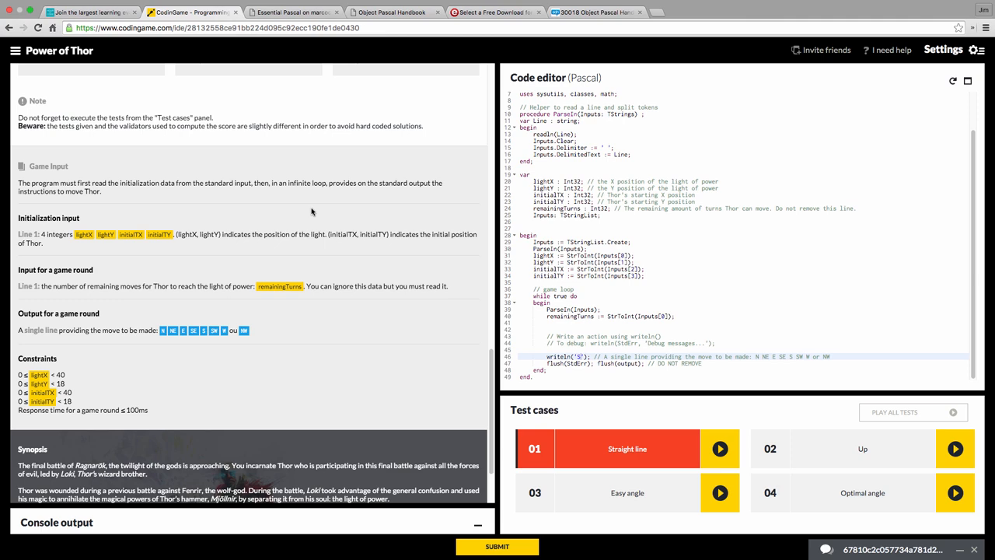
scroll(down, 3)
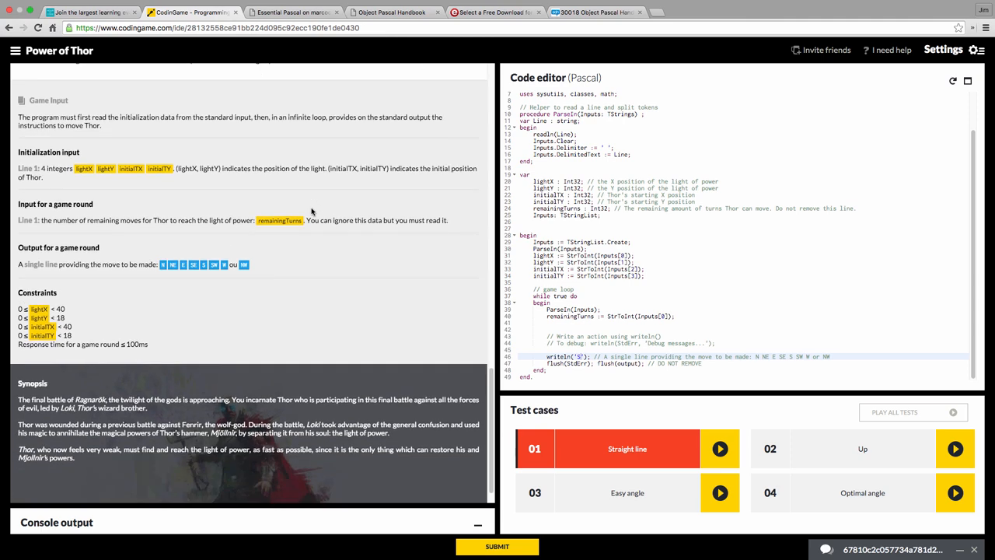
scroll(down, 3)
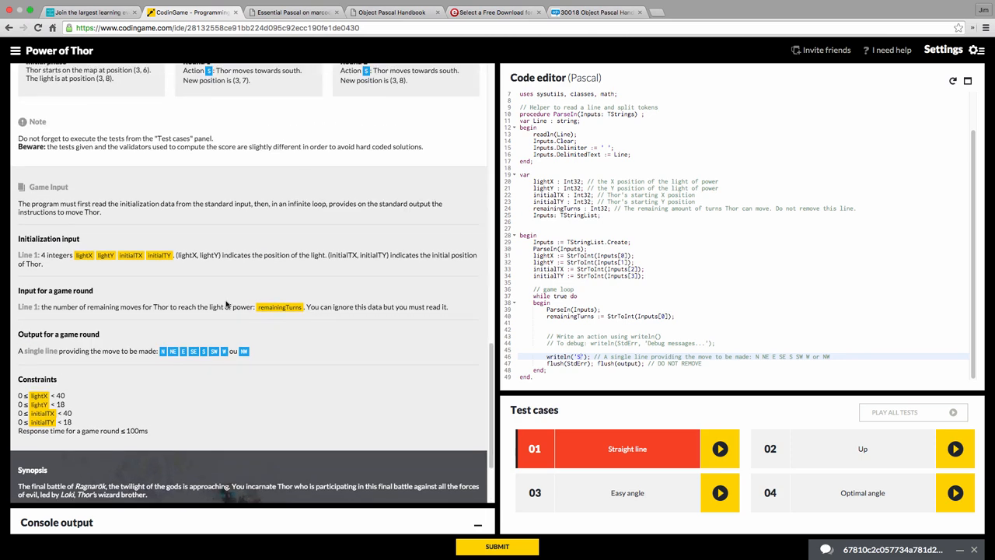
scroll(down, 3)
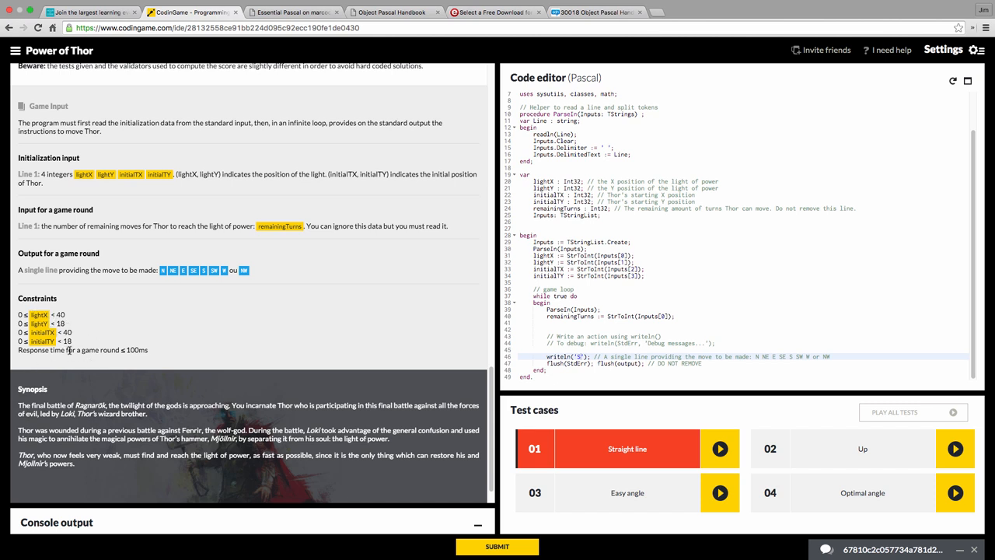
mouse_move(130, 357)
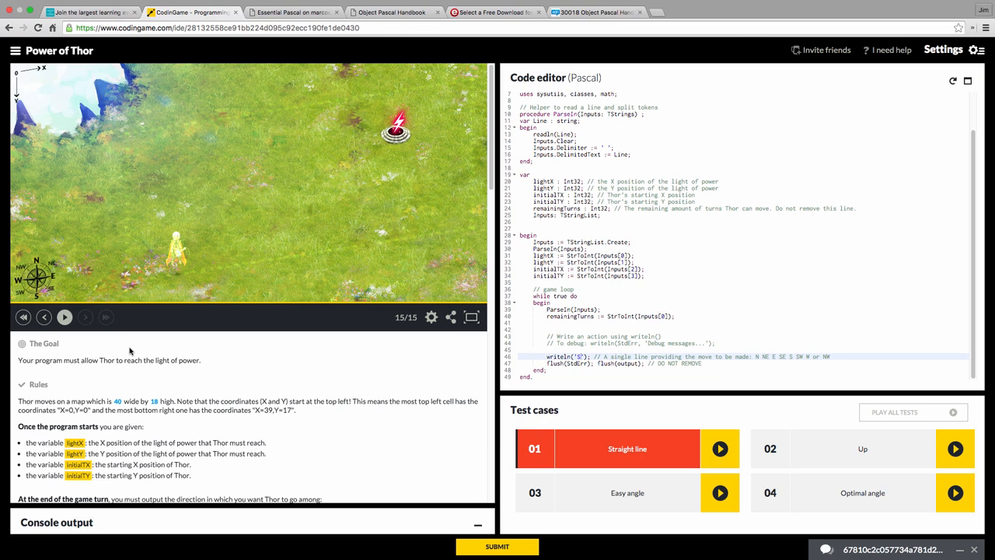
click(719, 449)
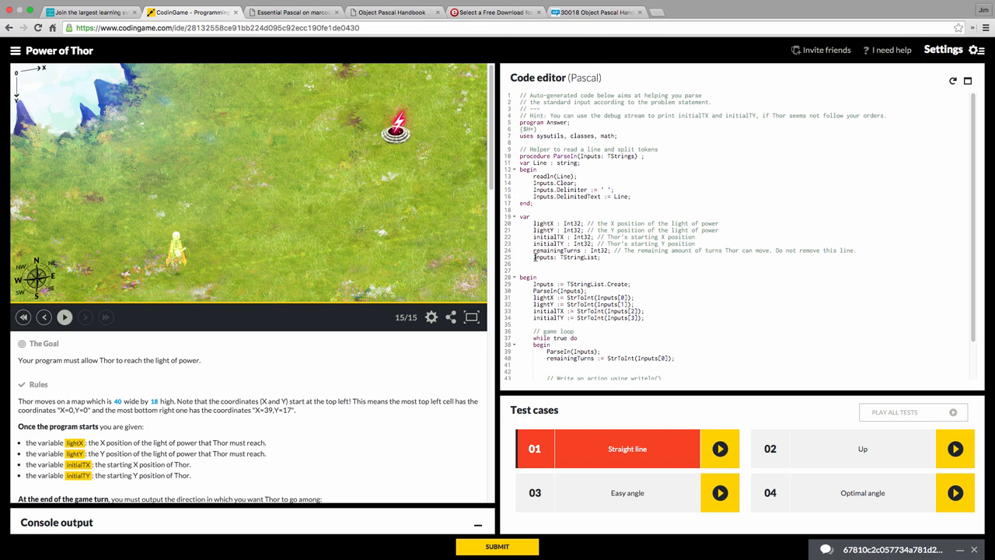
Step: Scroll through the Power of Thor Pascal code to review it
scroll(down, 3)
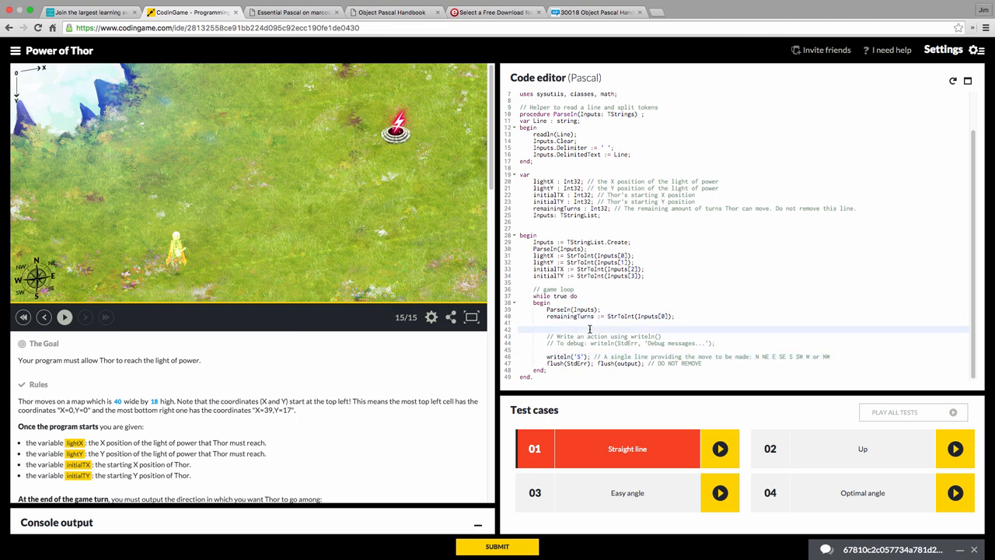
mouse_move(585, 332)
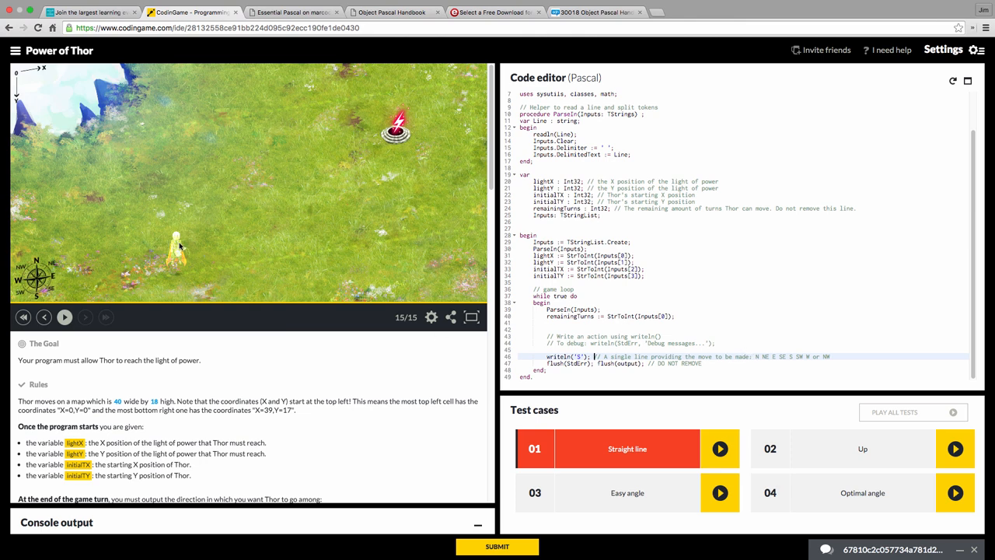
mouse_move(195, 251)
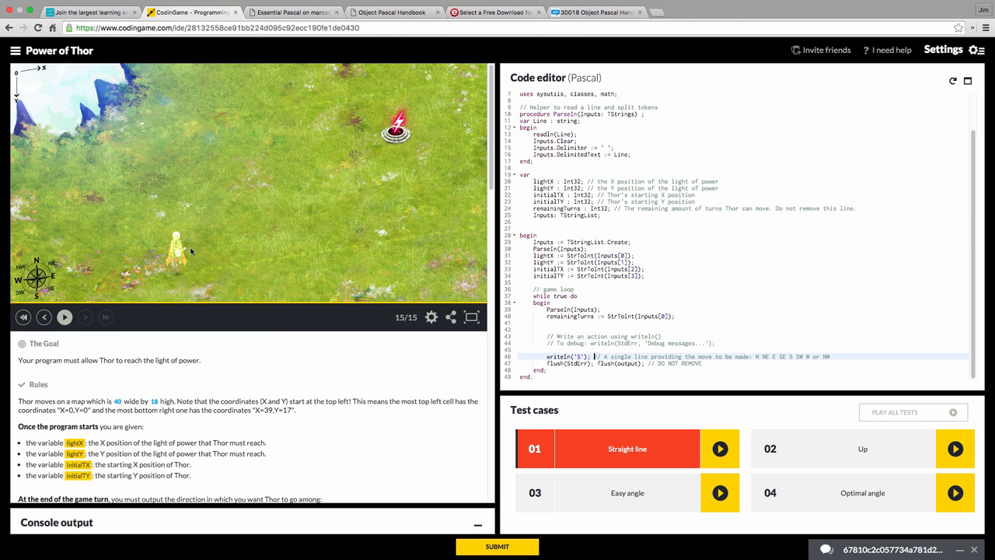
mouse_move(269, 435)
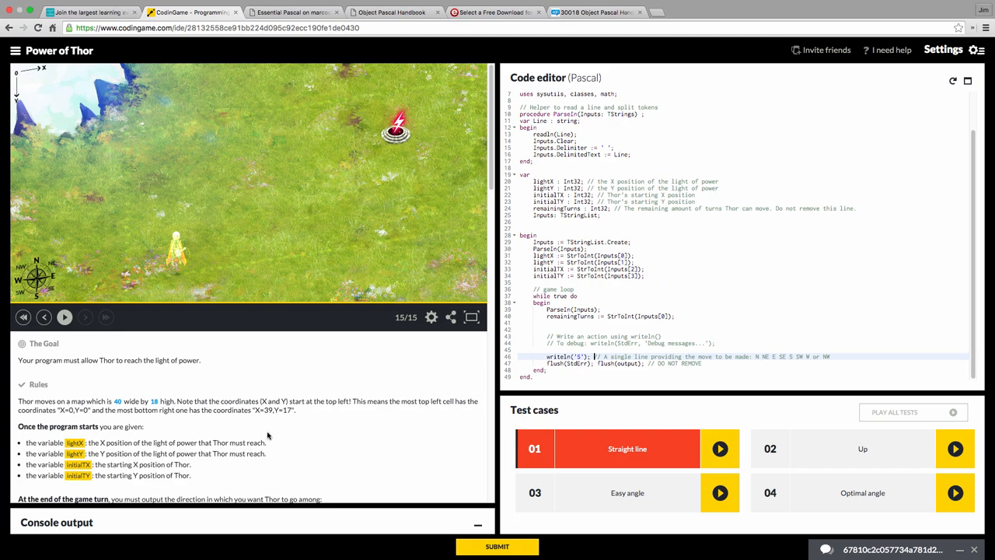
scroll(down, 3)
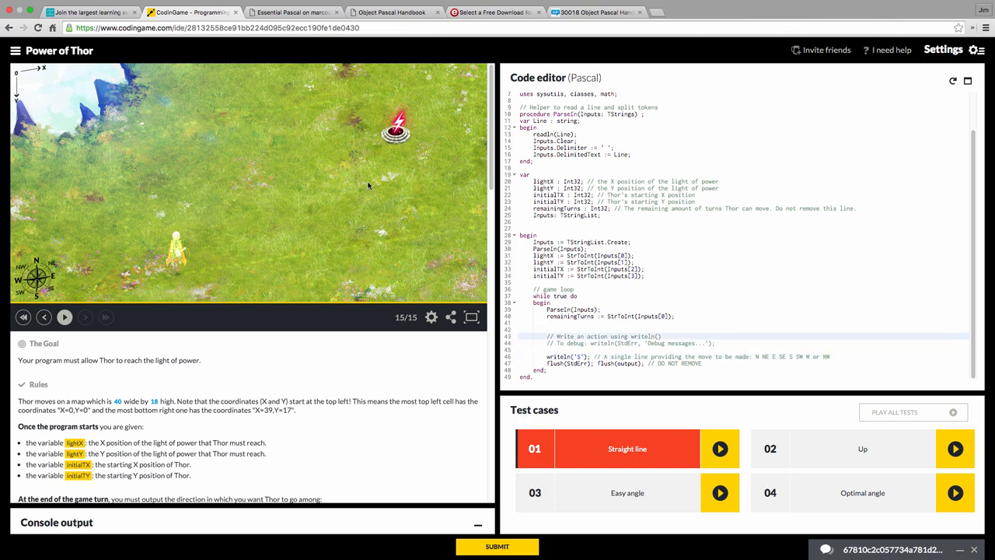
mouse_move(187, 163)
text(E)
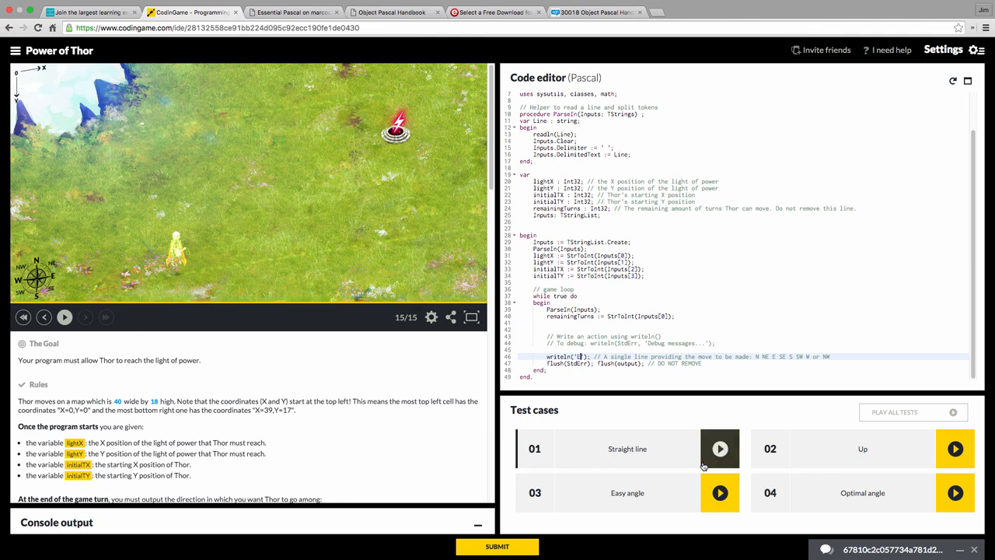
Step: Run test 01 Straight line, which passes, and test 02 Up, which fails
click(720, 449)
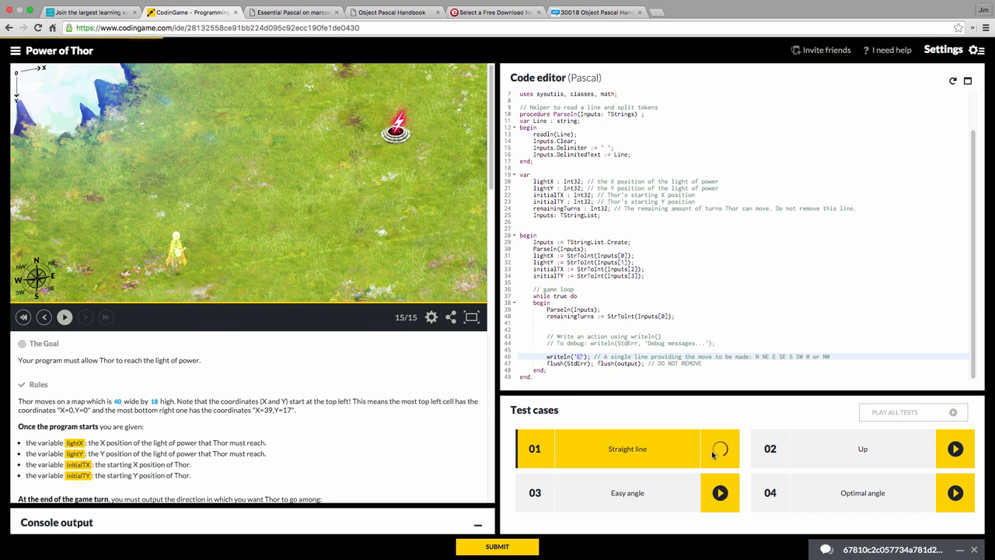
click(719, 449)
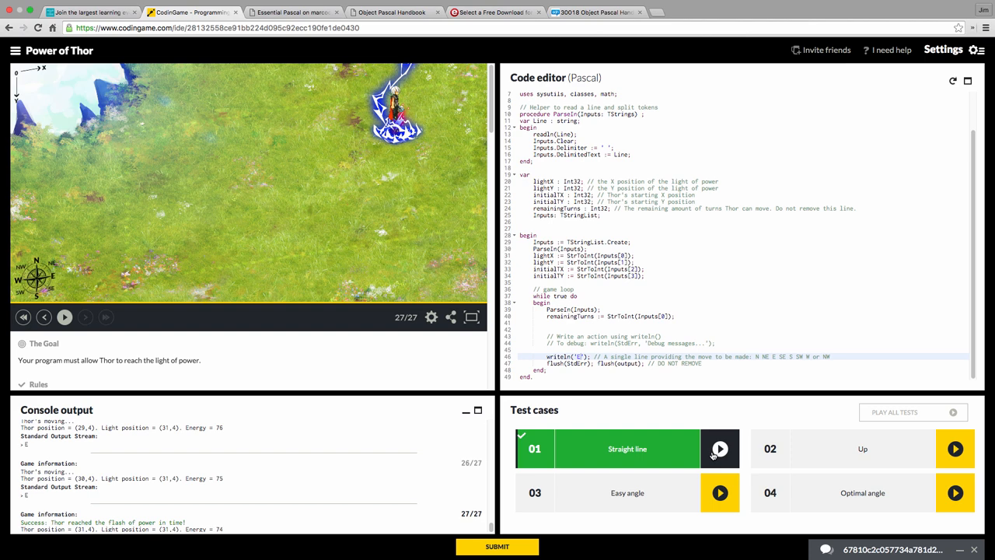
mouse_move(738, 466)
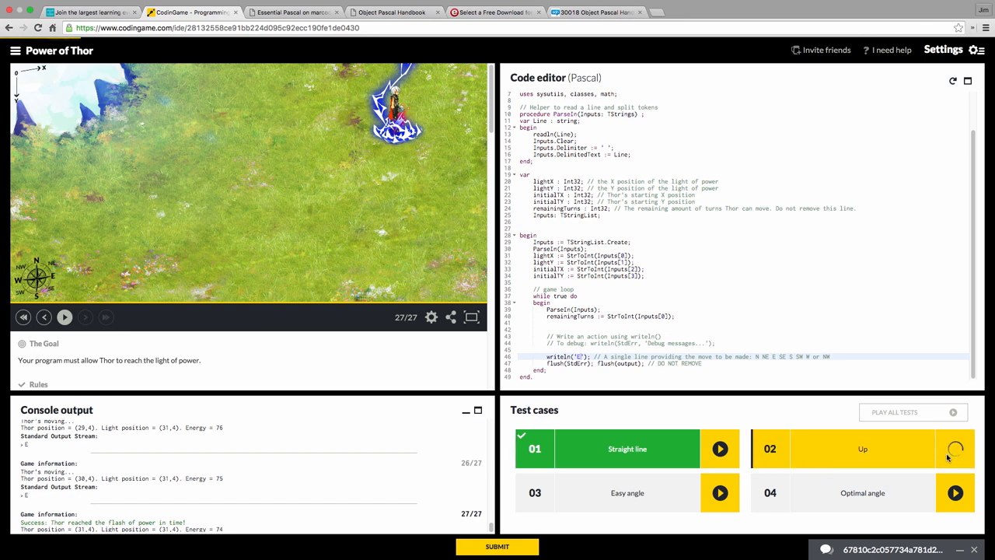
click(955, 448)
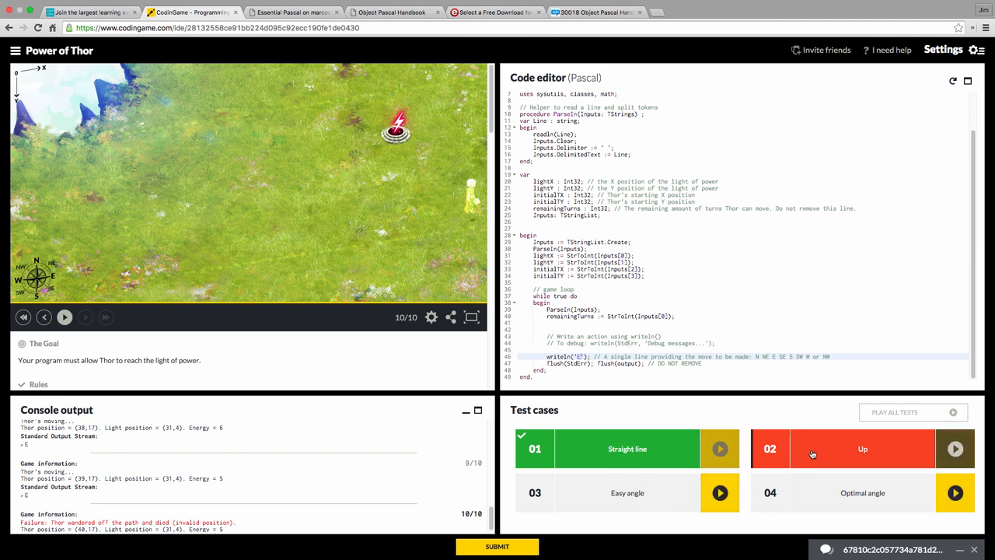
mouse_move(818, 474)
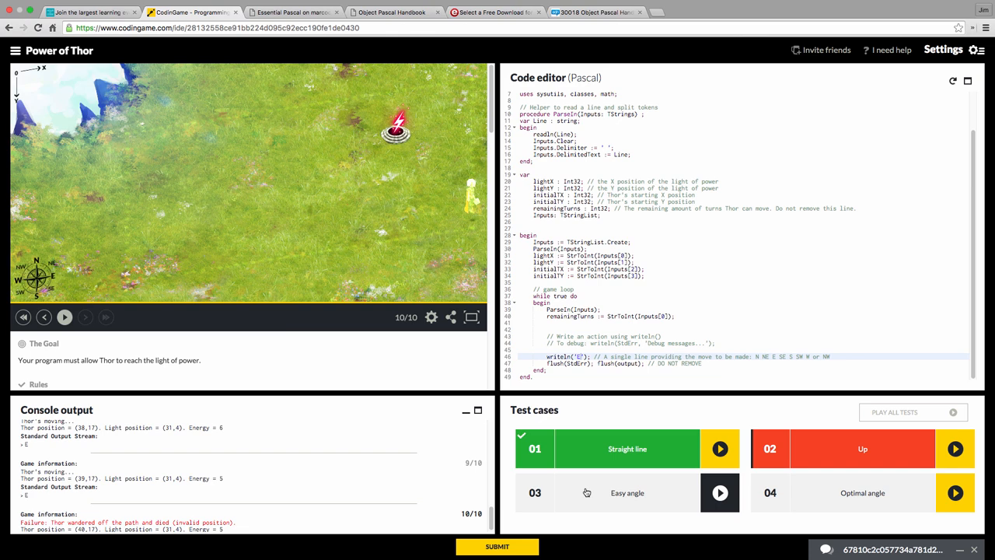
mouse_move(587, 492)
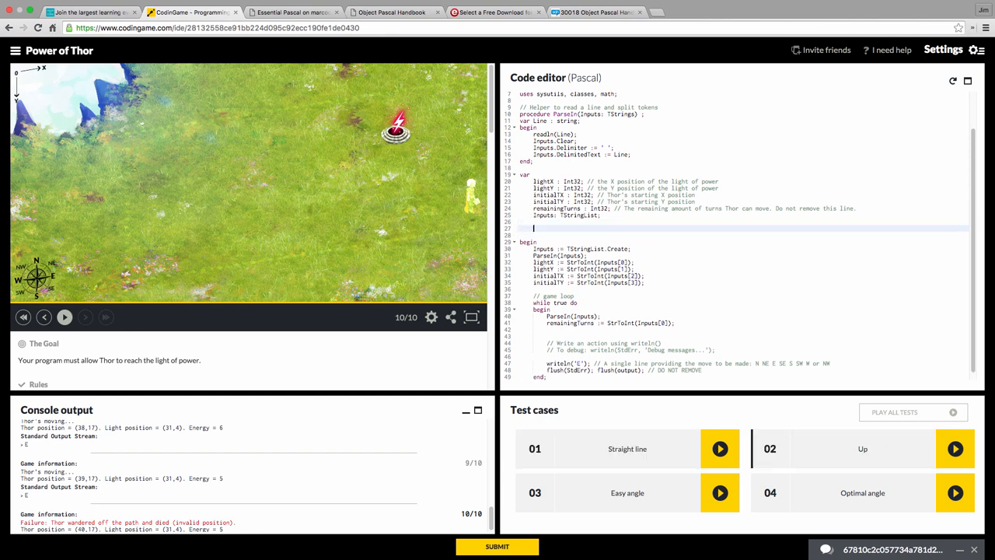
Step: Declare thorX, thorY as Integer and moveX, moveY as String
text(thor)
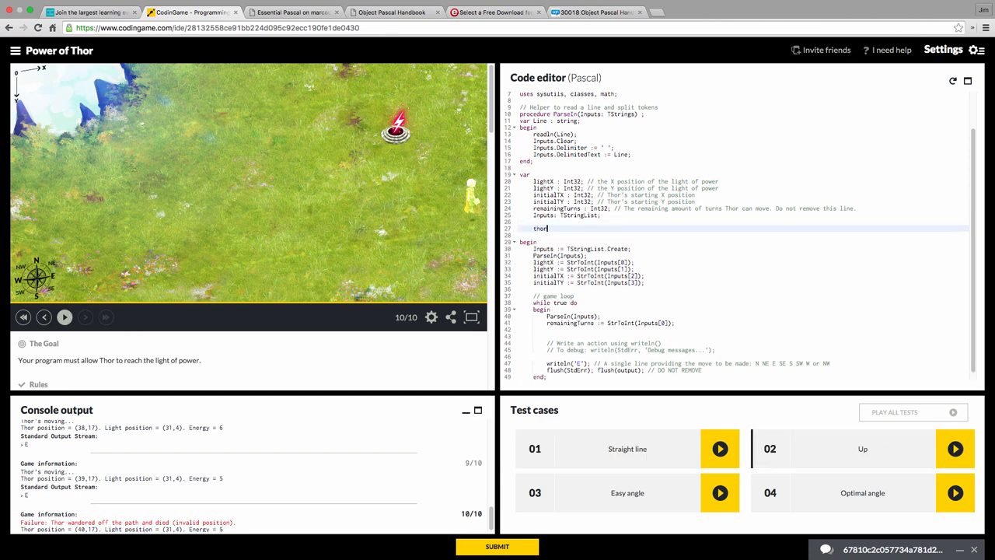
text(X, thorY)
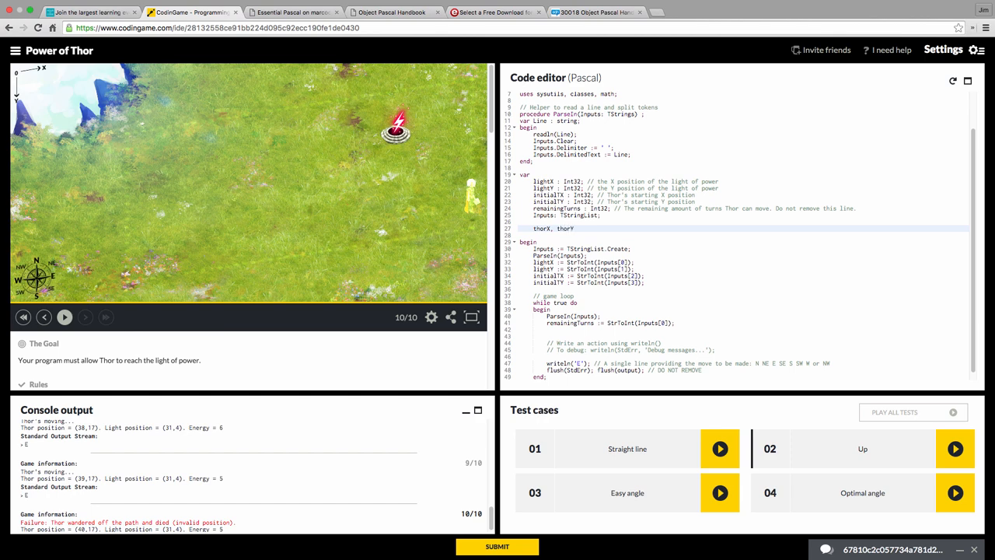
text(: Int32;)
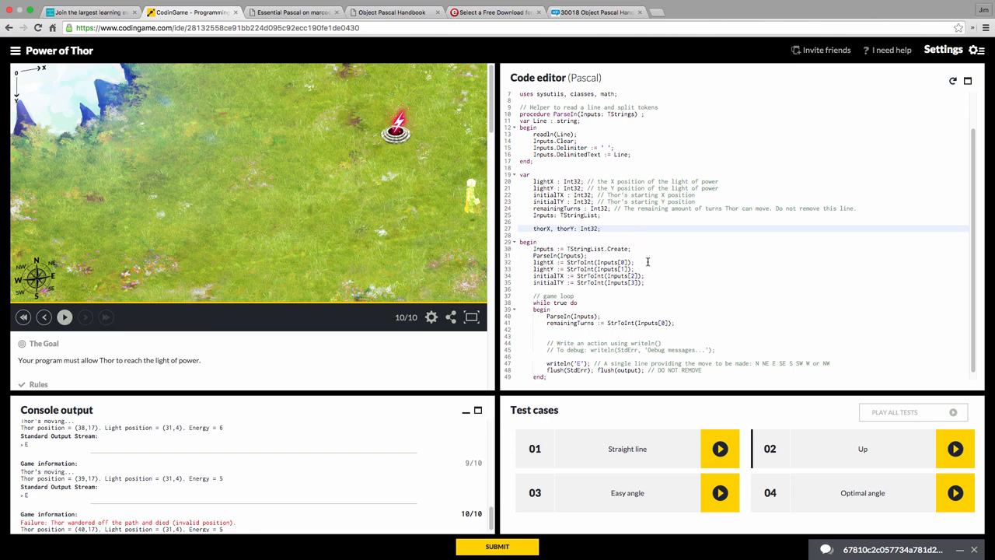
mouse_move(667, 275)
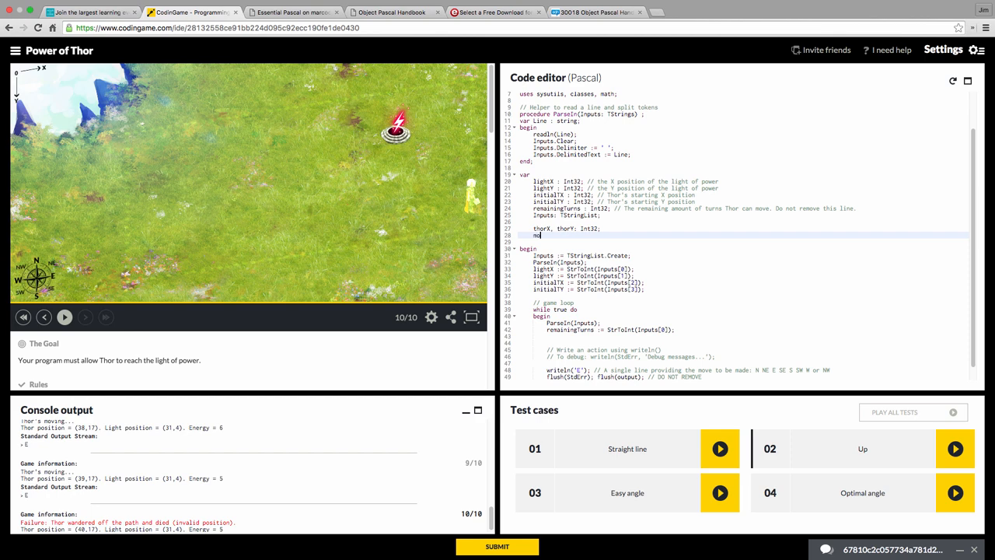
text(moveX,)
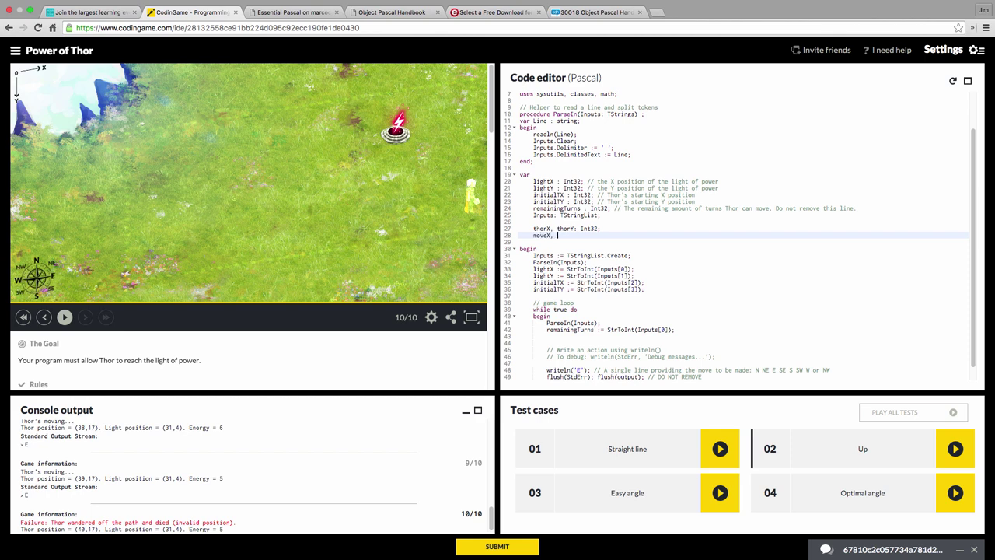
text(moveY:)
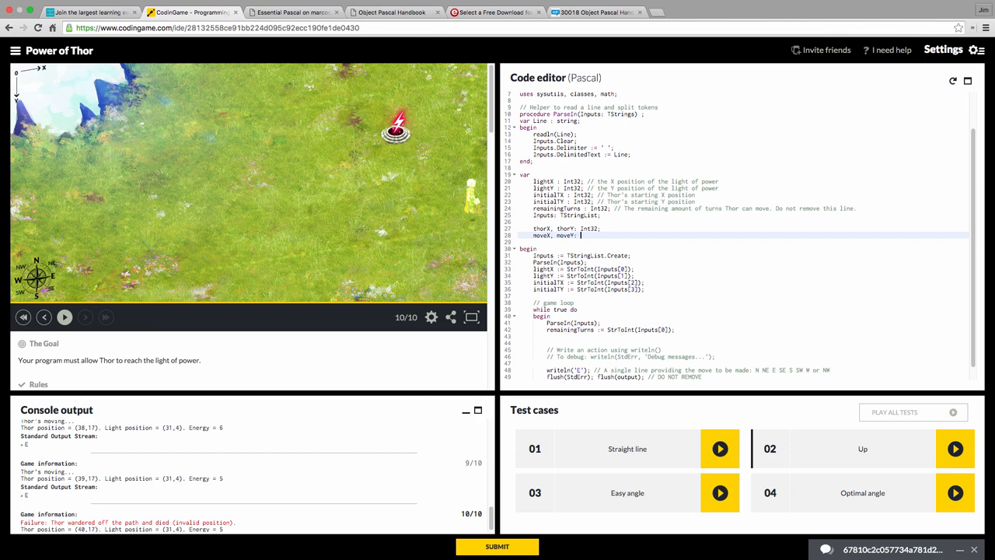
text(String;)
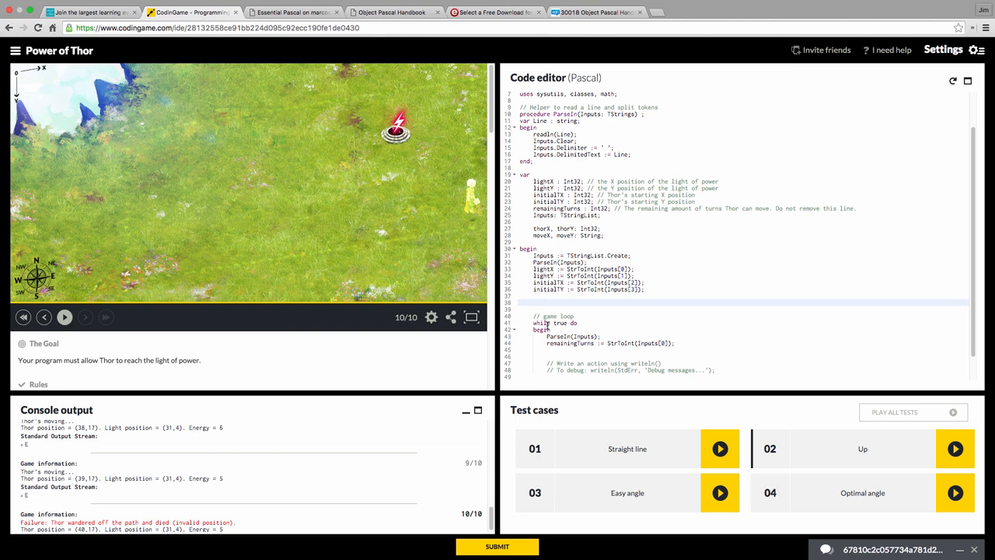
Step: Assign thorX := initialTX and thorY := initialTY before the game loop
text(thorX :=)
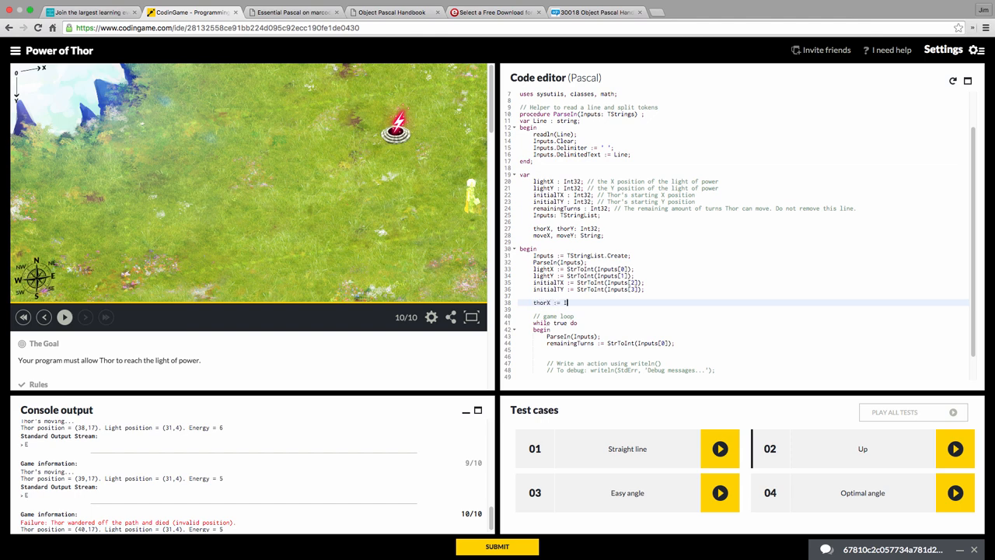
text(initialTX;)
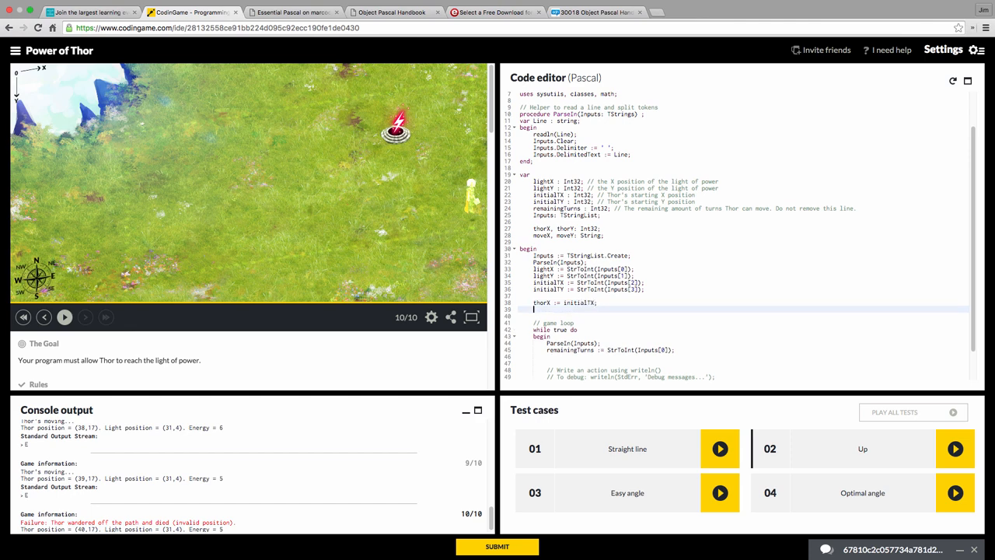
text(thorY := initial)
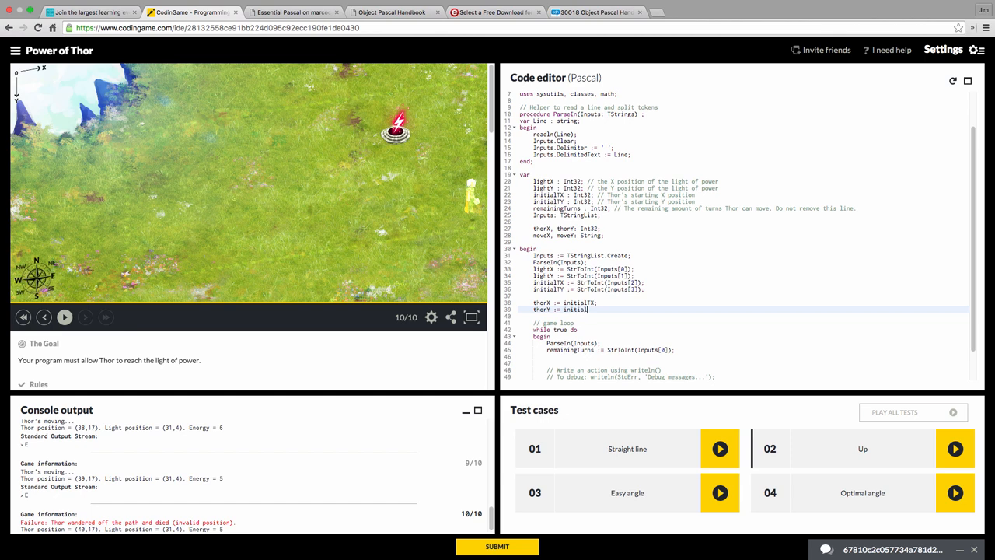
text(TY;)
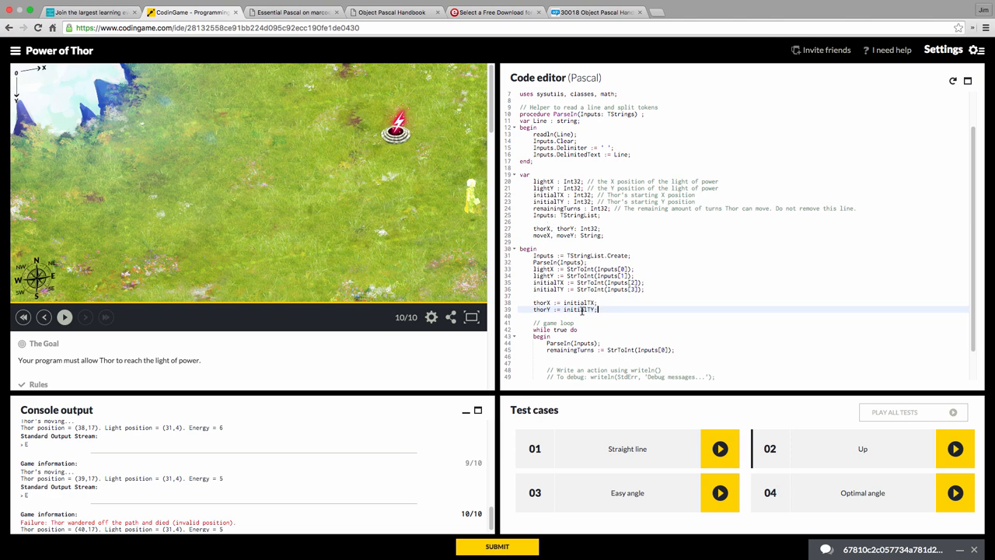
scroll(down, 3)
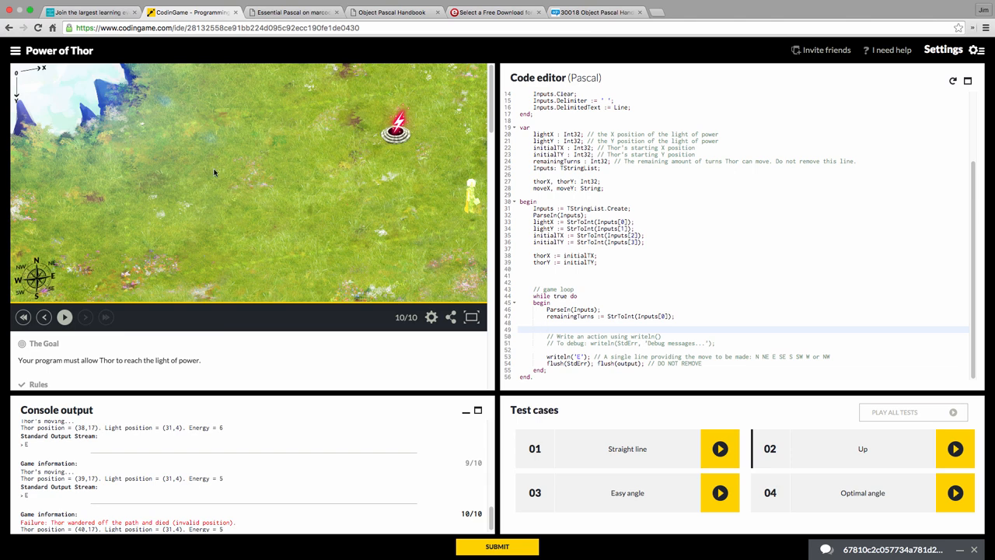
mouse_move(363, 290)
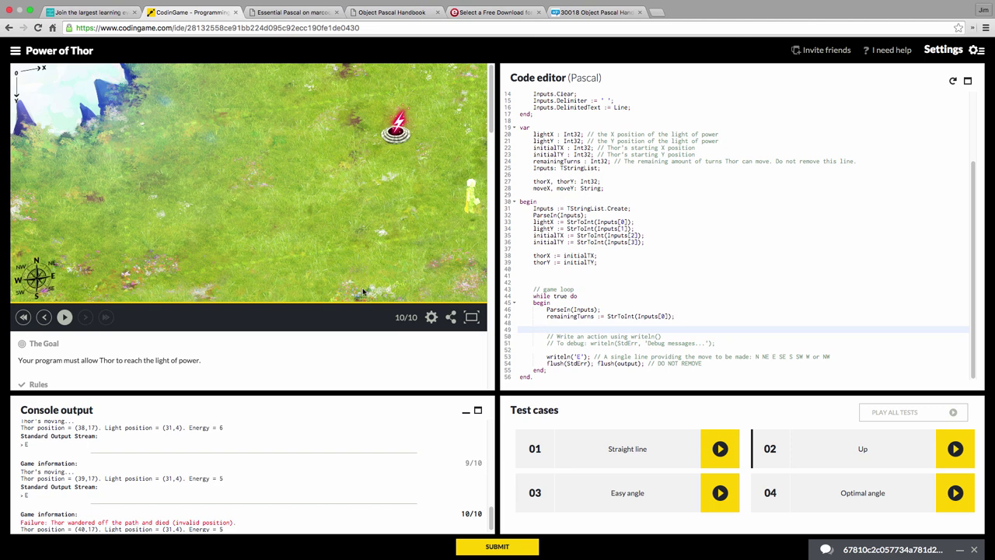
mouse_move(562, 356)
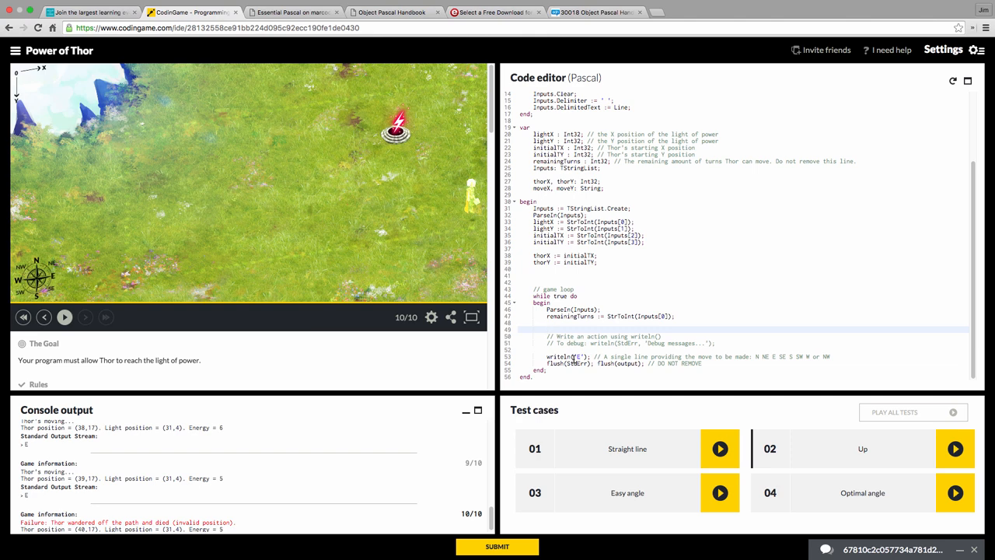
mouse_move(571, 354)
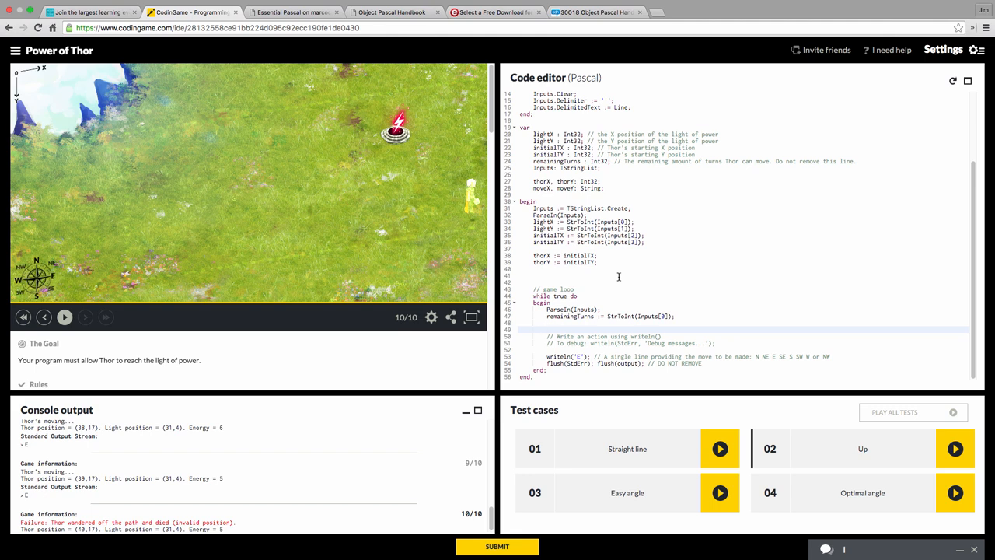
Step: Add the moveX reset to an empty string inside the game loop
text(moveX := '';)
text(moveY := '';)
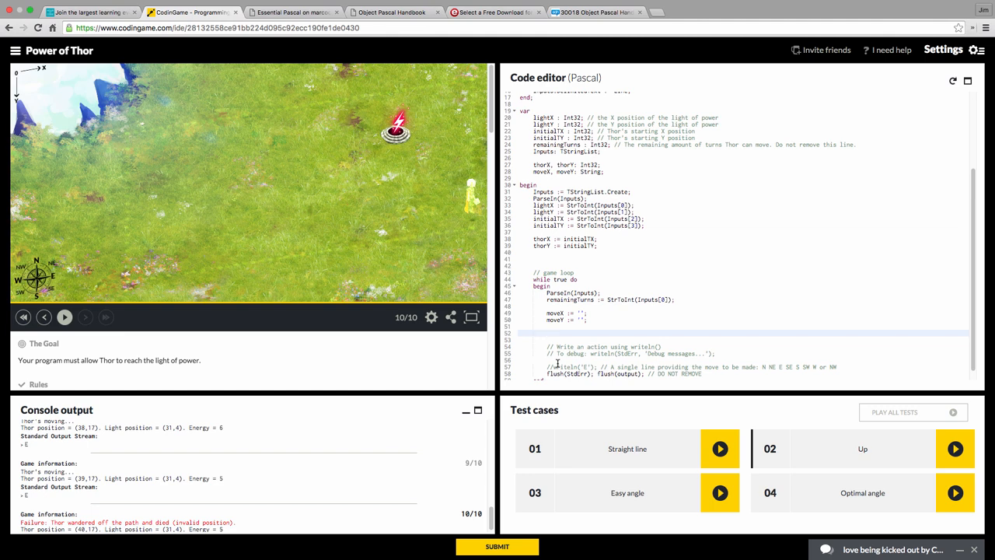
Step: Write 'if thorX < lightX then' setting moveX to 'E' and calling inc(thorX)
text(if thorX < l)
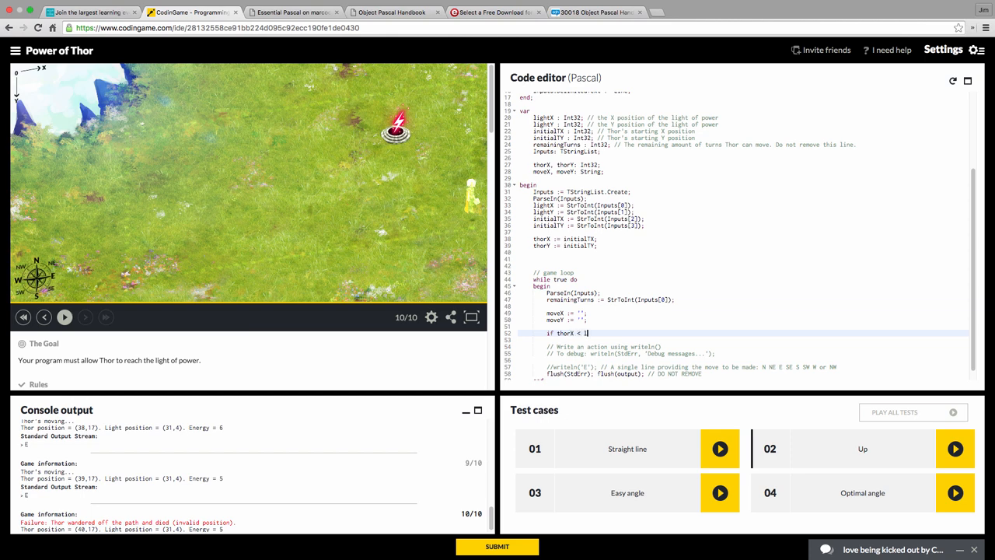
text(ightX then)
text(begin)
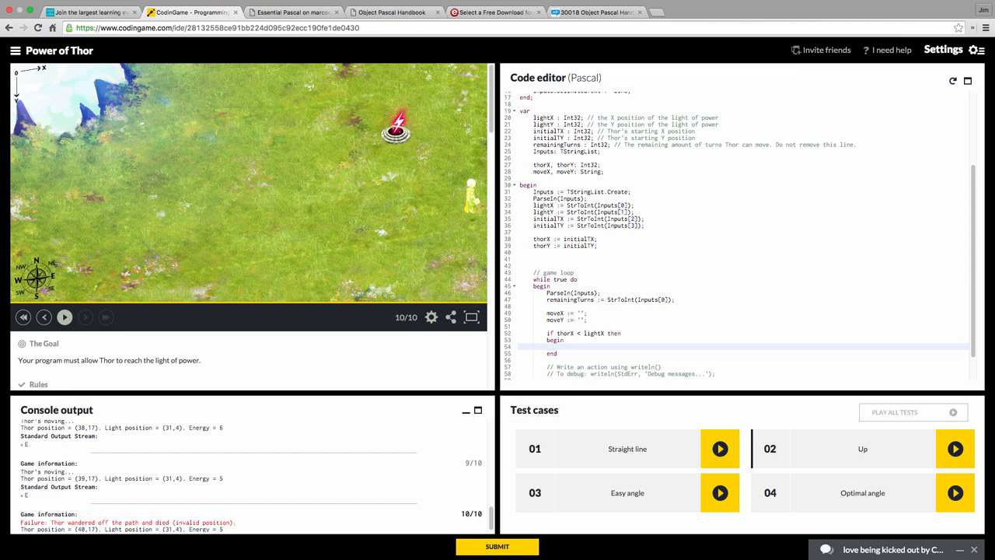
text(move)
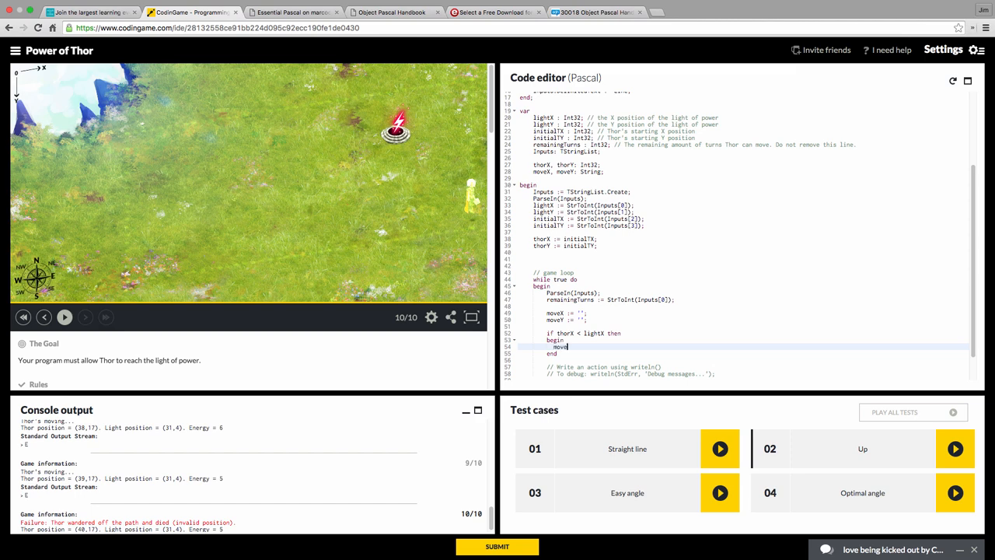
text(X :=)
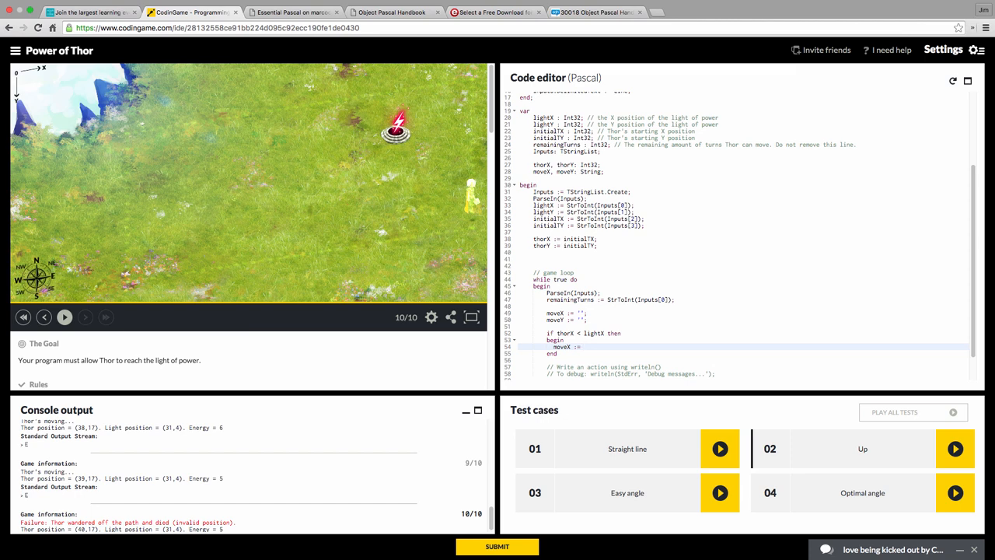
text('E)
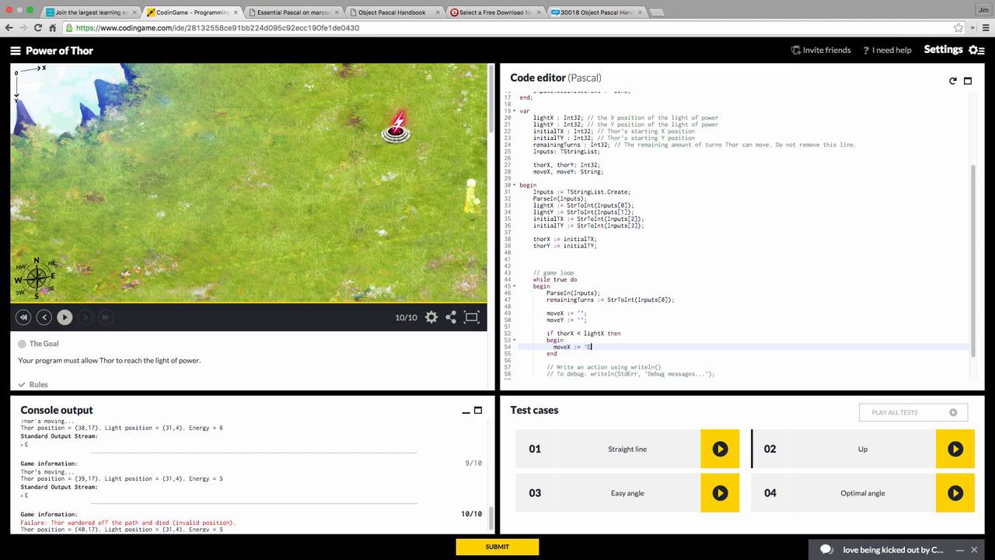
text(';)
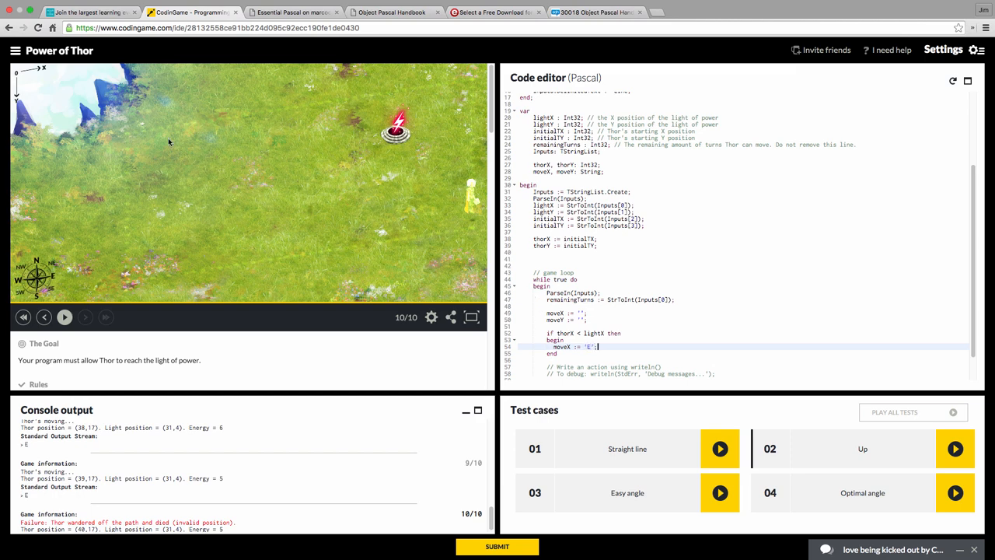
mouse_move(444, 123)
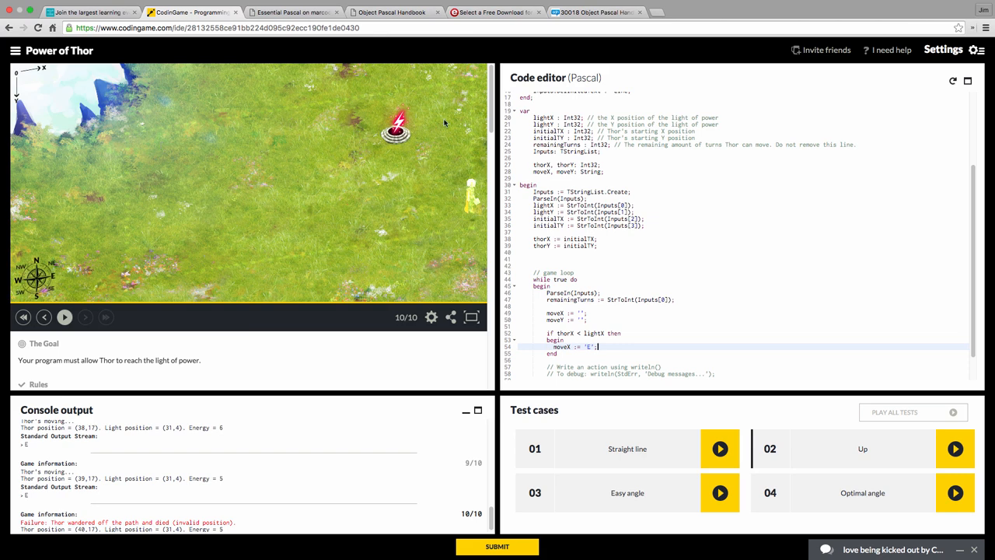
mouse_move(121, 173)
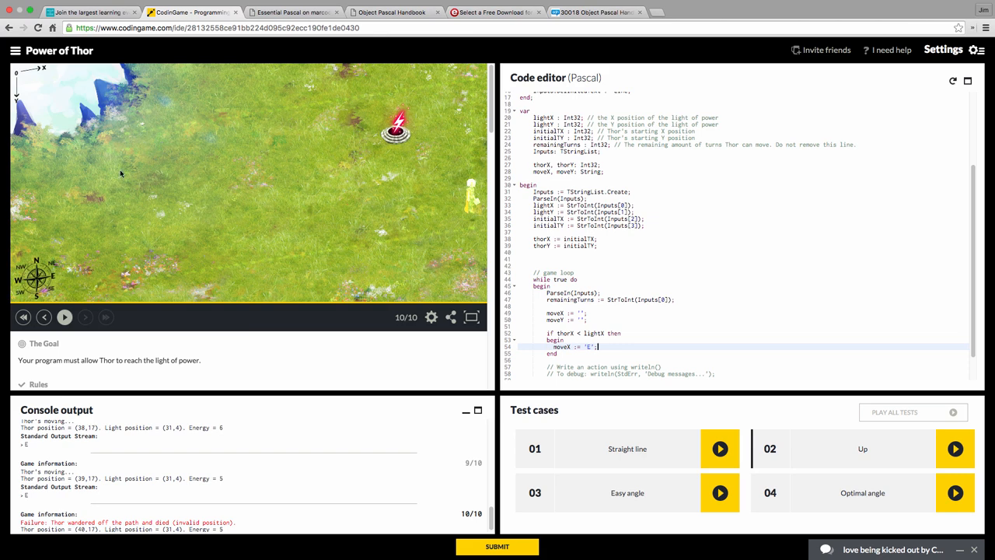
mouse_move(142, 168)
text(inc()
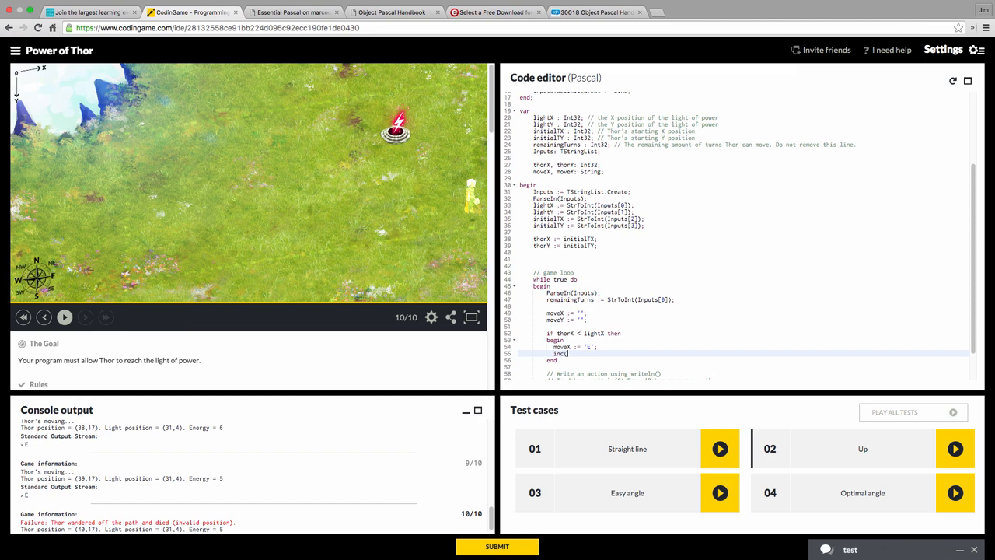
text(thorX)
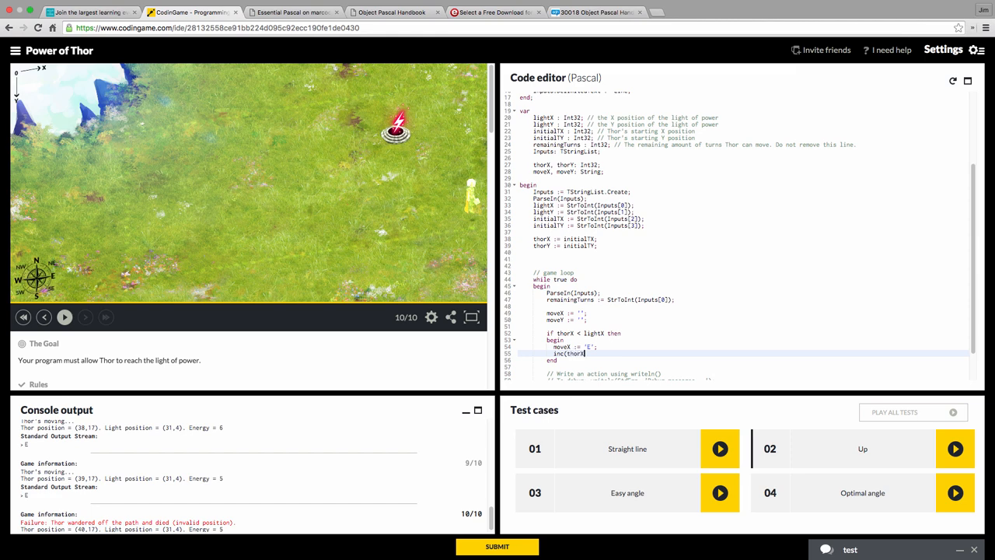
text();)
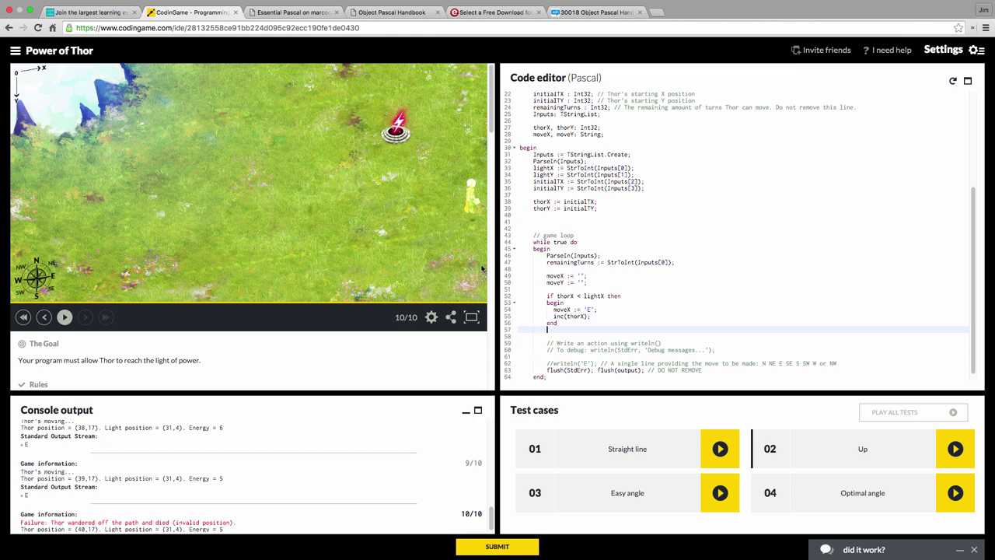
mouse_move(158, 148)
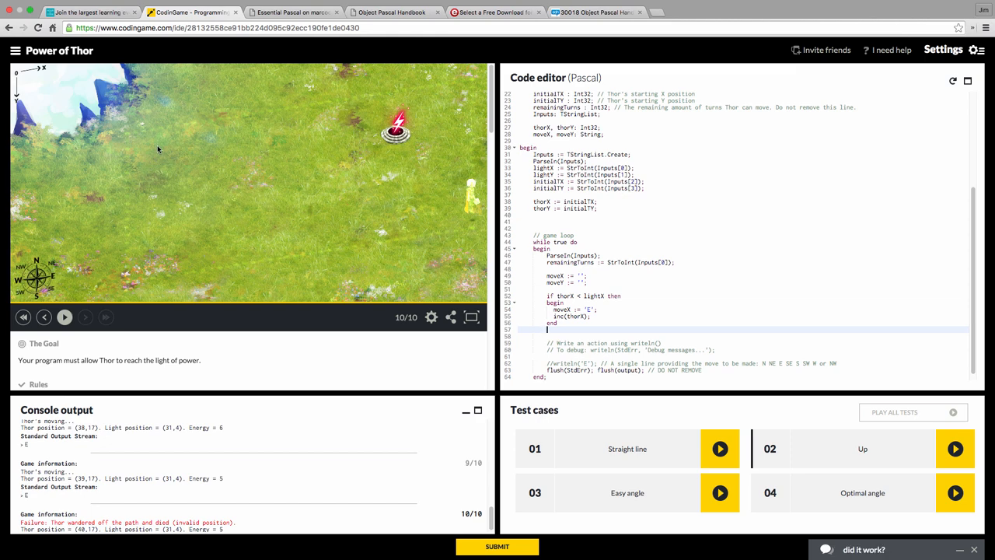
mouse_move(151, 151)
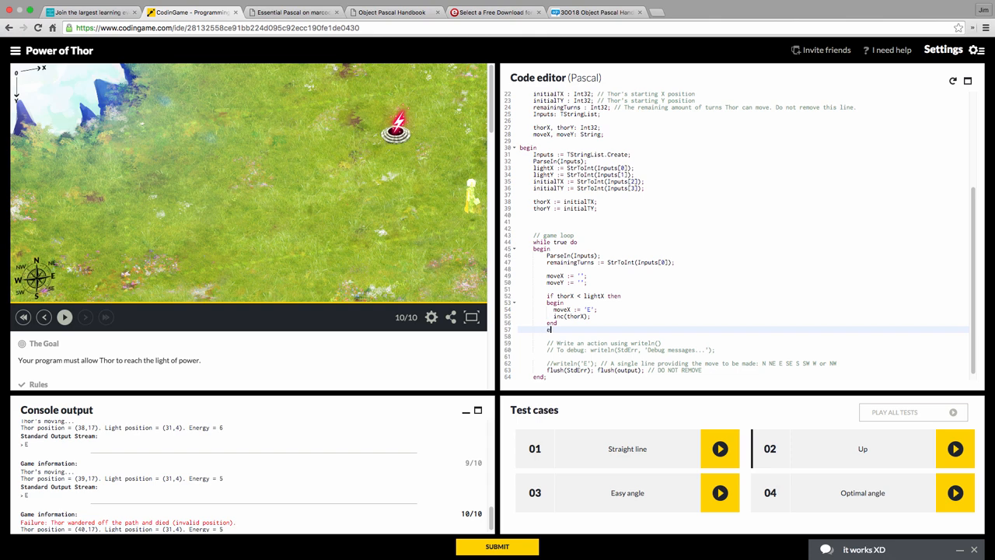
Step: Add an 'else if thorX > lightX' branch setting moveX to W and decrementing thorX
text(else if)
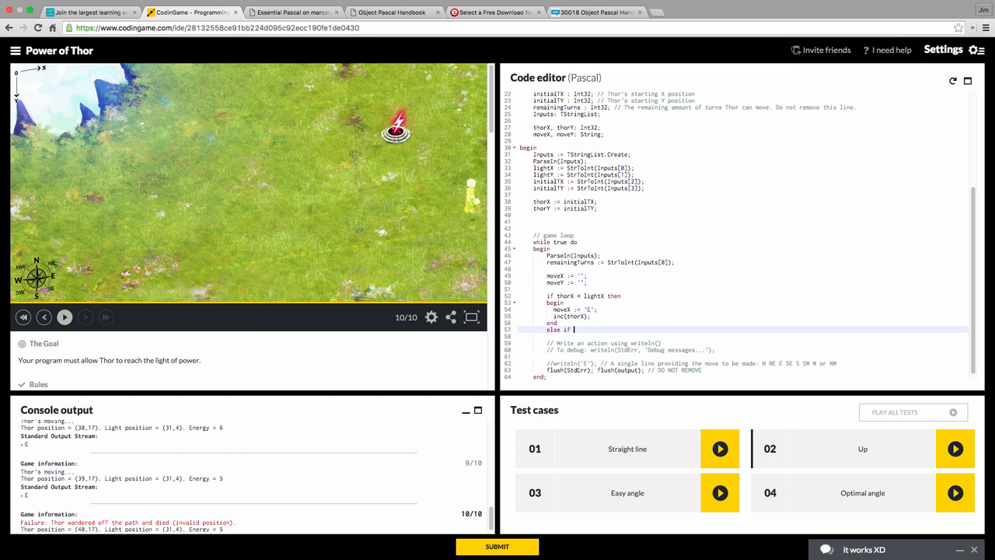
text(thorX >)
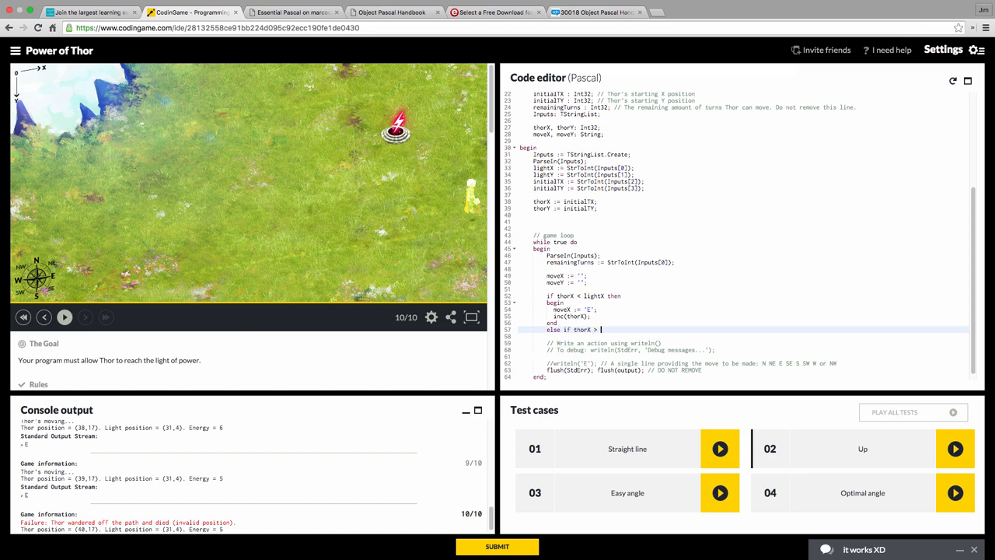
text(l)
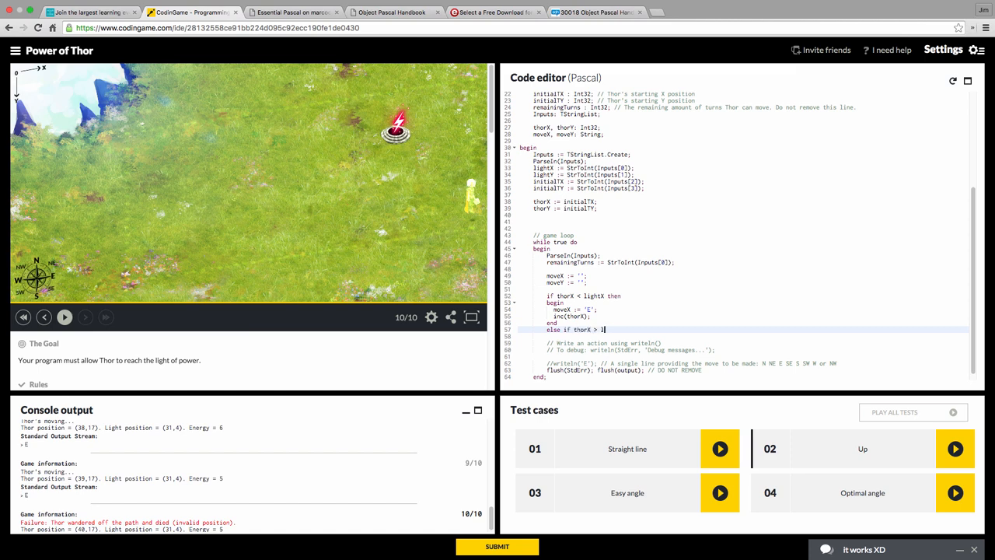
text(ightX then)
text(begin)
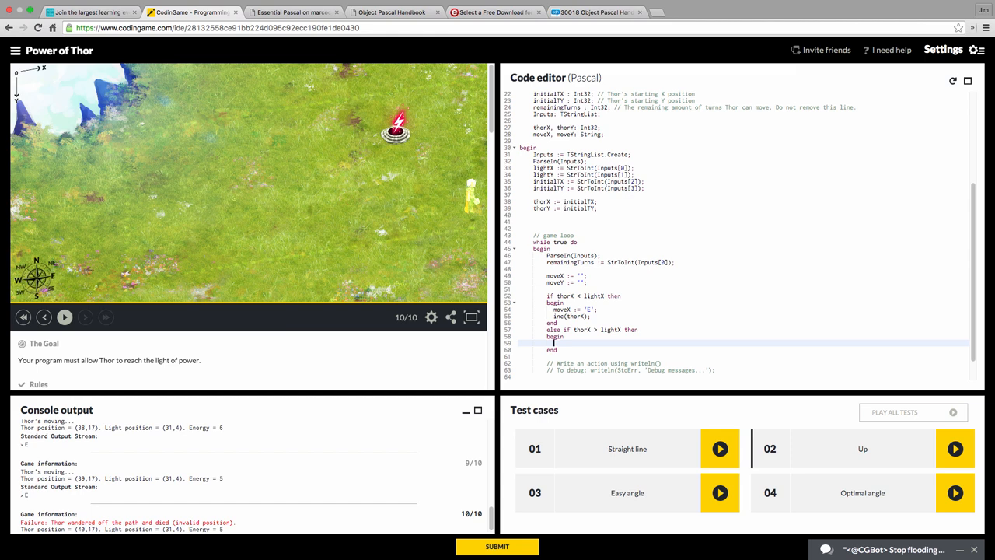
text(moveX := 'W';)
text(dec)
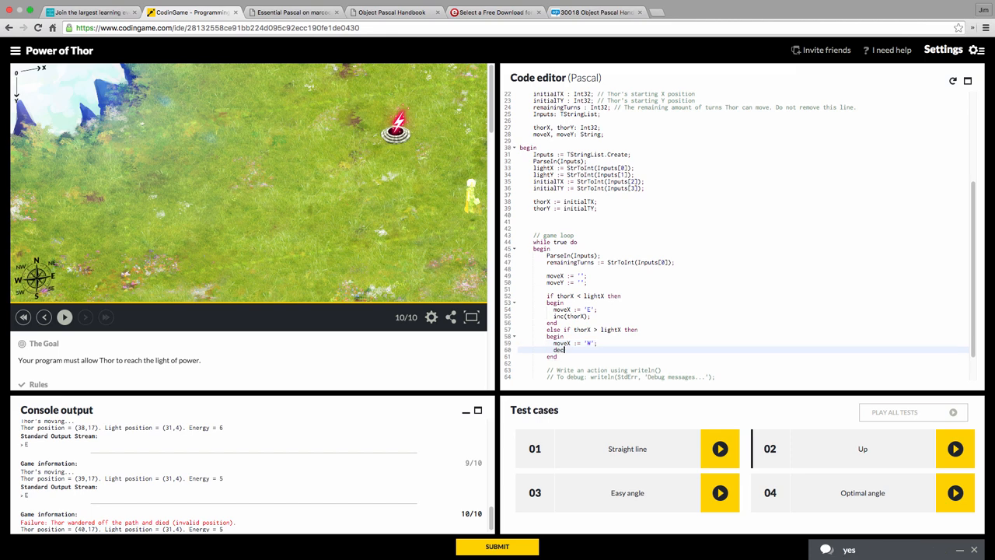
text(thorX);)
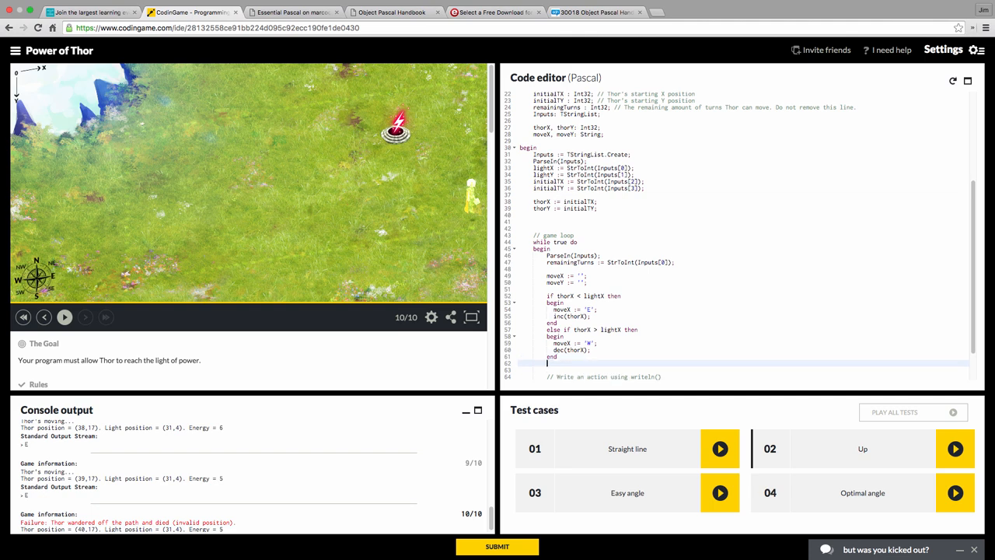
text(else)
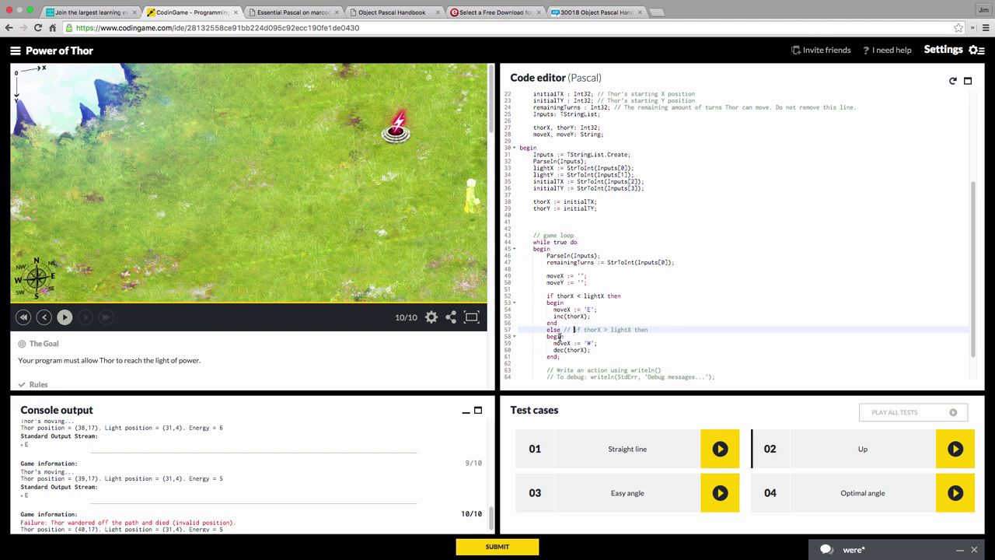
scroll(down, 3)
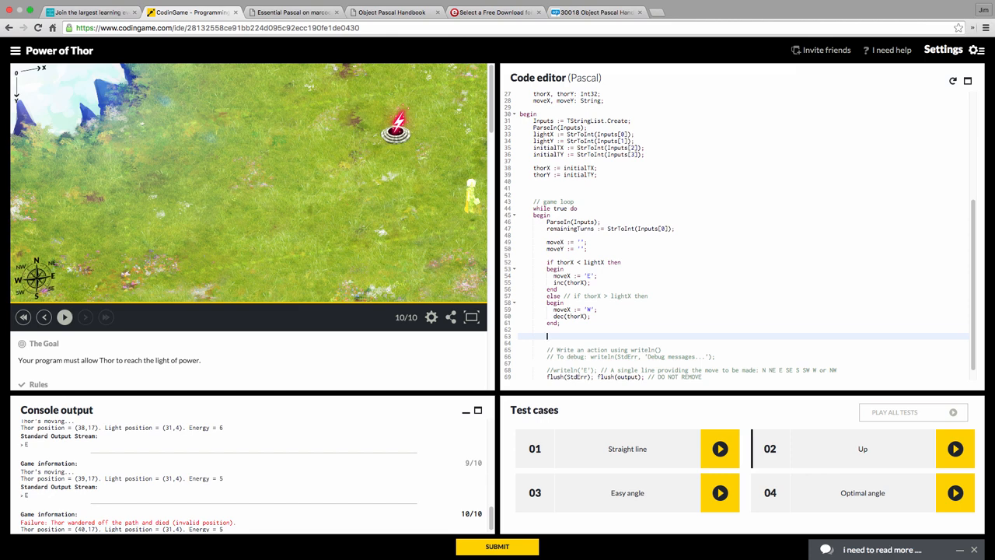
Step: Add the vertical move blocks: 'S' when thorY < lightY, otherwise 'N'
text(if)
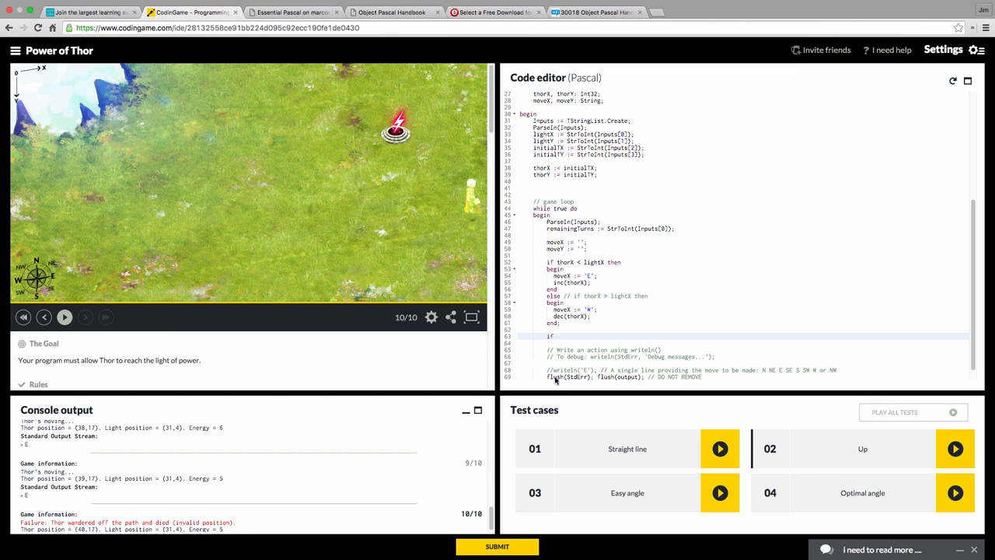
click(560, 335)
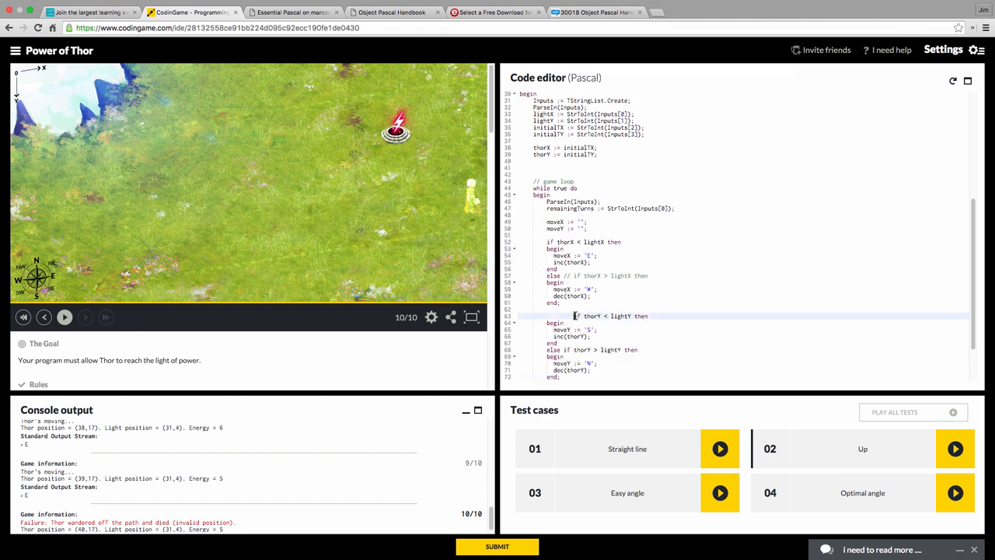
scroll(down, 3)
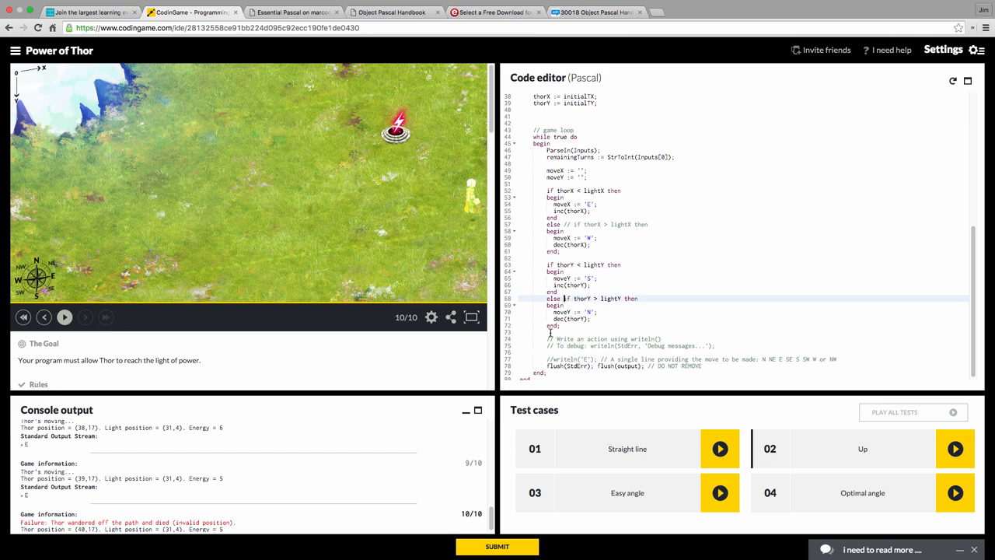
Step: Output the combined direction each turn with writeln(moveY + moveX)
click(720, 449)
text(//)
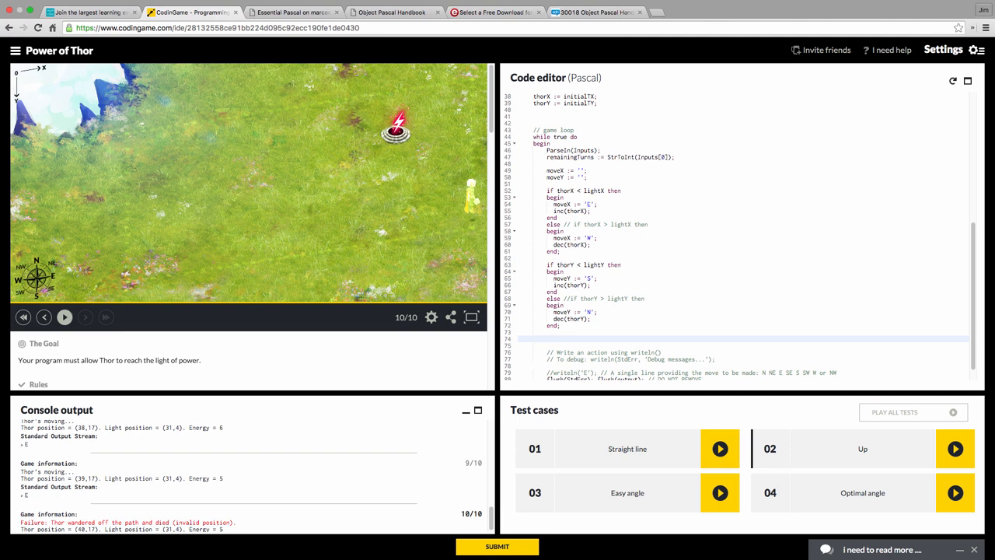
text(writeln)
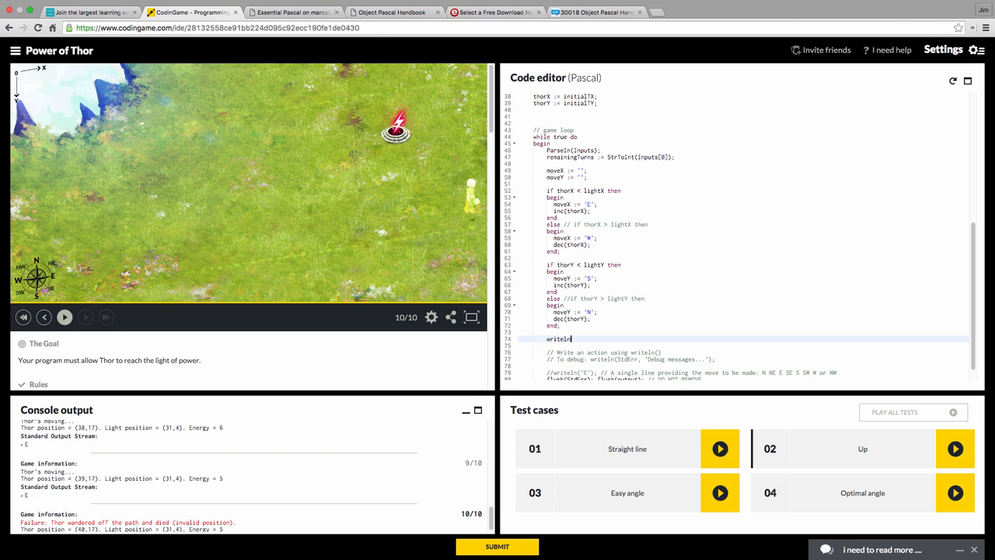
text((moveY + move)
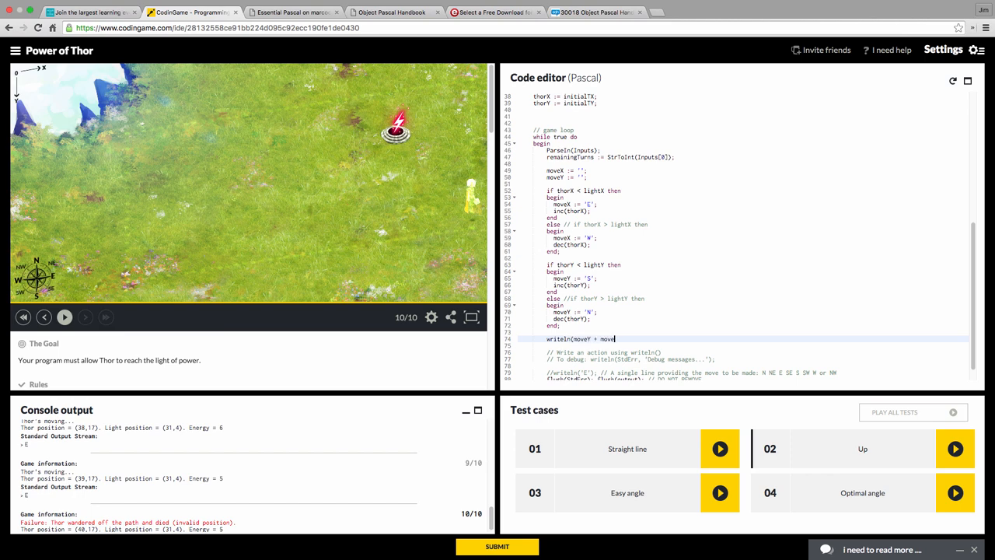
text(Y);)
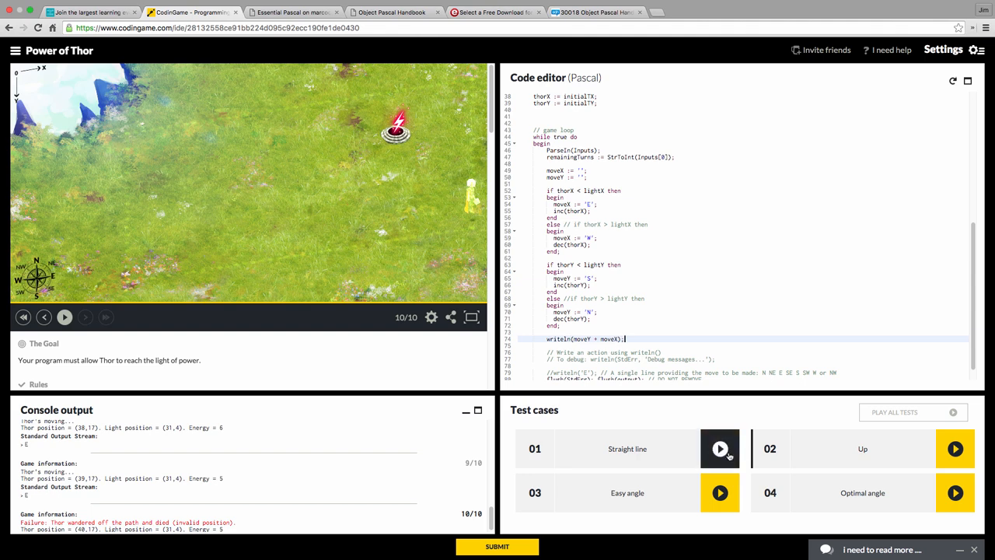
Step: Run the Straight line and Up test cases; Up fails
click(720, 449)
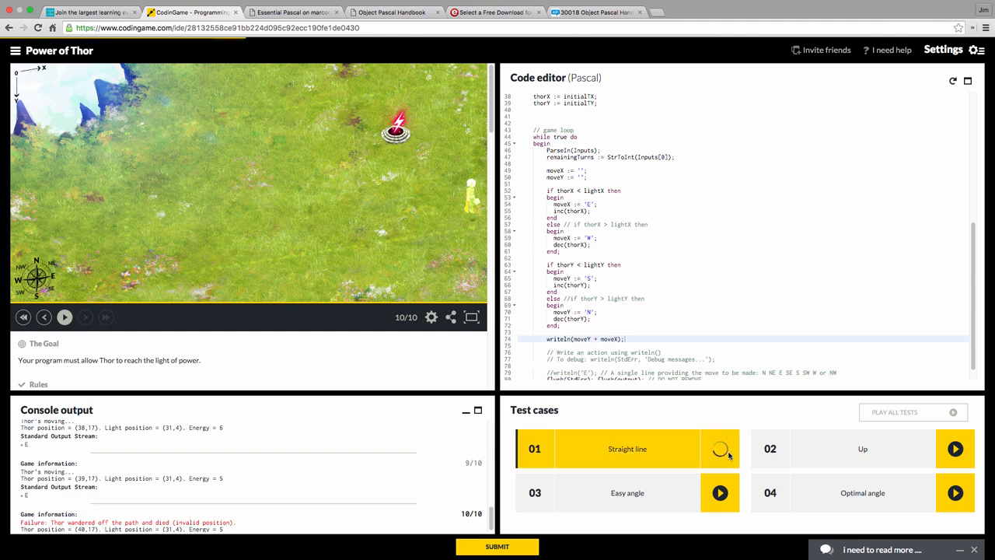
click(720, 449)
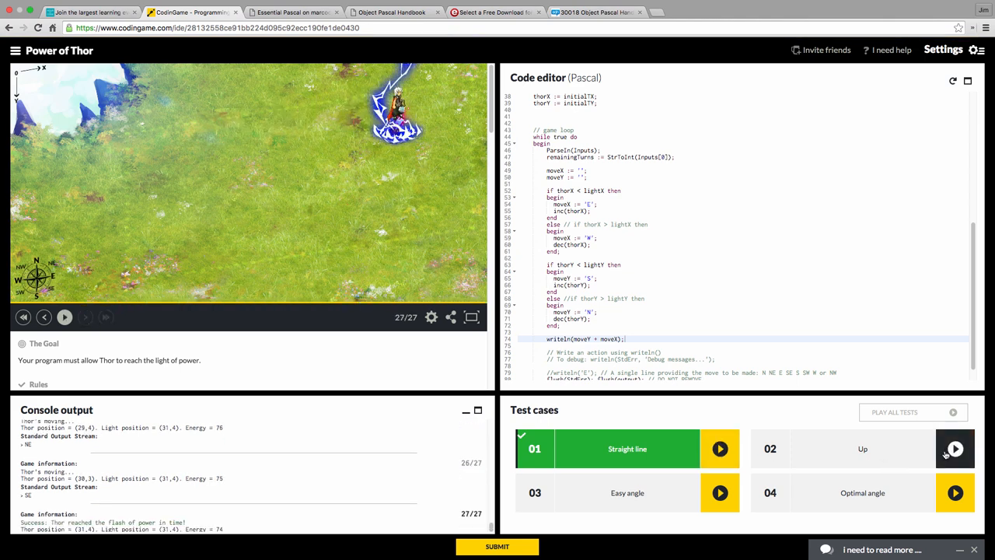
click(955, 449)
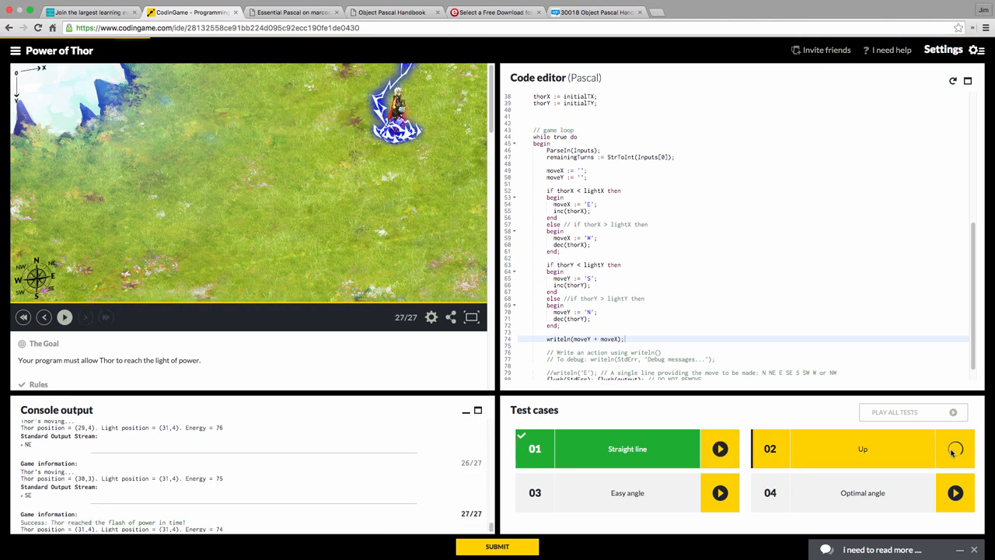
click(954, 449)
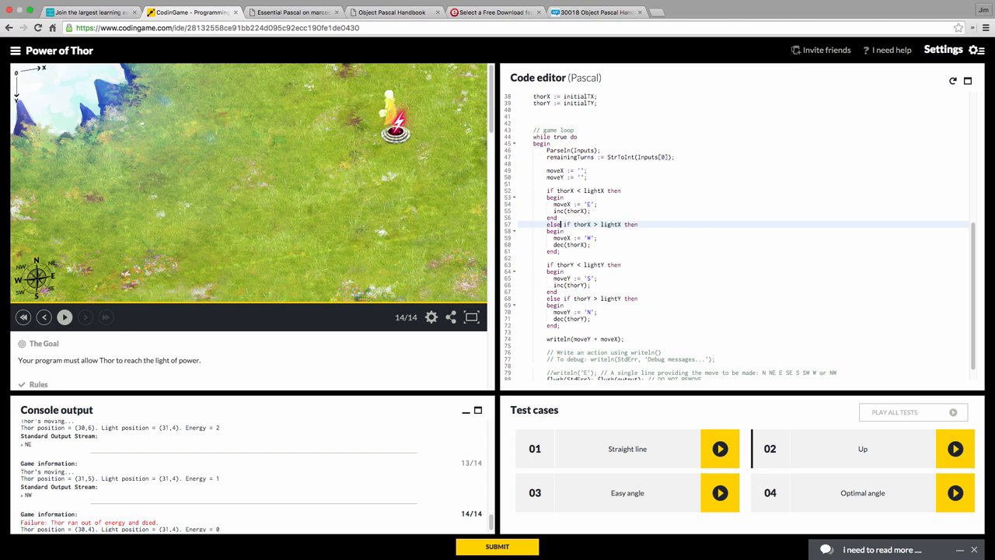
Step: After fixing the else-if conditions, rerun Straight line, Up, Easy angle and Optimal angle
click(719, 449)
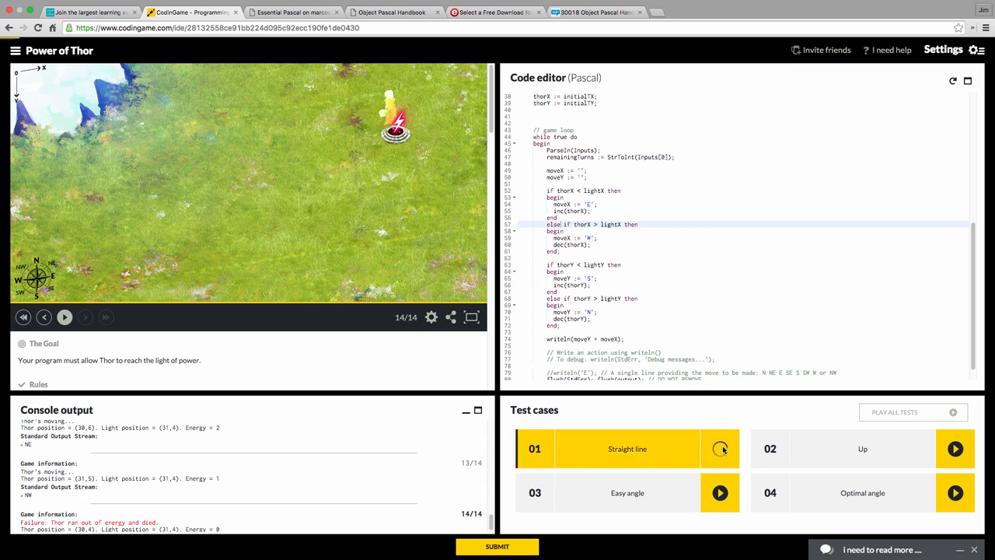
click(721, 449)
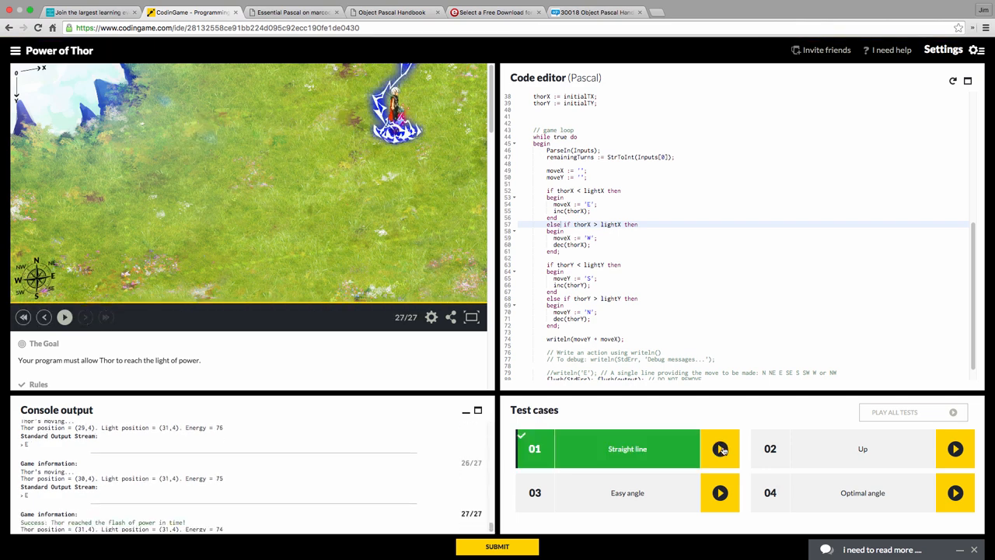
click(955, 448)
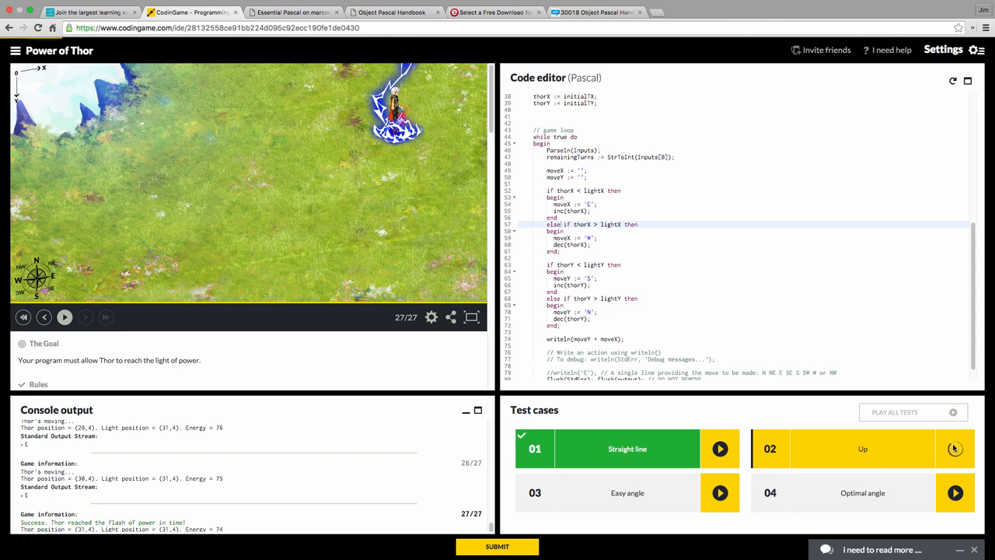
click(954, 449)
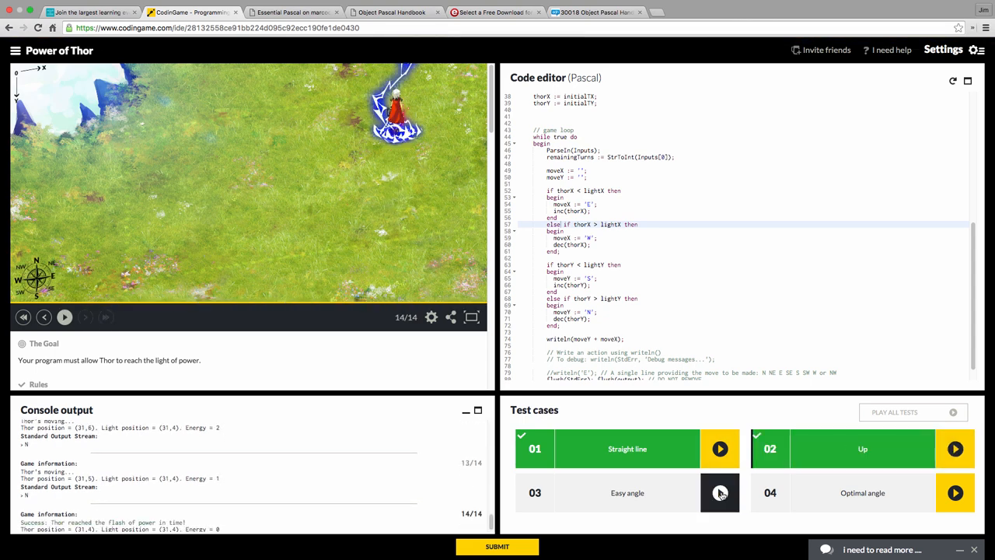
click(719, 493)
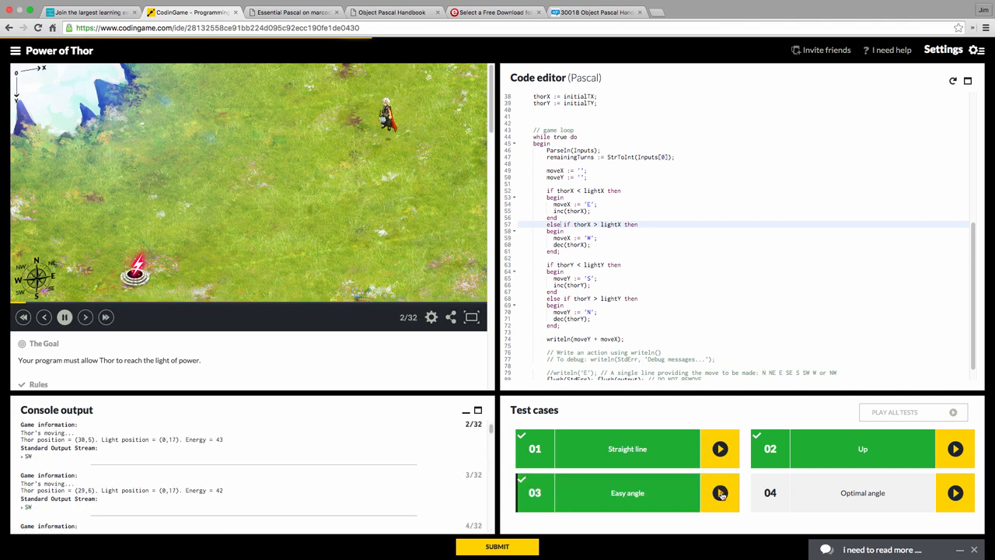
click(65, 319)
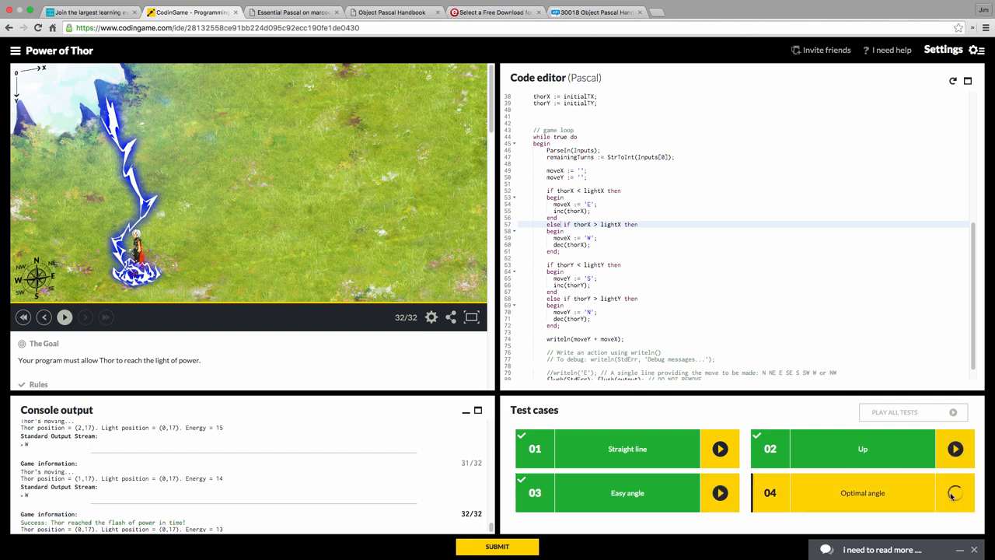
click(953, 492)
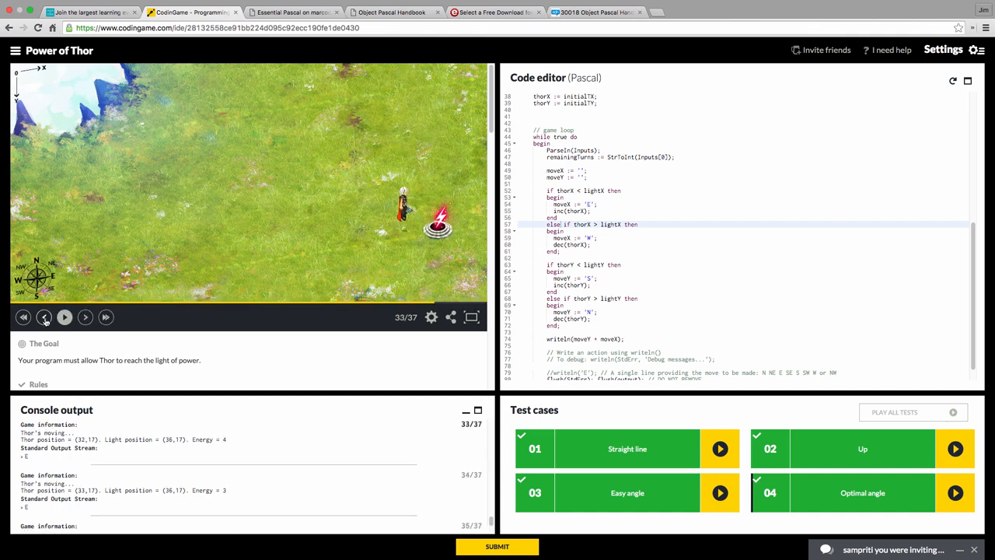
Step: Step the Optimal angle replay back several turns to review Thor's moves
click(47, 317)
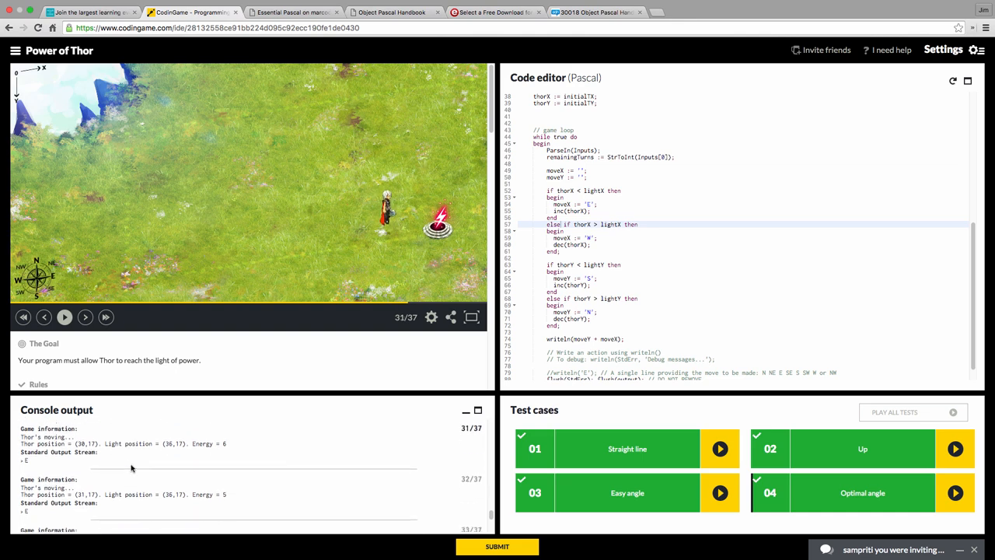
click(69, 319)
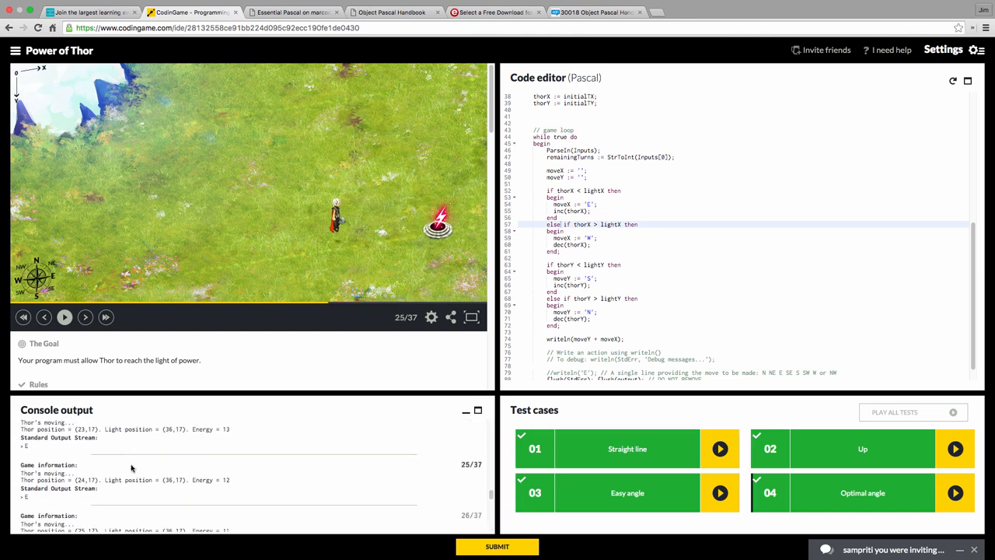
click(47, 317)
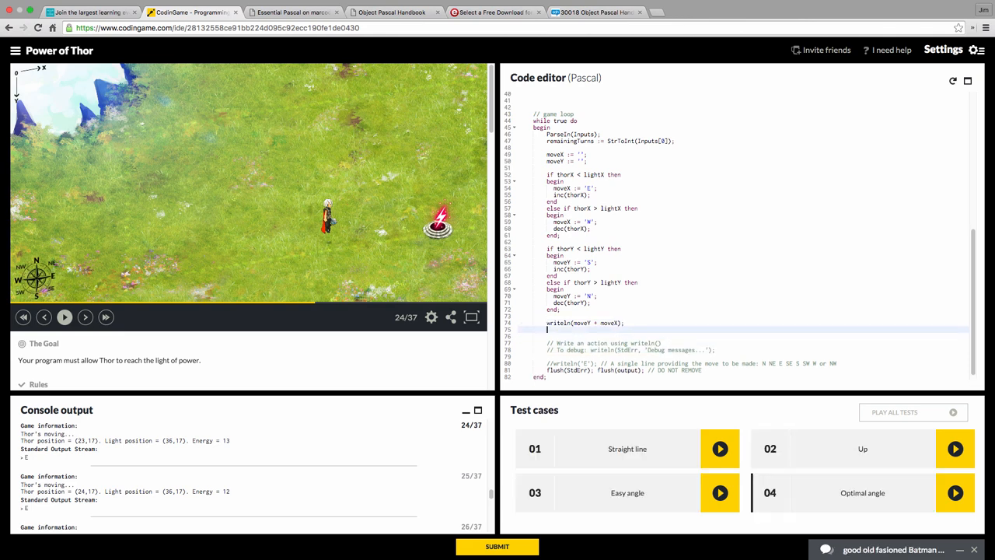
Step: Add writeln(StdErr, moveY + moveX) as debug output and rerun Straight line
text(writeln(StdErr, 'Debug messages...');)
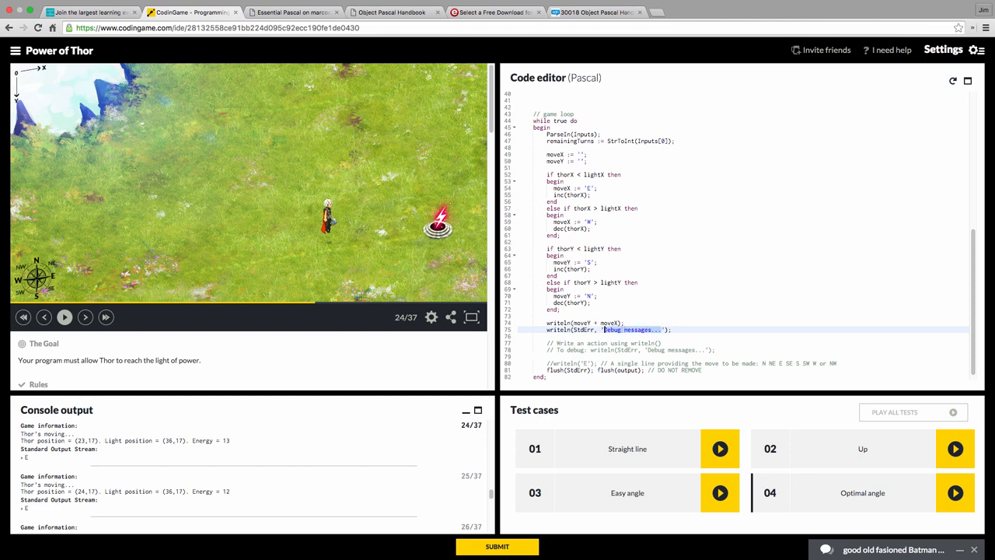
text(moveY +)
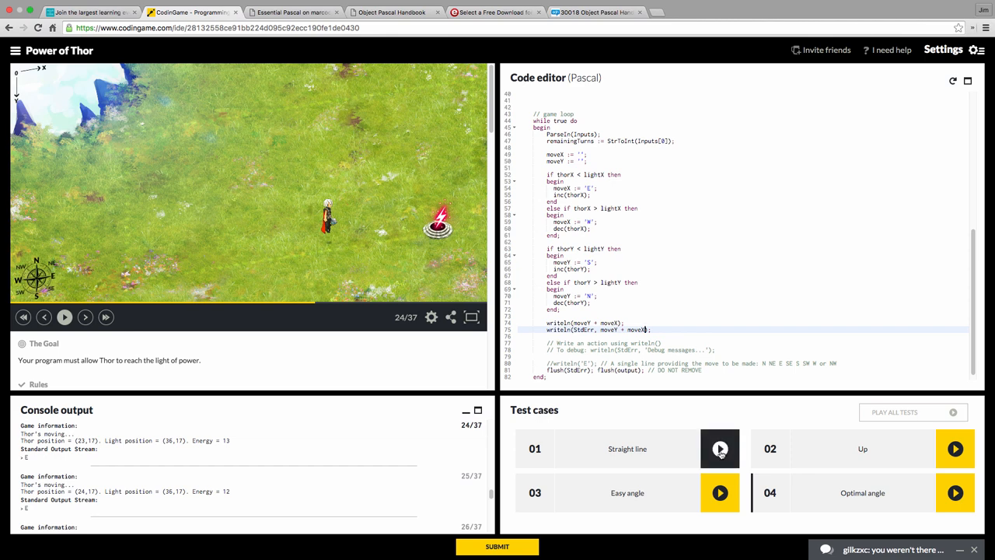
click(720, 449)
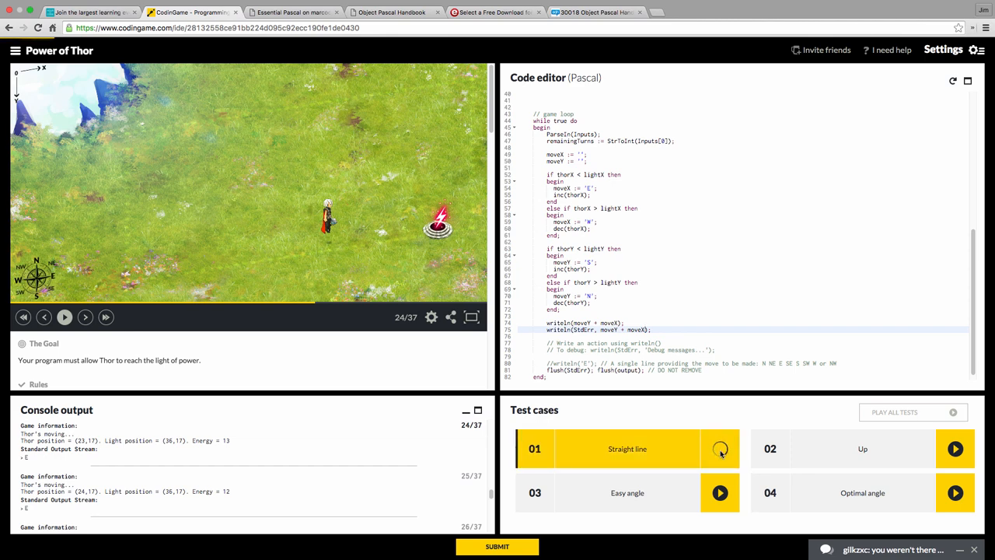
click(720, 448)
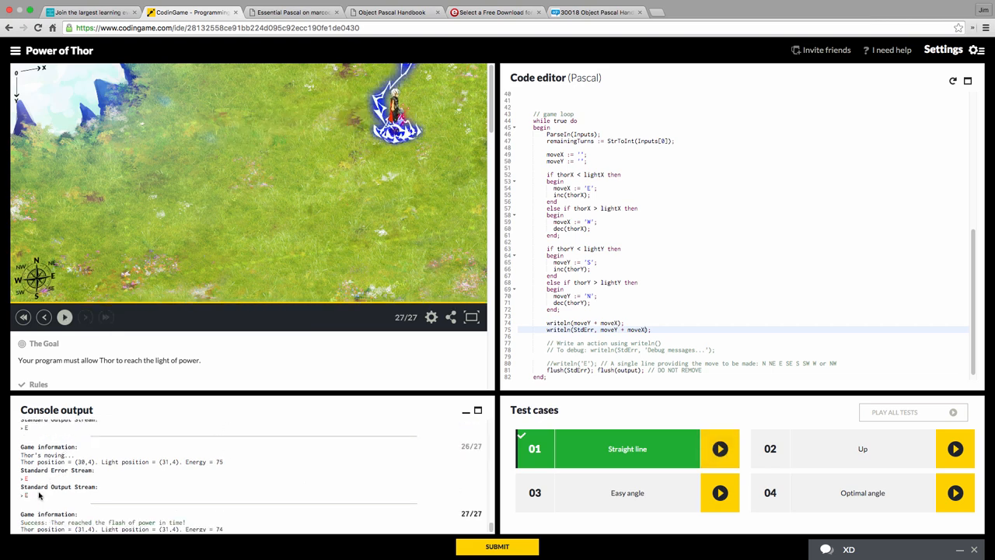
mouse_move(300, 350)
text( else)
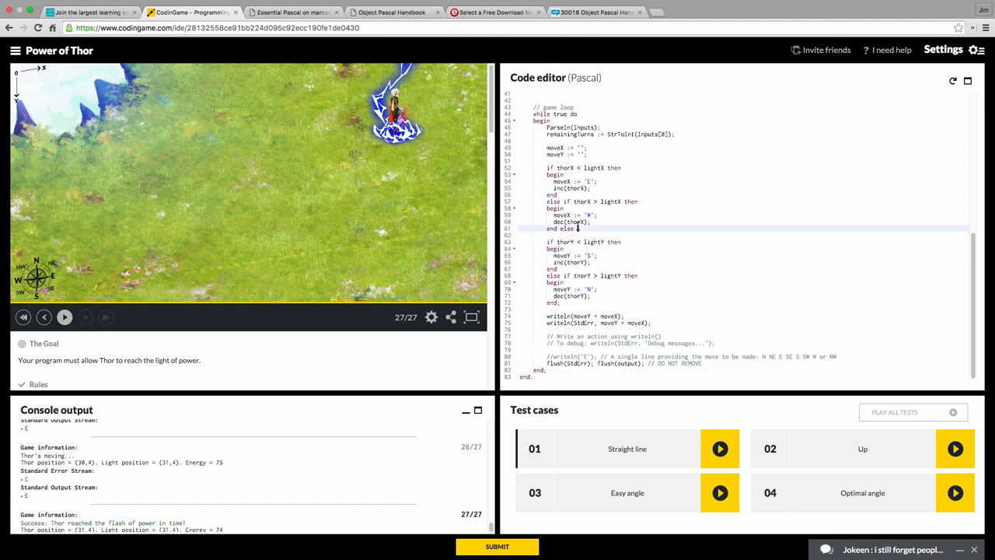
Step: Add 'Lined up on X' and 'Lined up on Y' StdErr messages; comment out the move debug line
text(writeln(StdErr, 'Debug messages...');;)
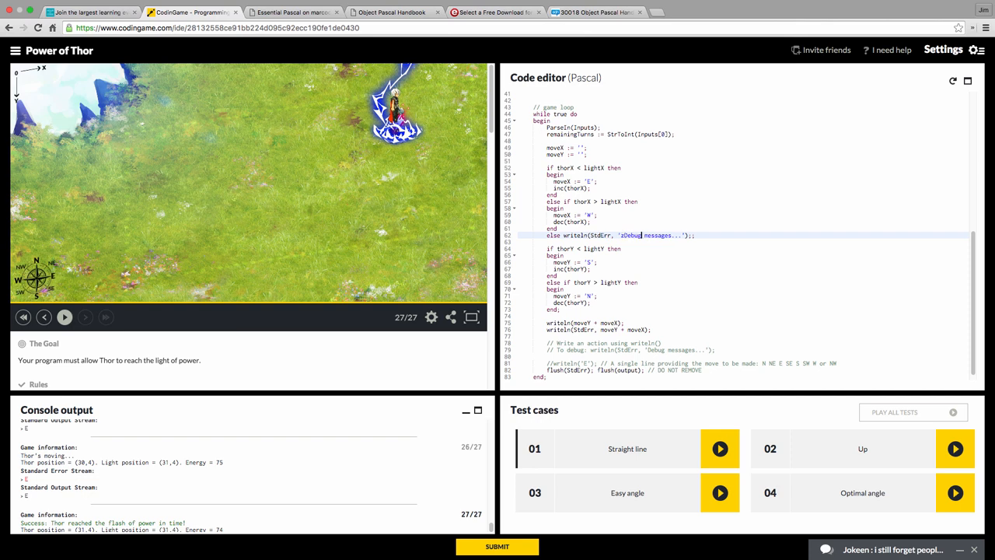
text(zz)
click(599, 329)
text(//)
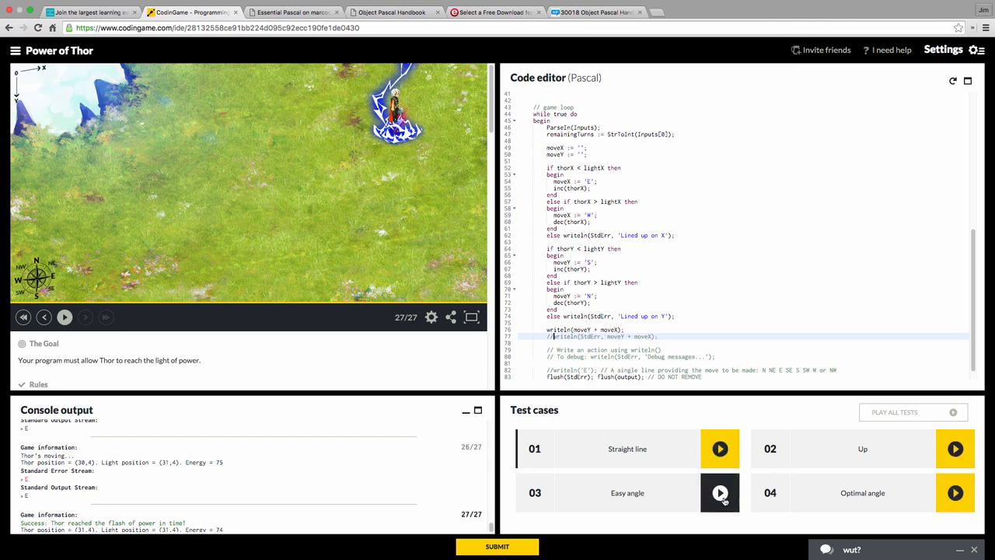
Step: Run the Easy angle test and speed up the replay in the viewer settings
click(720, 493)
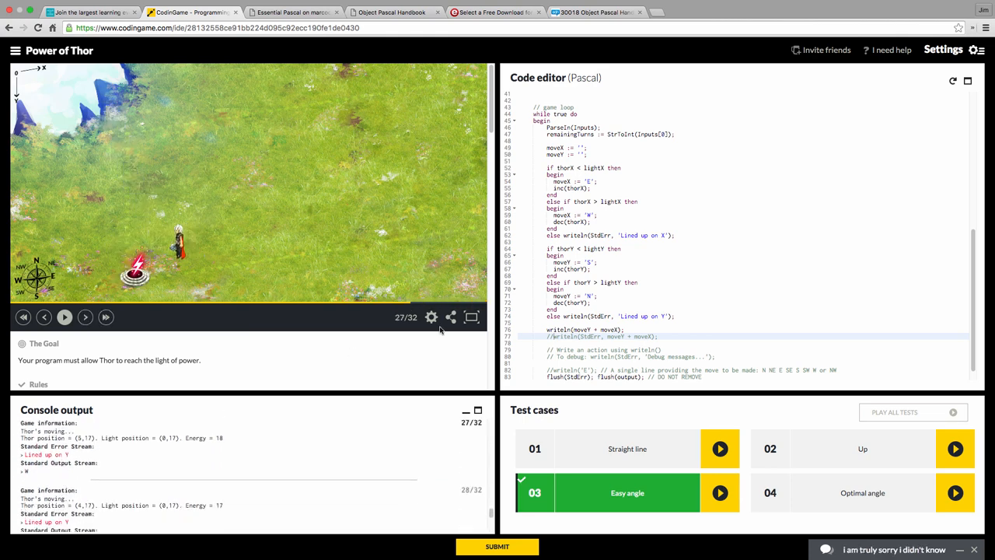
click(431, 317)
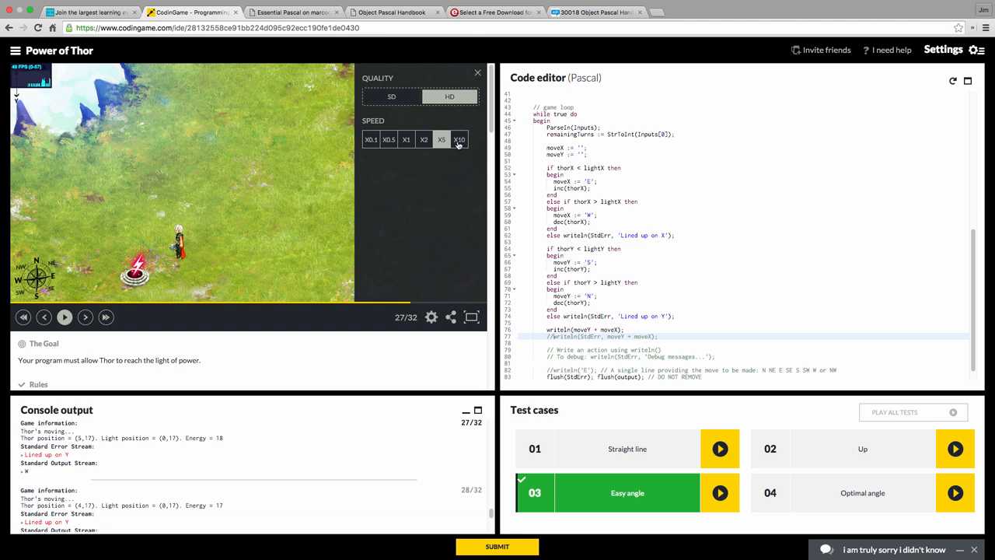
click(441, 139)
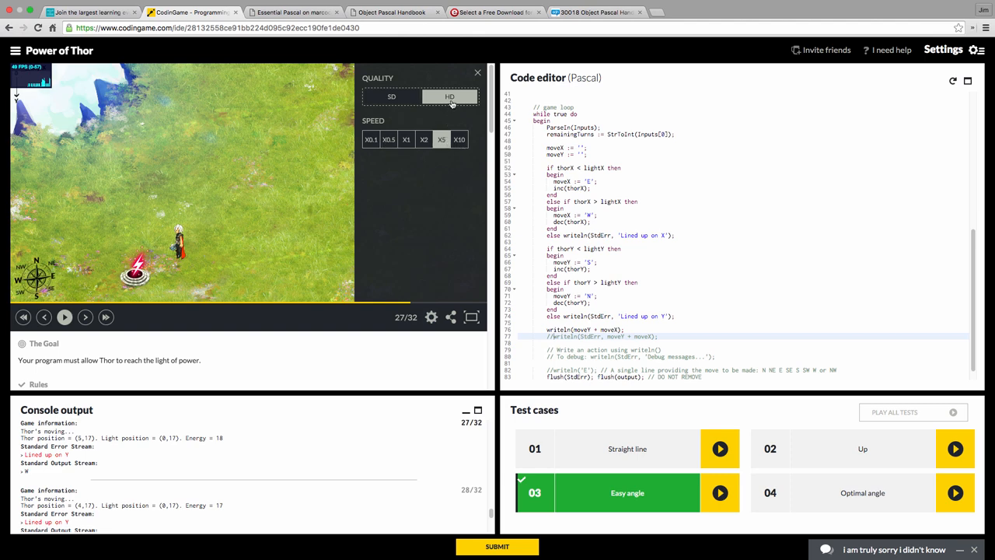
click(476, 71)
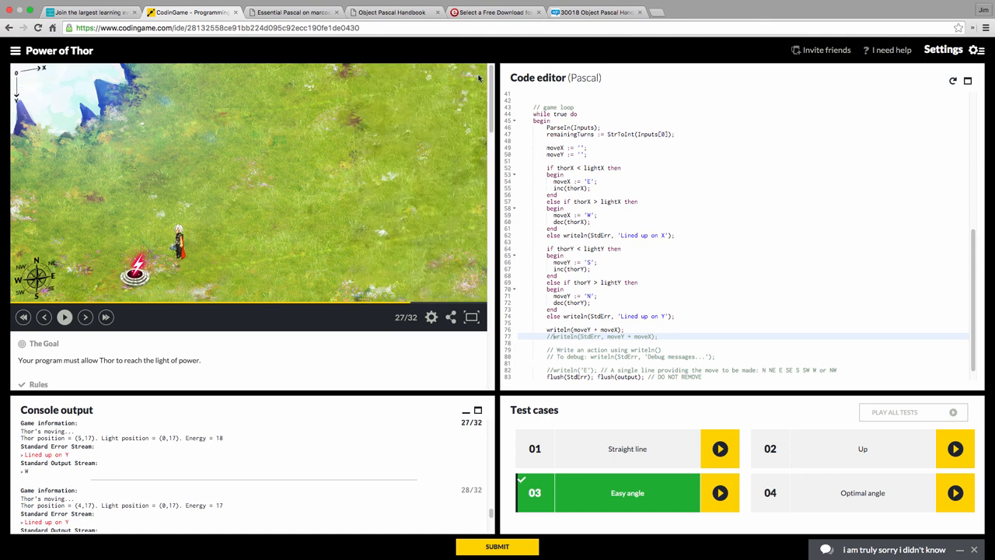
mouse_move(485, 149)
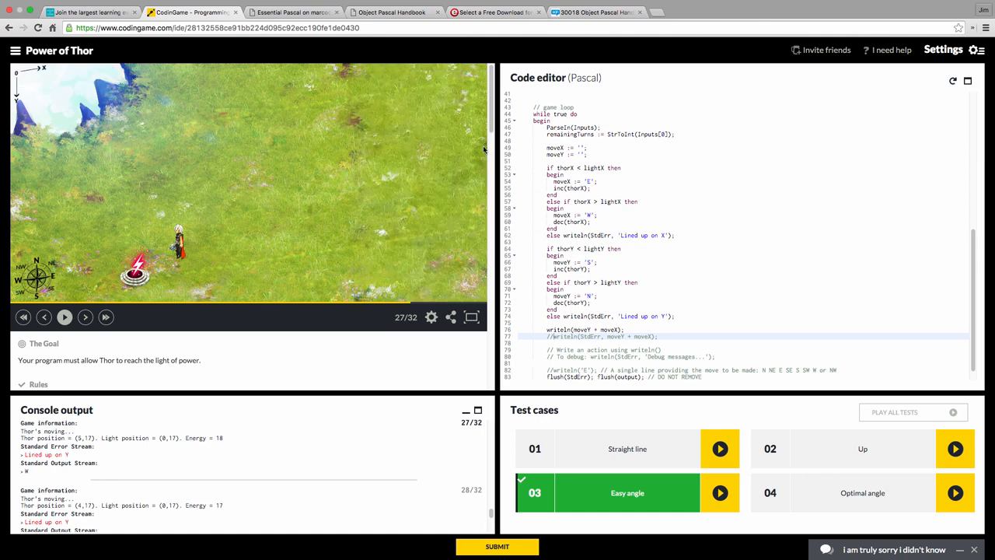
mouse_move(508, 528)
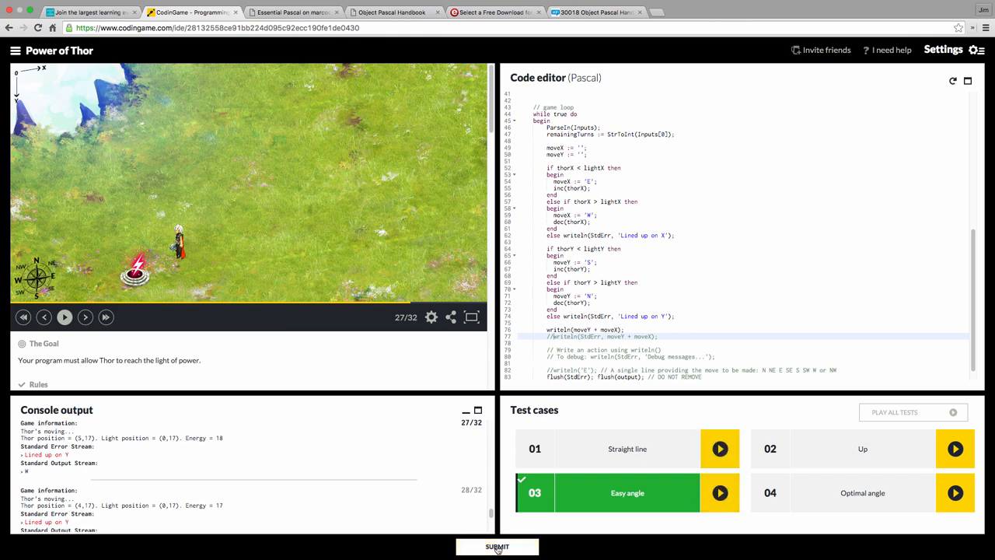
Step: Submit the Power of Thor solution and scroll the report to the 100% score
click(497, 548)
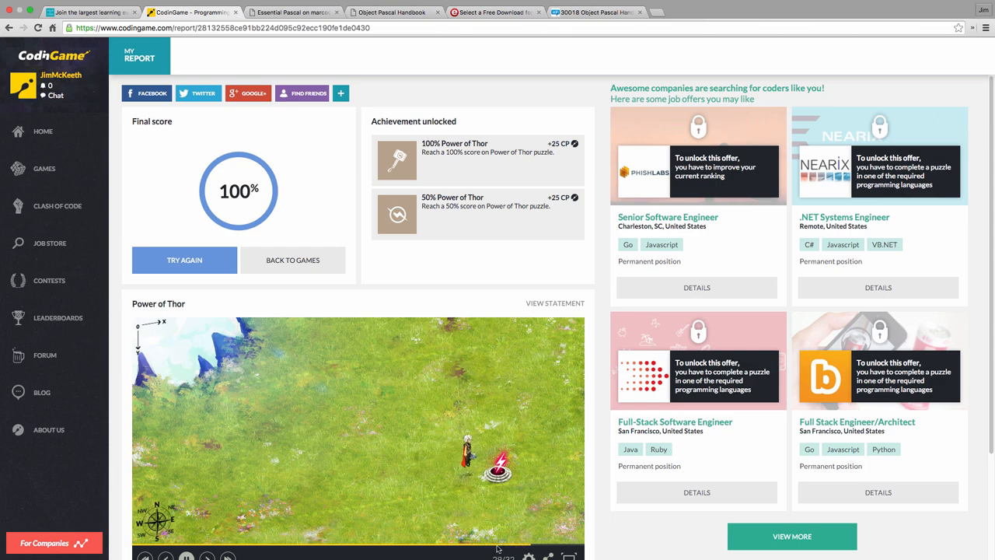
scroll(down, 3)
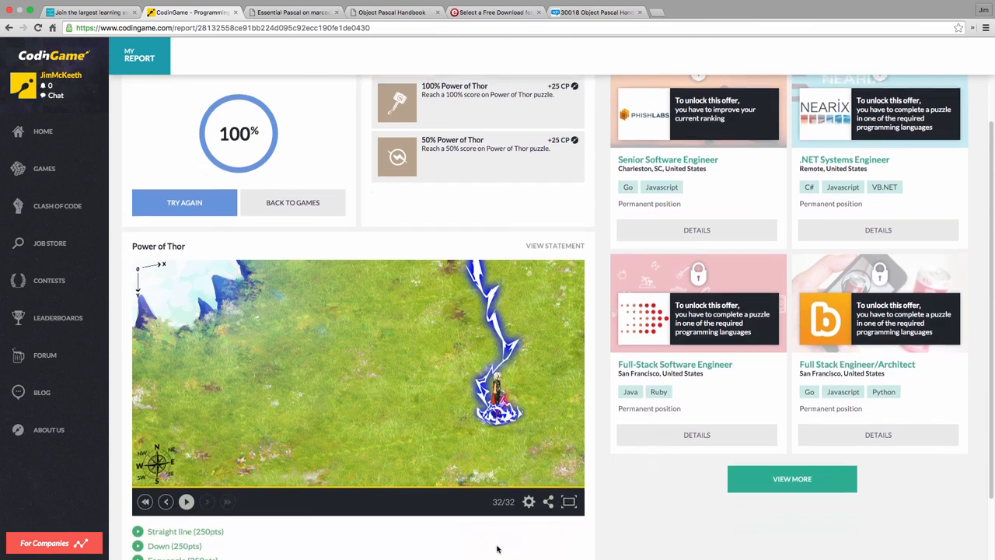
scroll(down, 3)
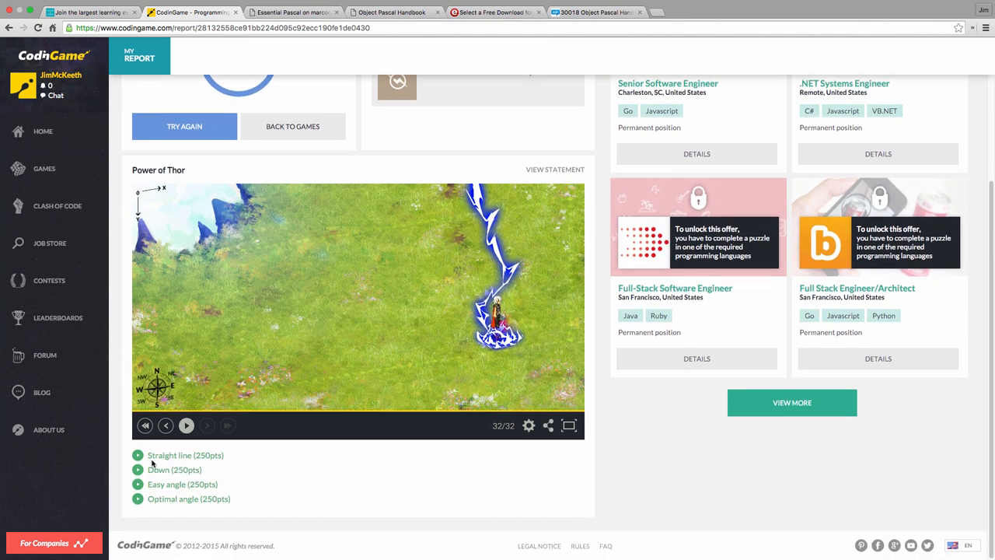
mouse_move(161, 499)
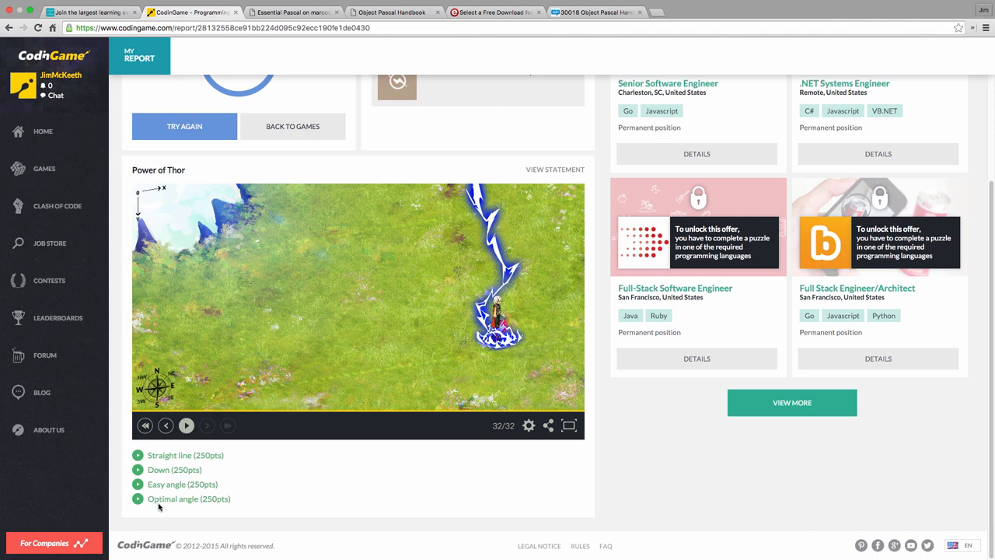
mouse_move(206, 506)
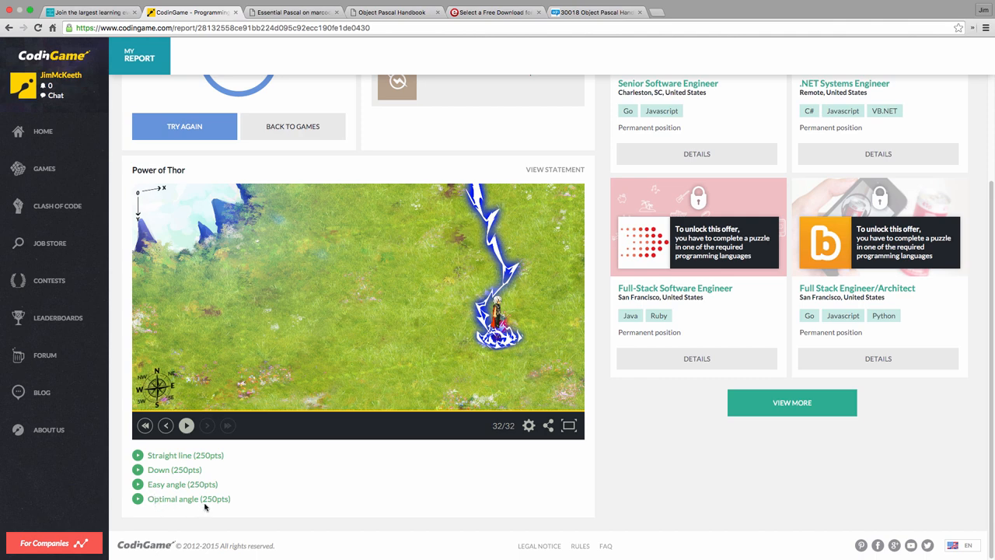
mouse_move(140, 513)
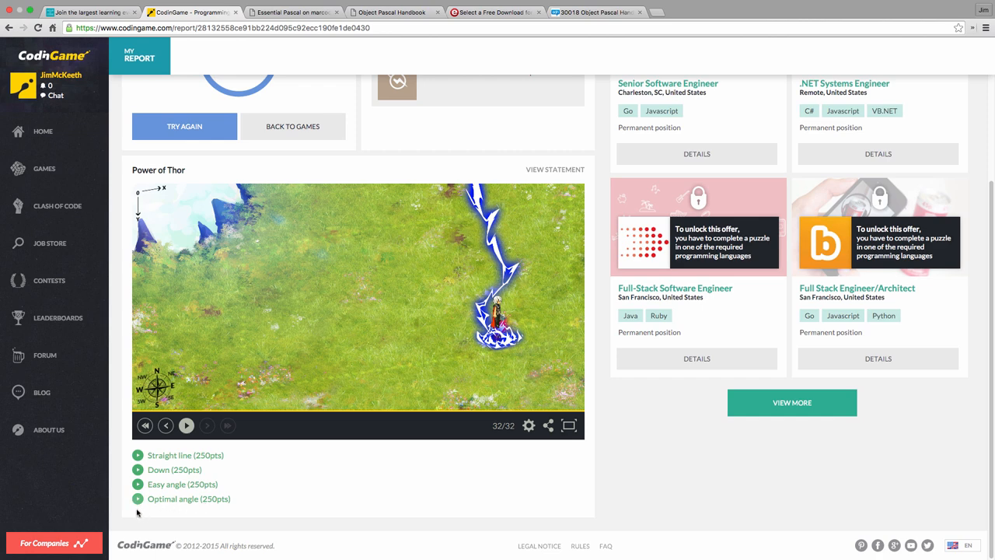
mouse_move(198, 522)
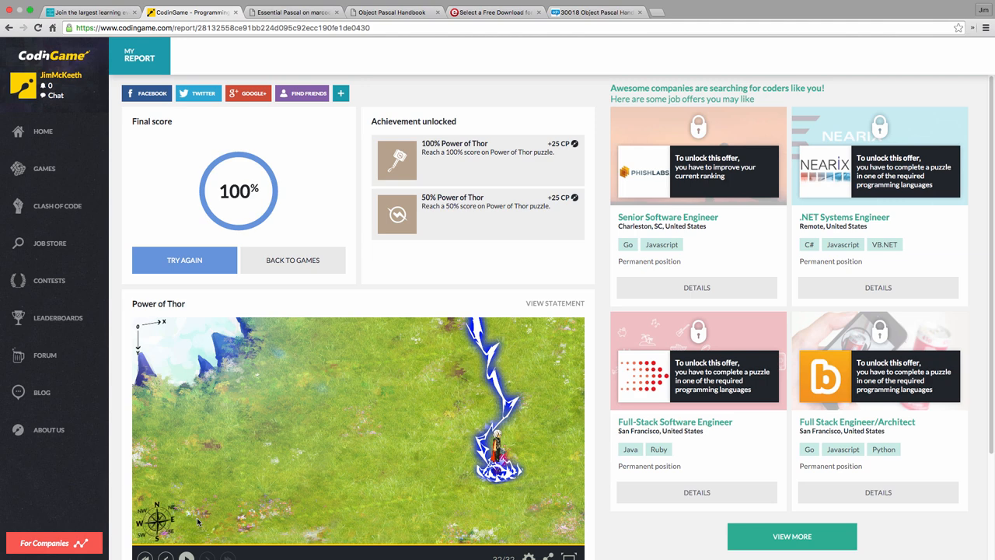
scroll(down, 3)
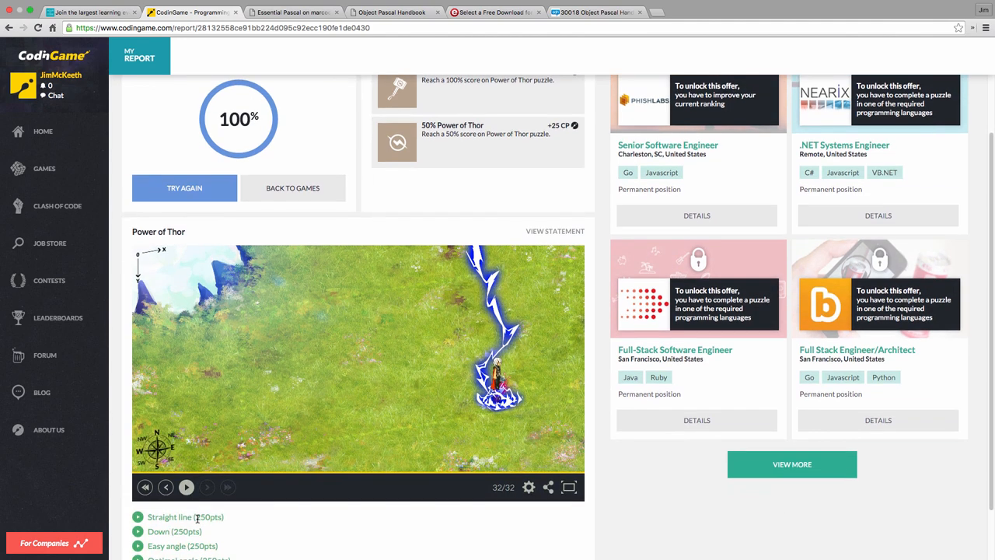
scroll(down, 3)
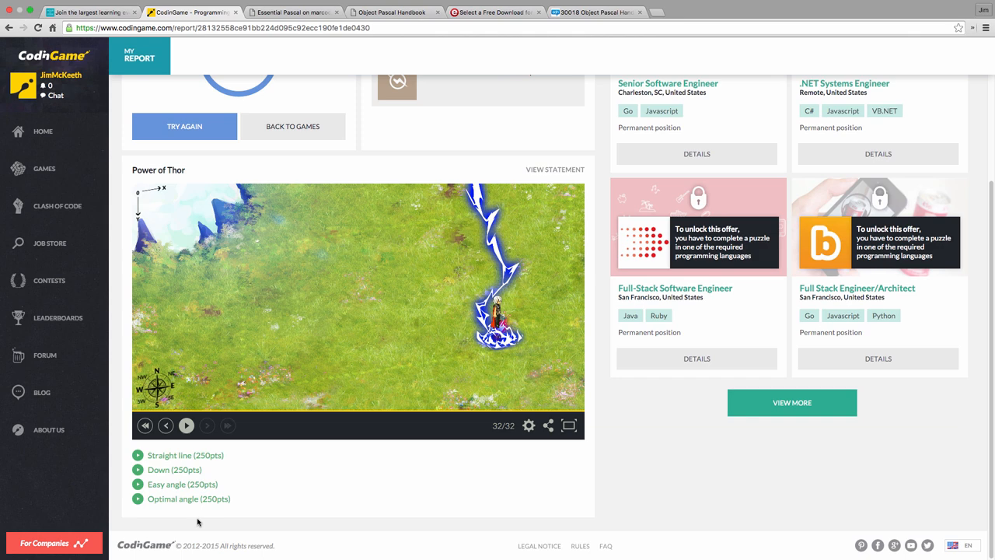
click(288, 11)
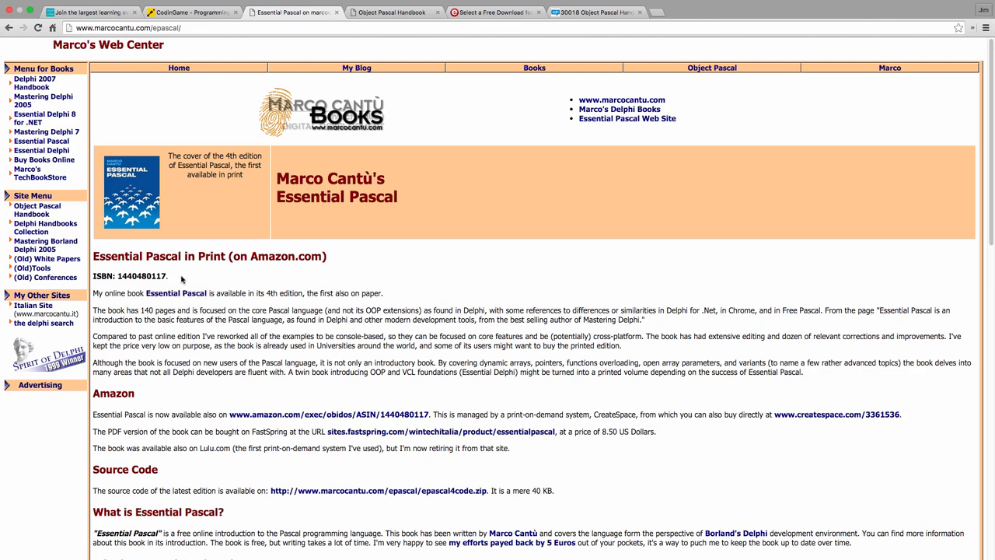
mouse_move(315, 459)
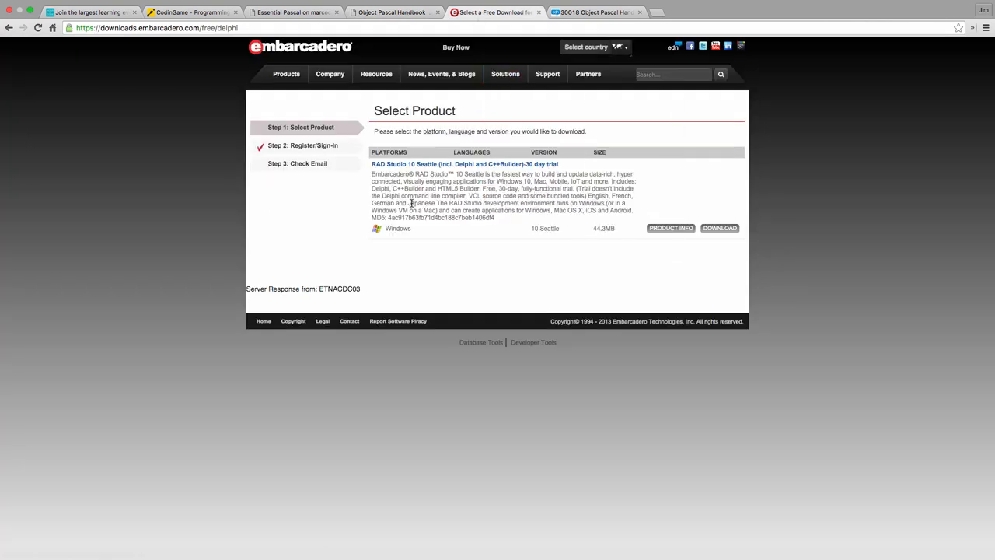
mouse_move(409, 170)
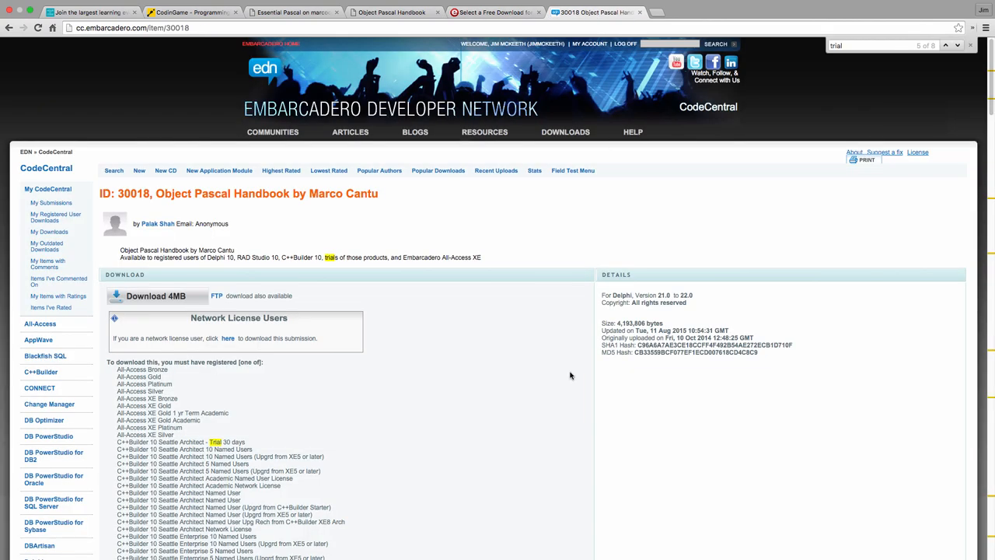
mouse_move(284, 244)
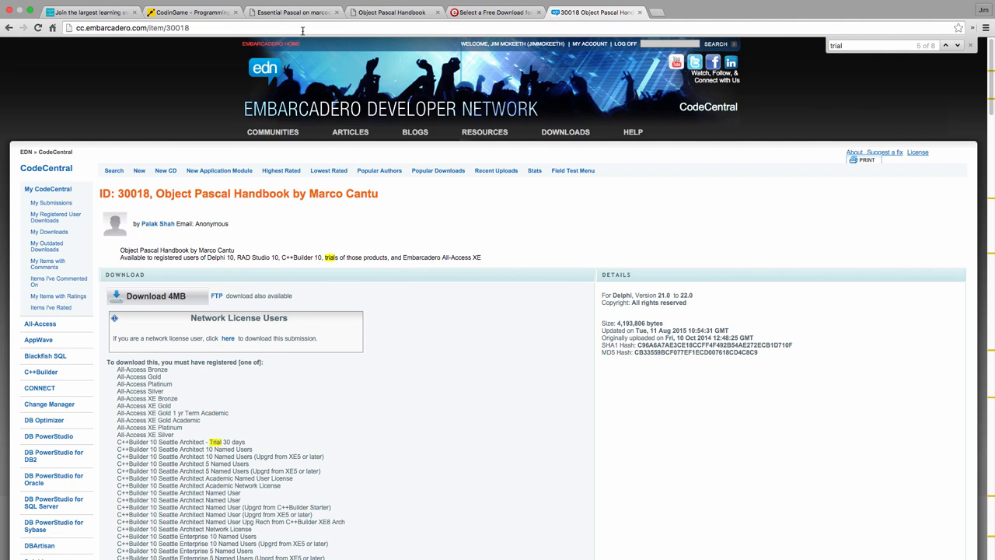
mouse_move(334, 281)
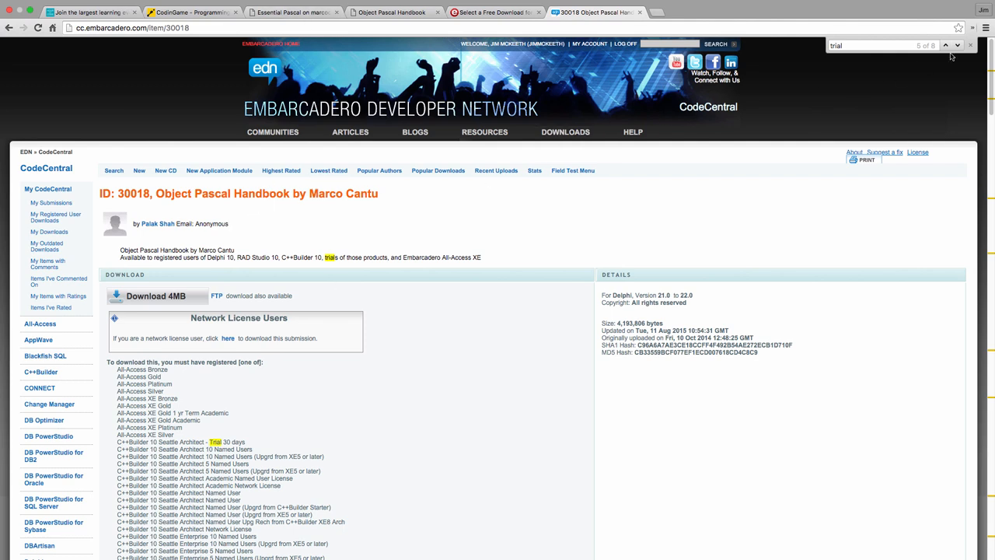
click(971, 44)
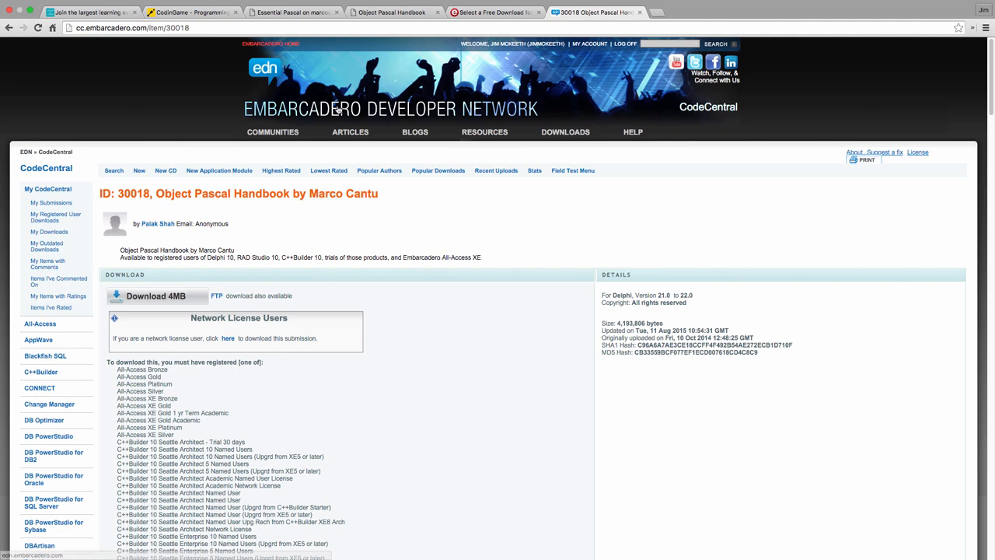
click(179, 13)
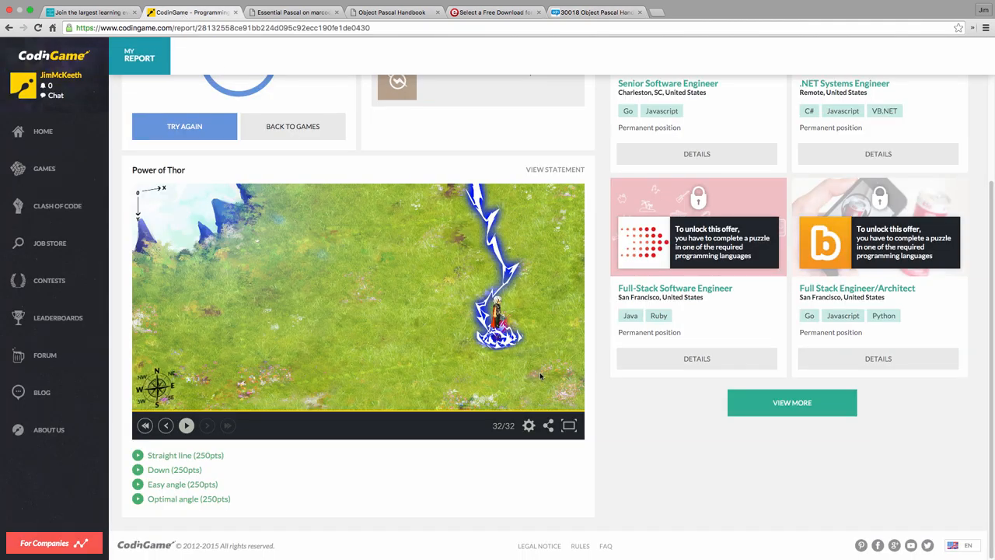
mouse_move(599, 384)
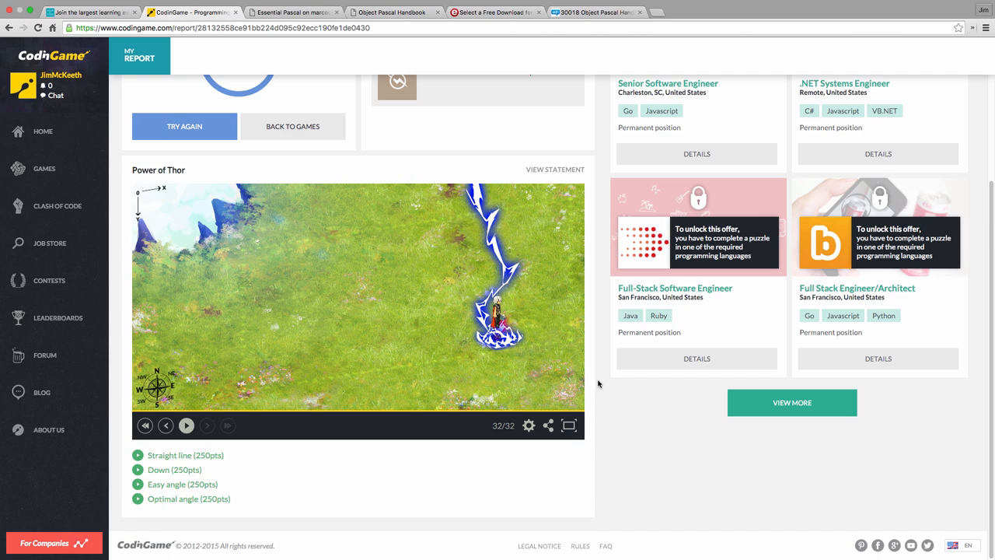